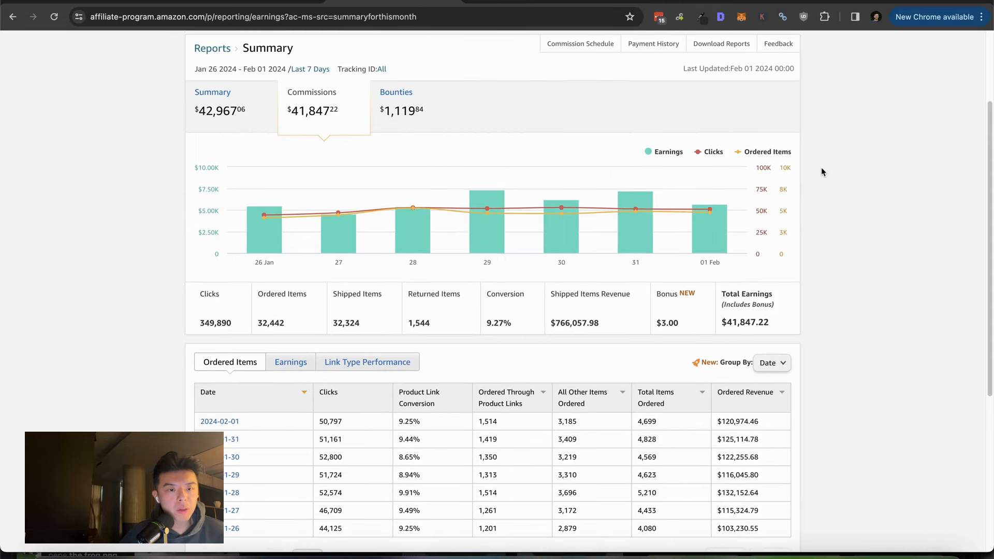
Review the dashboard chart, toggling it to daily clicks and back to commission
{"action": "scroll", "scroll_direction": "down", "scroll_amount": 3}
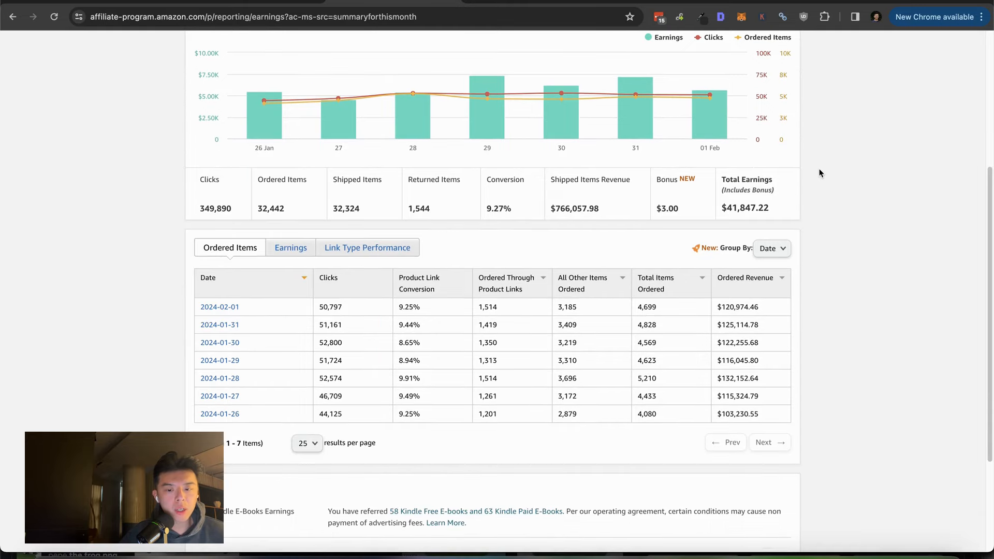
{"action": "mouse_move", "coordinate": [765, 319]}
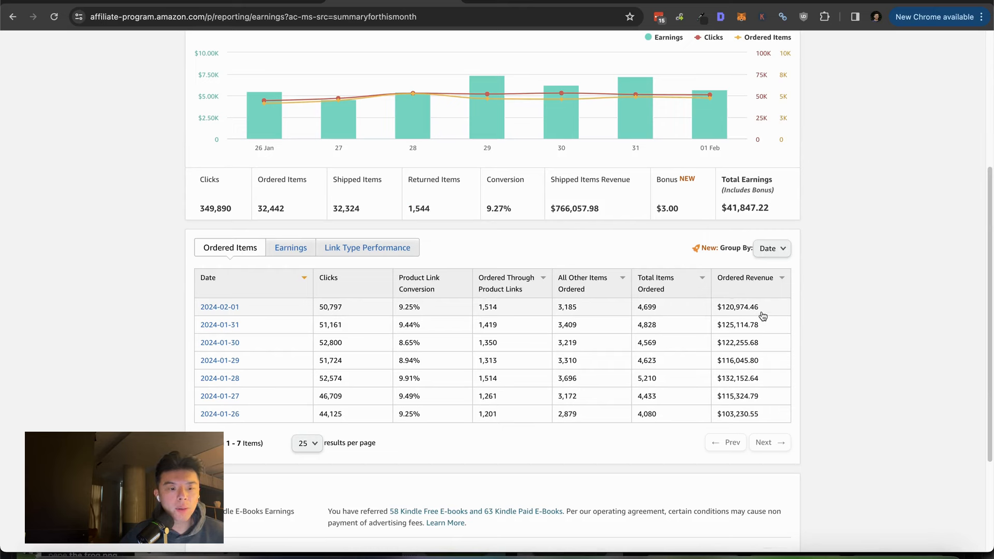
{"action": "mouse_move", "coordinate": [697, 313]}
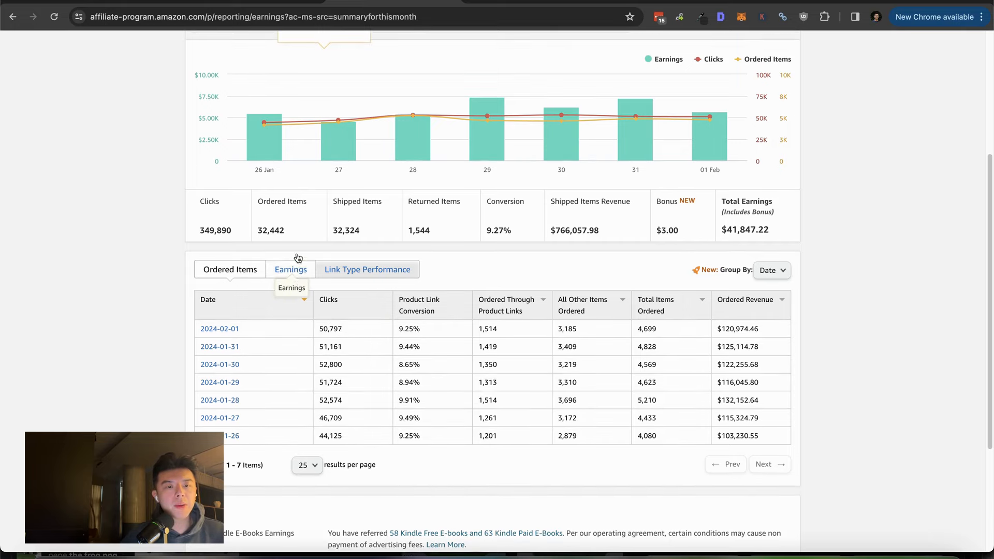
{"action": "scroll", "scroll_direction": "up", "scroll_amount": 3}
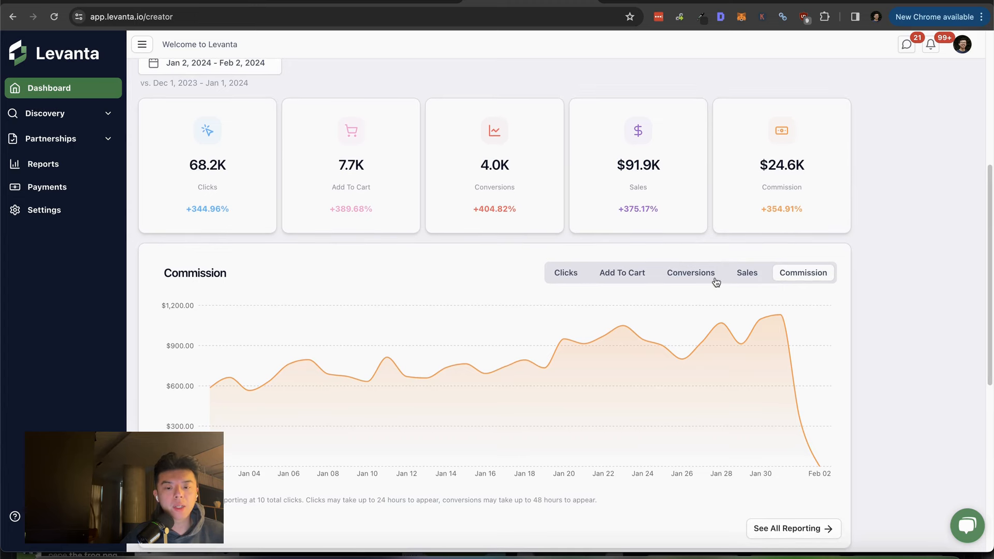
{"action": "left_click", "coordinate": [565, 272]}
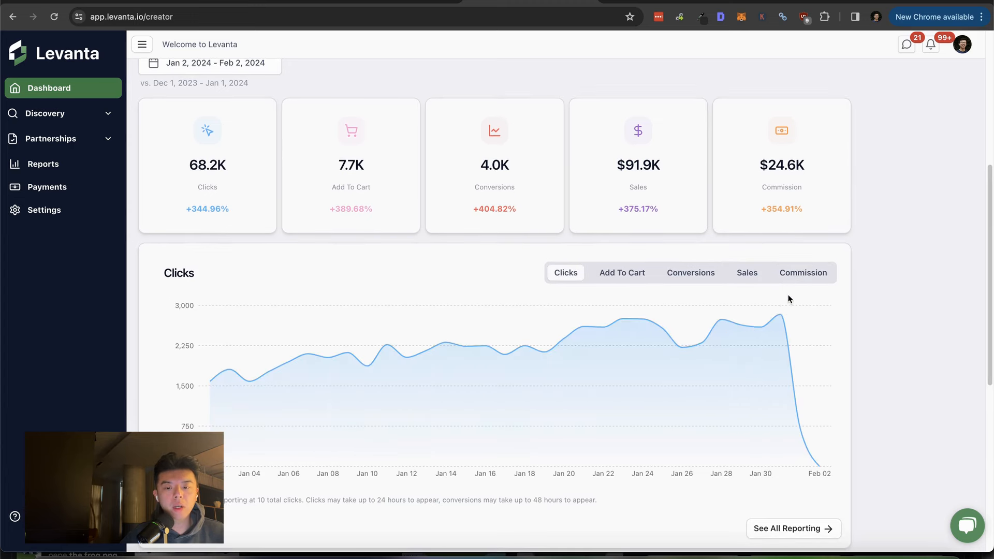
{"action": "left_click", "coordinate": [803, 273]}
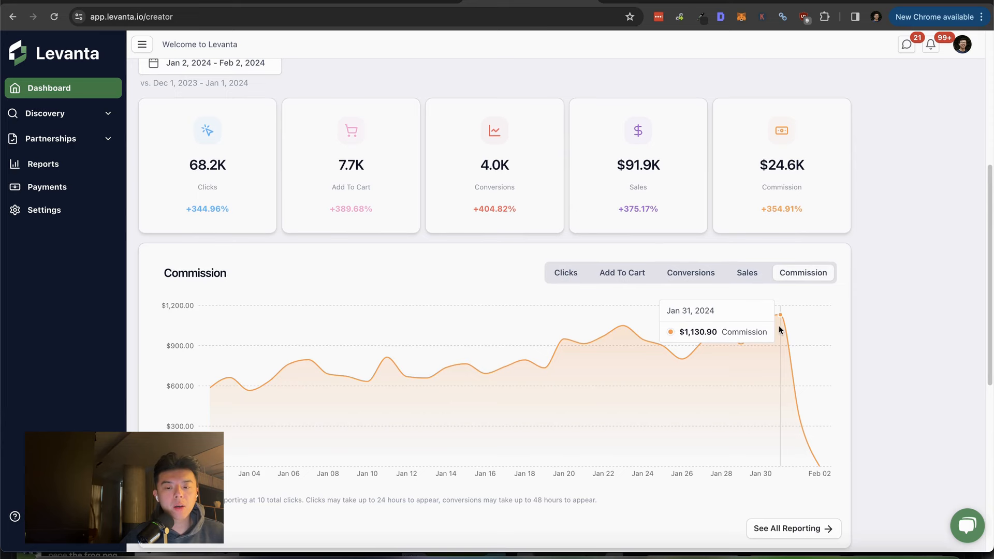
{"action": "mouse_move", "coordinate": [782, 305]}
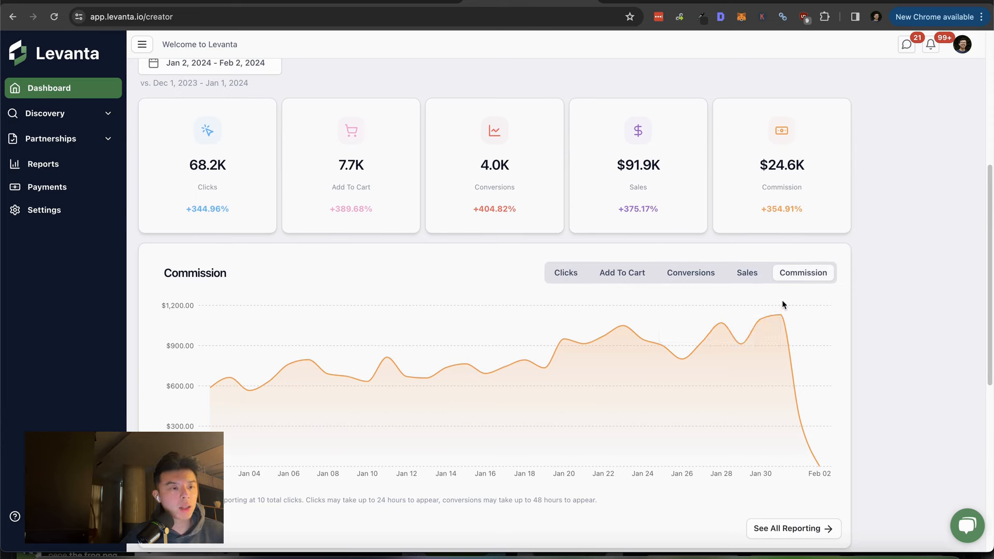
{"action": "mouse_move", "coordinate": [983, 283]}
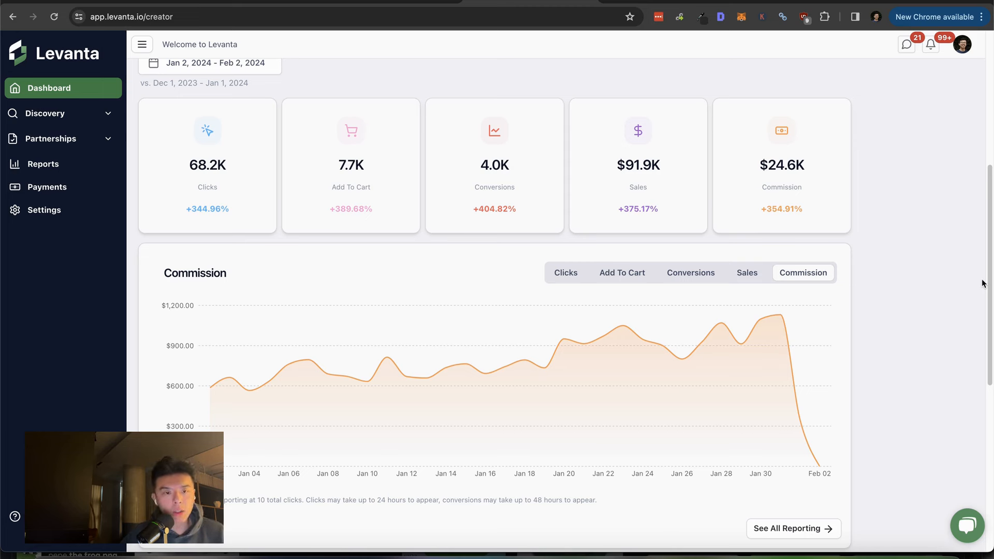
{"action": "mouse_move", "coordinate": [856, 125]}
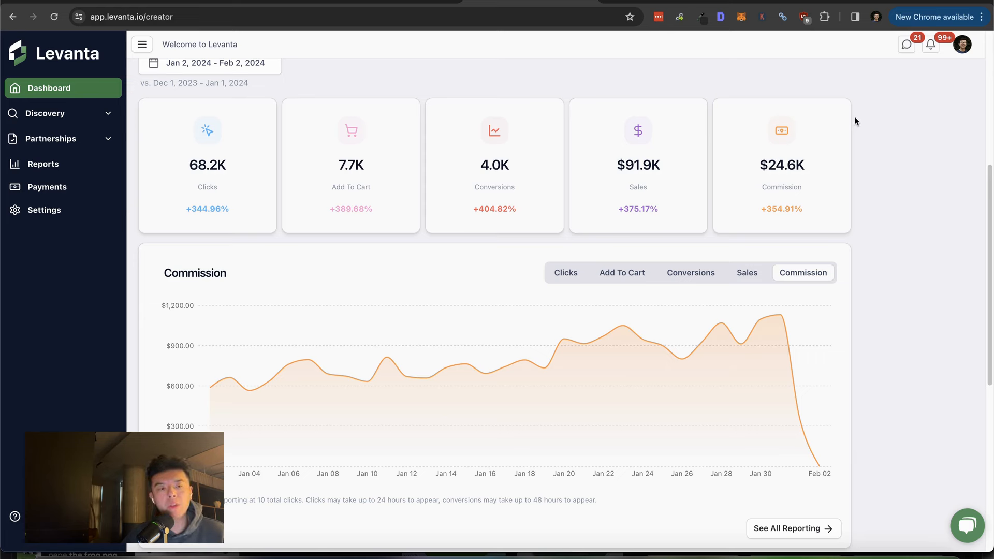
{"action": "mouse_move", "coordinate": [851, 117]}
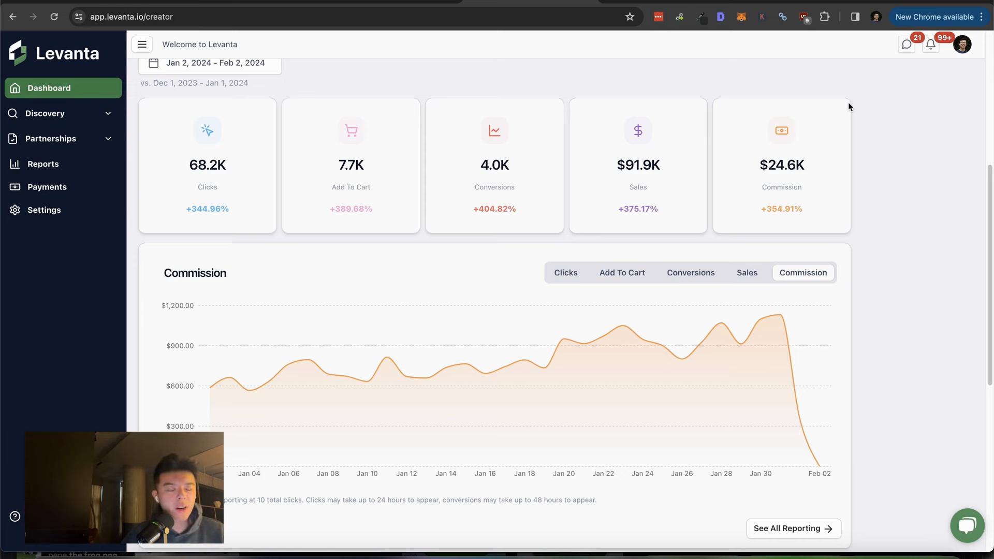
{"action": "mouse_move", "coordinate": [793, 114]}
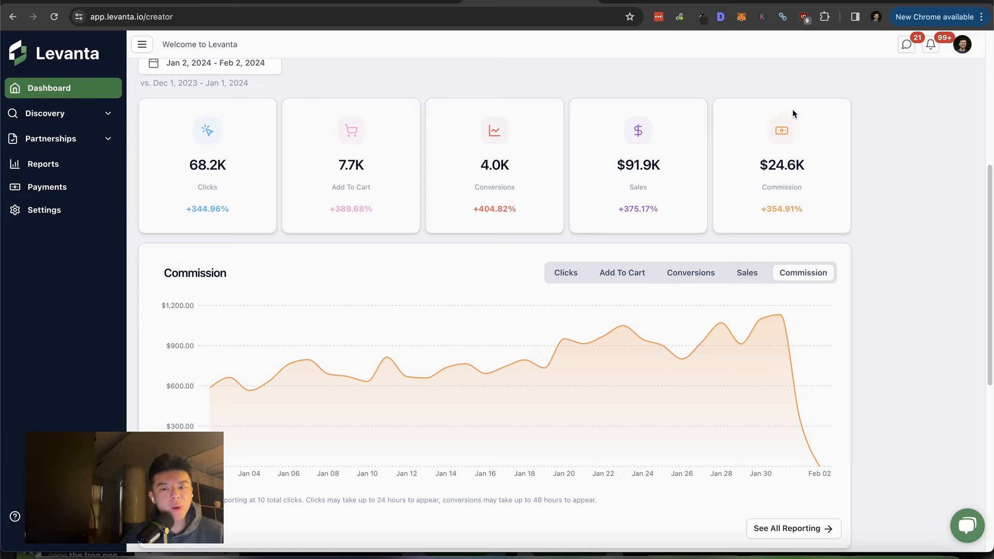
{"action": "mouse_move", "coordinate": [735, 73]}
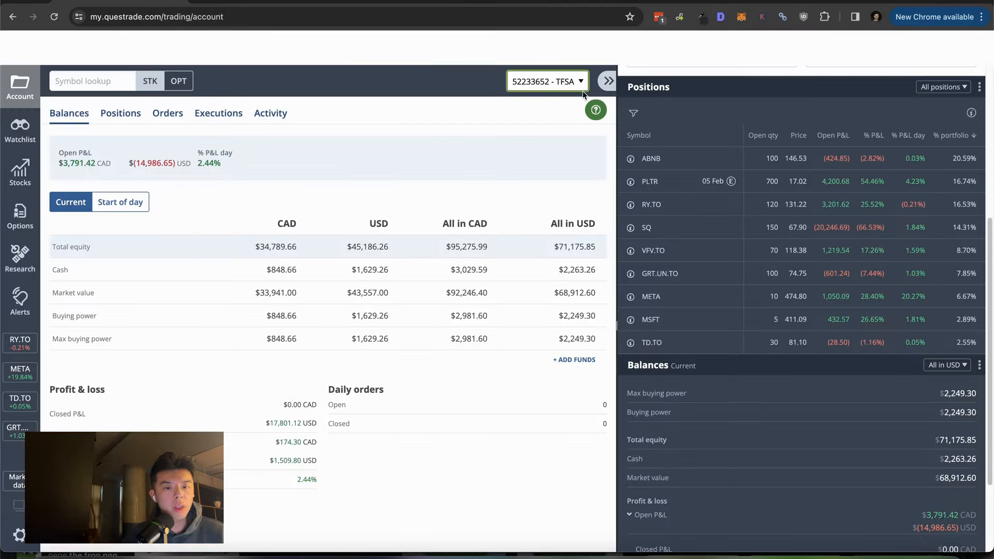
Check the trading accounts list, keep the TFSA account, and load the RY.TO quote
{"action": "left_click", "coordinate": [547, 80]}
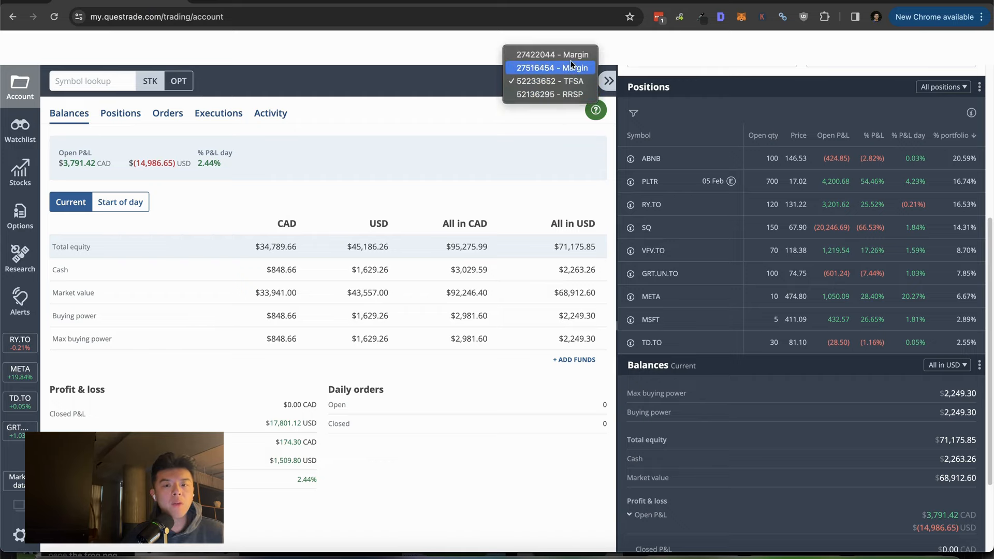
{"action": "left_click", "coordinate": [553, 81]}
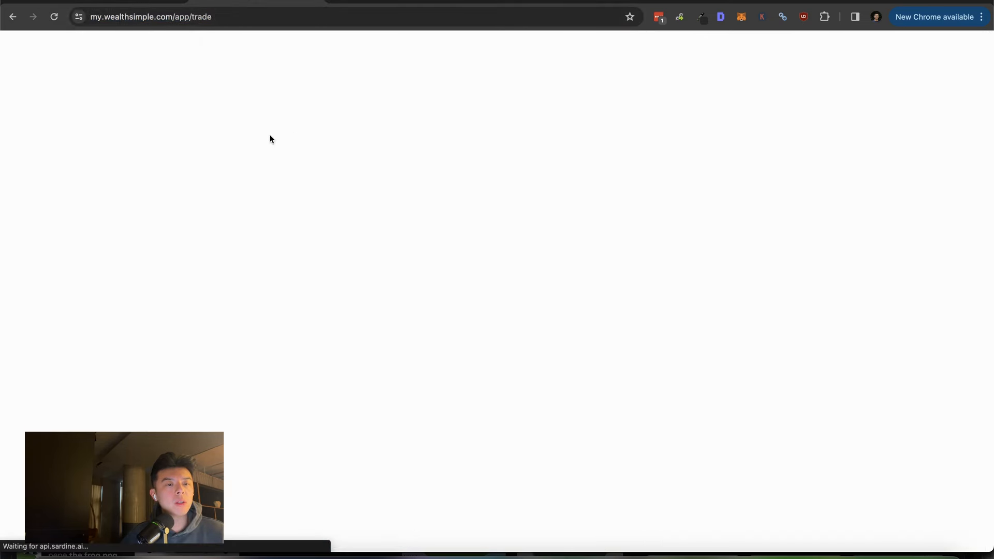
{"action": "mouse_move", "coordinate": [201, 52]}
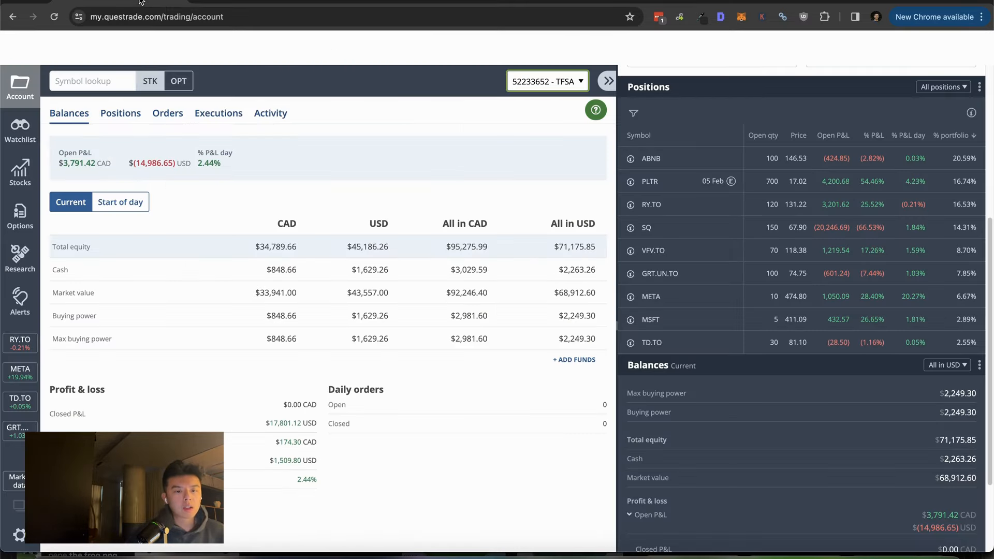
{"action": "left_click", "coordinate": [546, 81]}
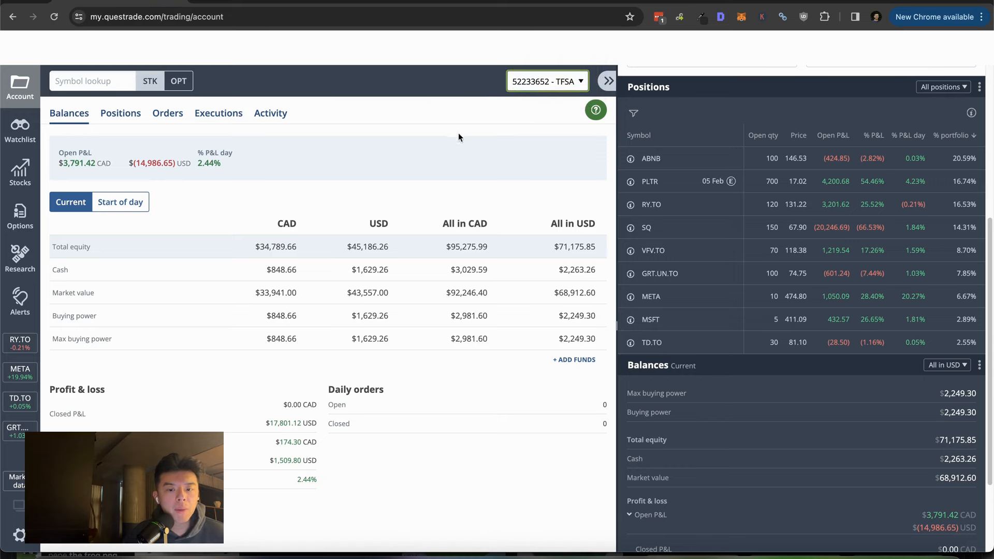
{"action": "mouse_move", "coordinate": [922, 164]}
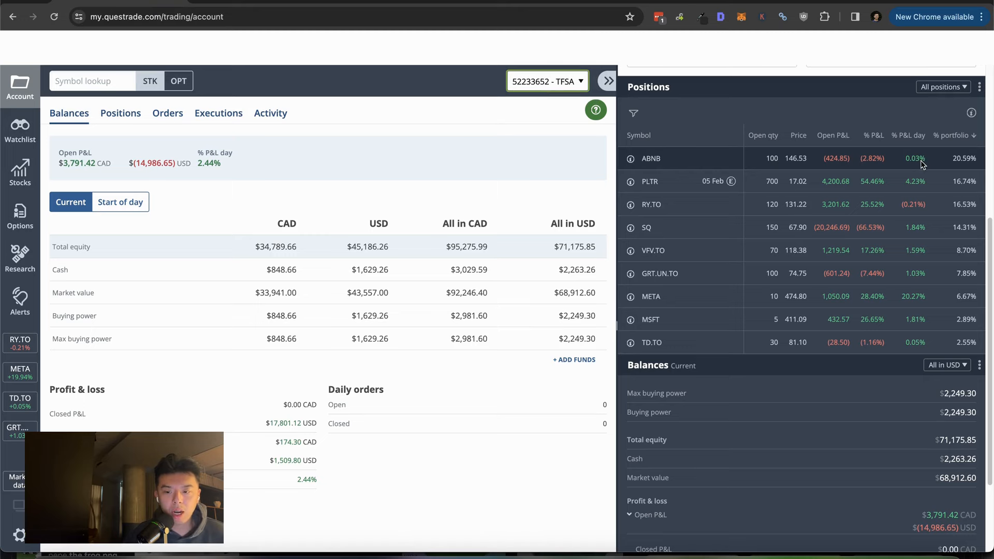
{"action": "mouse_move", "coordinate": [880, 184]}
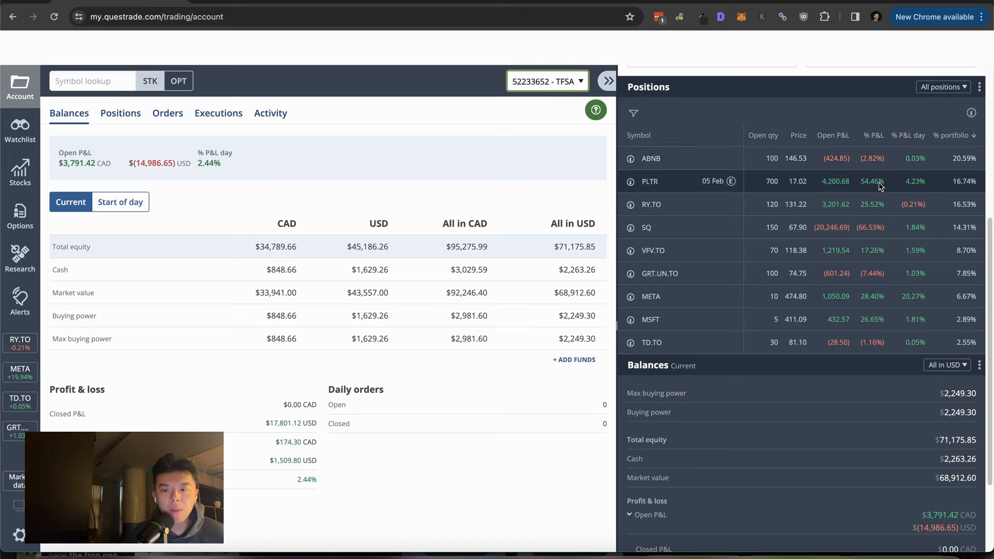
{"action": "mouse_move", "coordinate": [881, 188]}
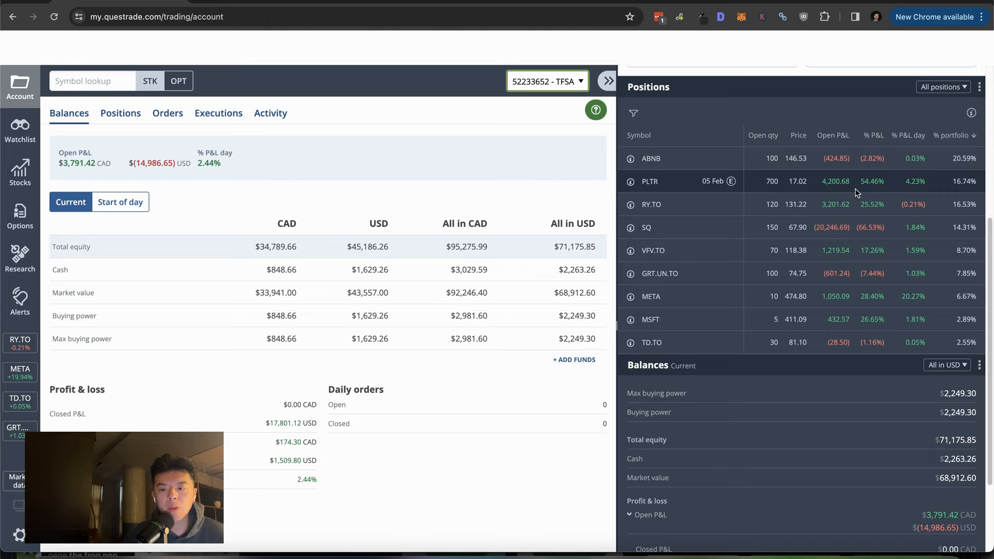
{"action": "mouse_move", "coordinate": [744, 208]}
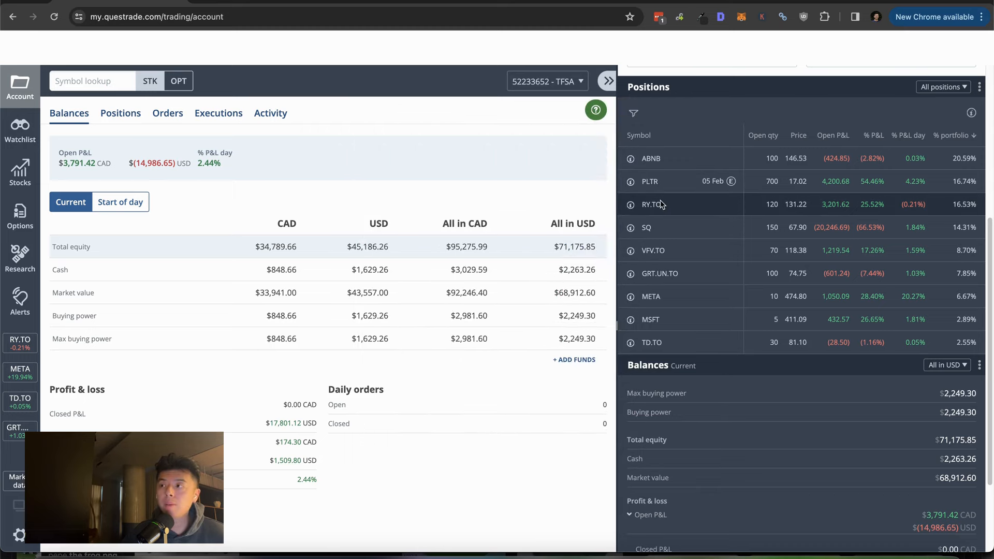
{"action": "left_click", "coordinate": [653, 204]}
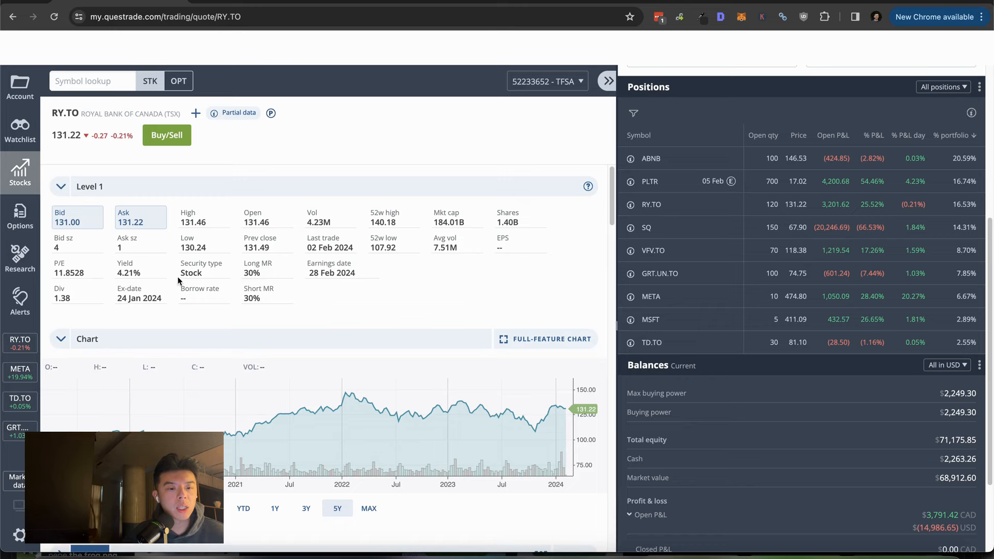
{"action": "mouse_move", "coordinate": [714, 199]}
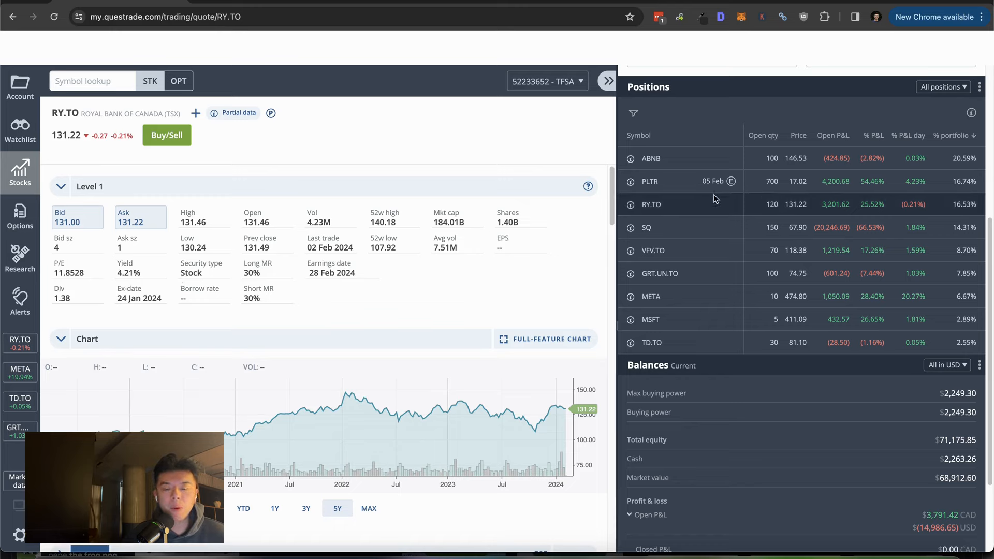
{"action": "mouse_move", "coordinate": [702, 232]}
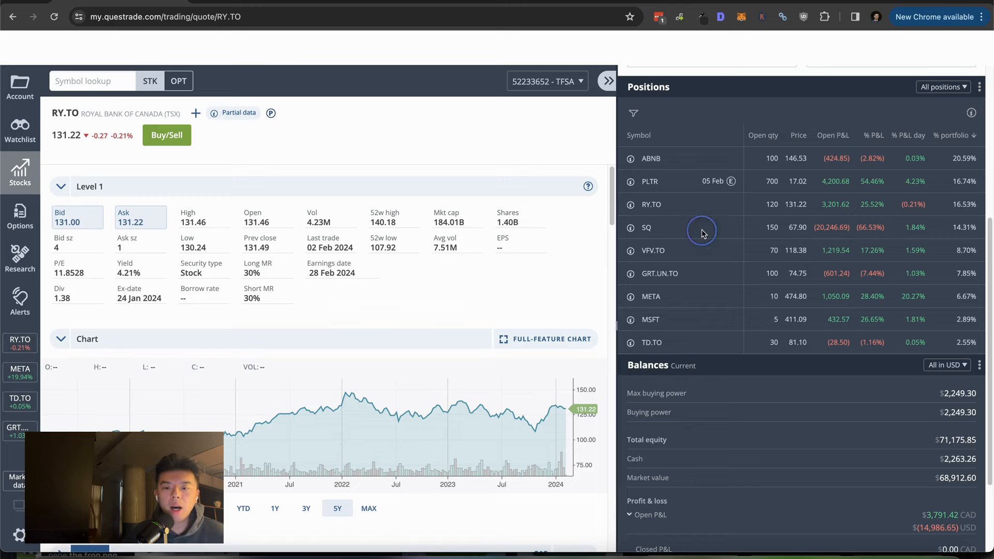
Review the SQ and VFV.TO position details in the TFSA account
{"action": "left_click", "coordinate": [646, 227]}
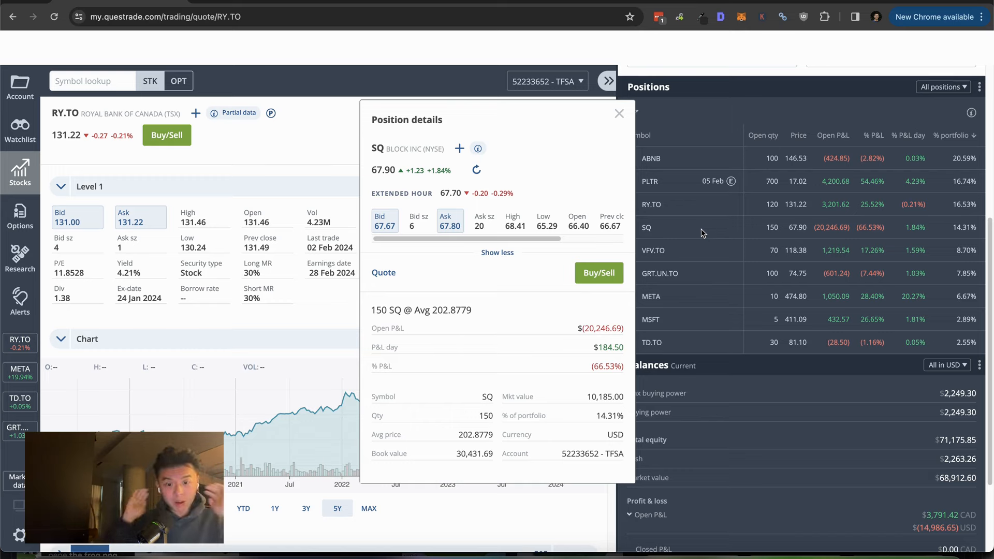
{"action": "mouse_move", "coordinate": [665, 128]}
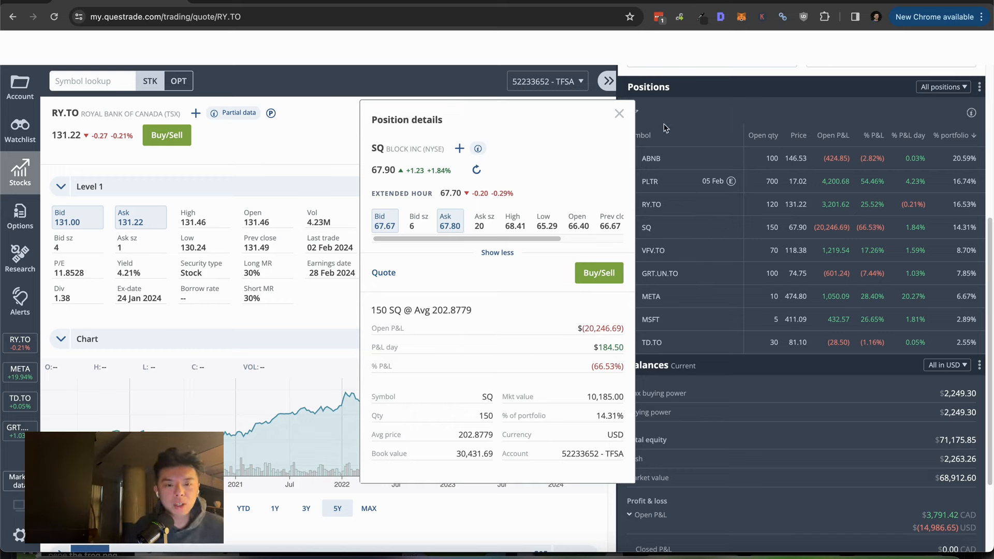
{"action": "mouse_move", "coordinate": [624, 121]}
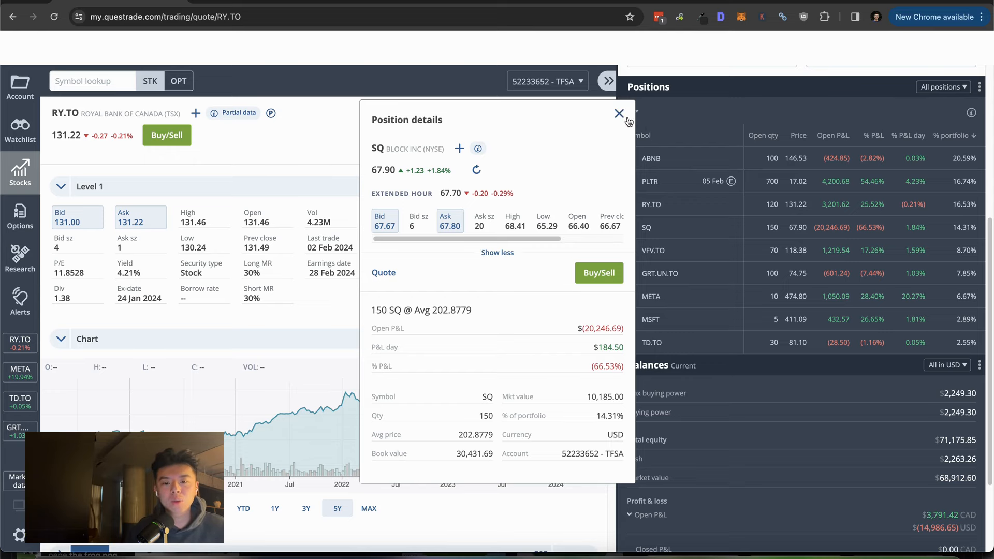
{"action": "left_click", "coordinate": [619, 114]}
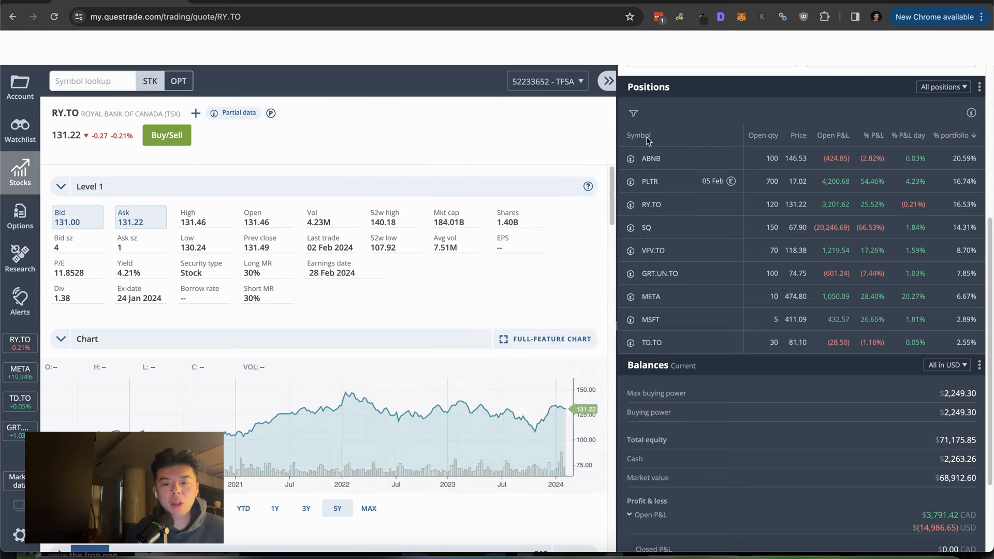
{"action": "mouse_move", "coordinate": [705, 226]}
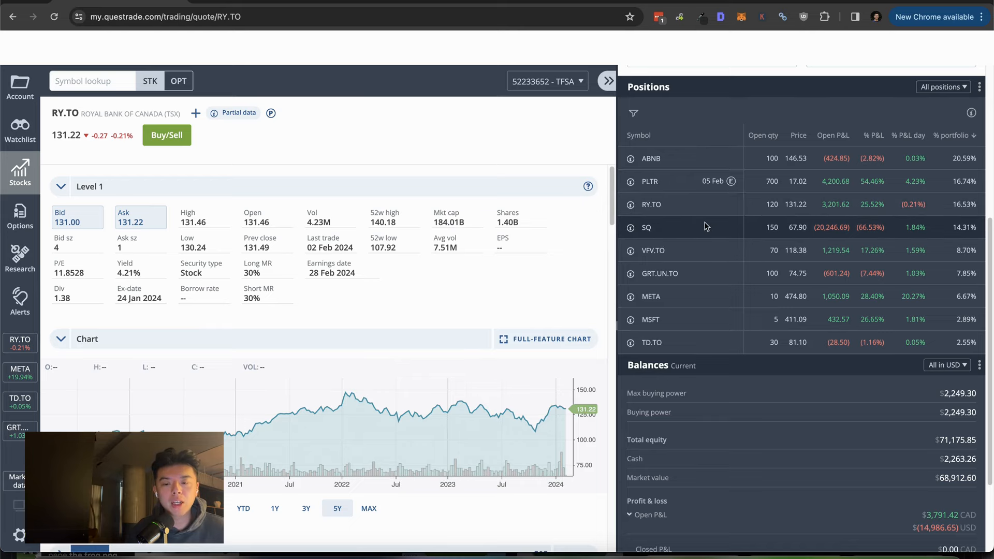
{"action": "mouse_move", "coordinate": [665, 227]}
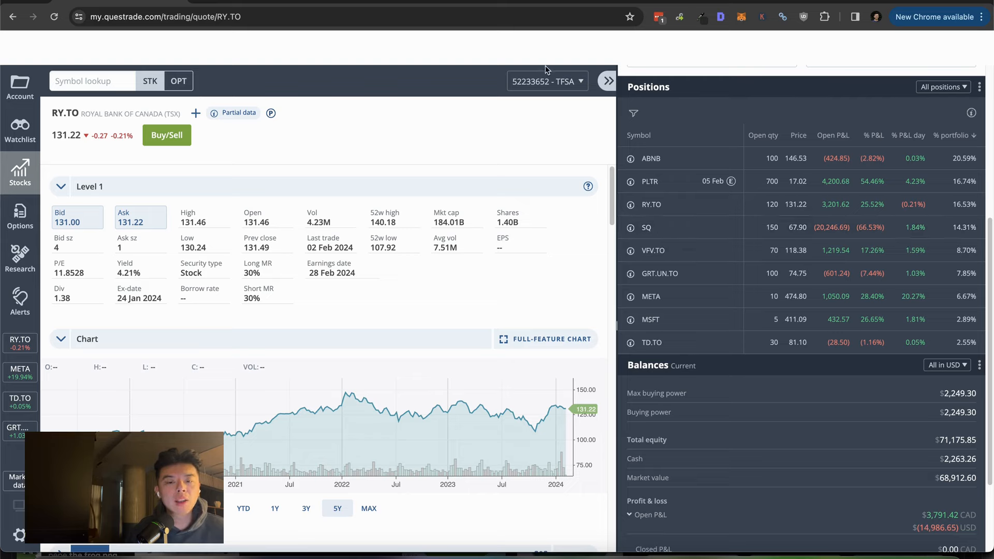
{"action": "mouse_move", "coordinate": [546, 81]}
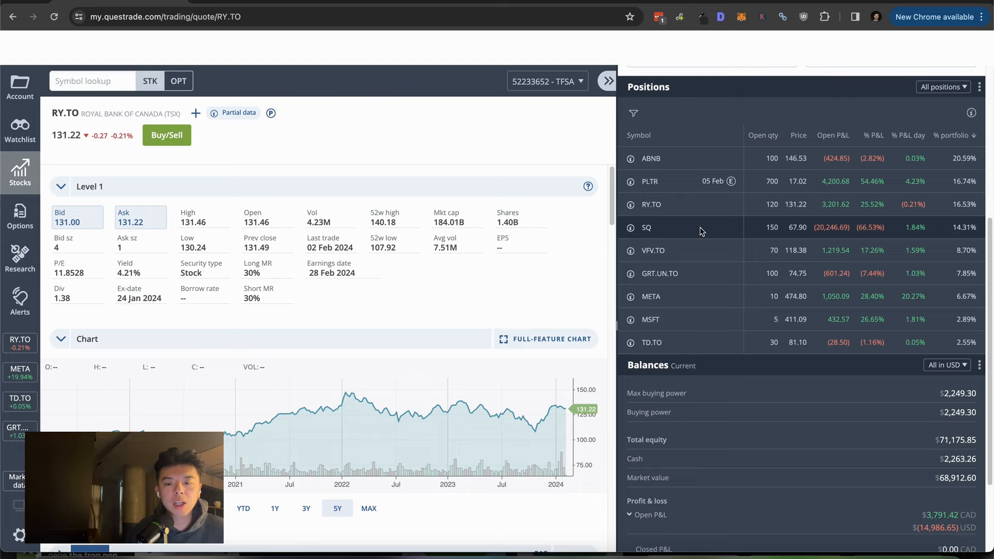
{"action": "mouse_move", "coordinate": [685, 249]}
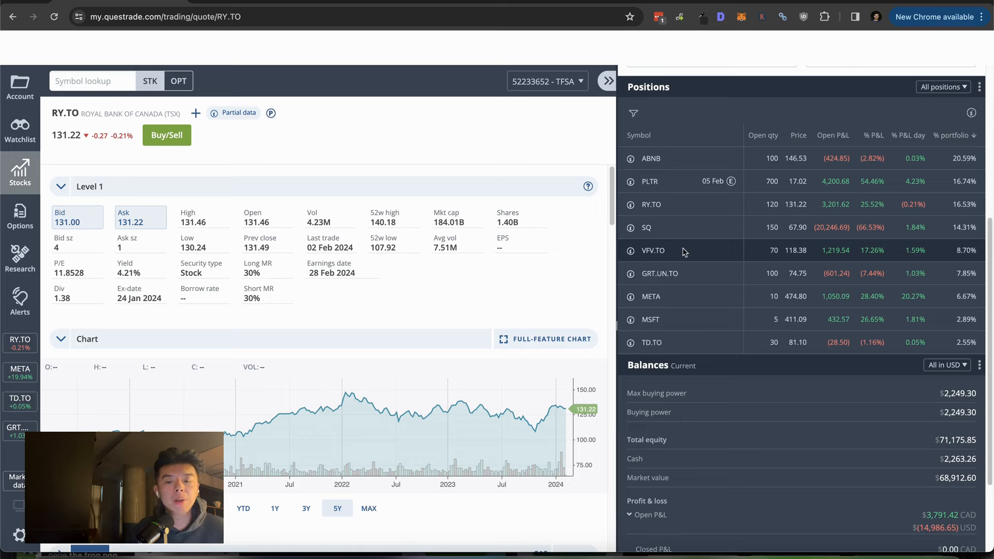
{"action": "left_click", "coordinate": [653, 250]}
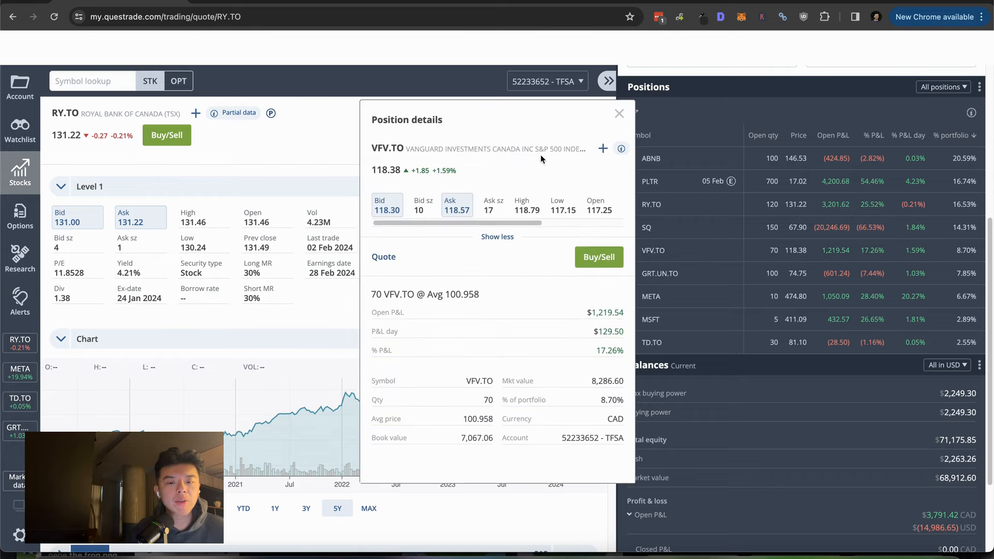
{"action": "left_click", "coordinate": [619, 114]}
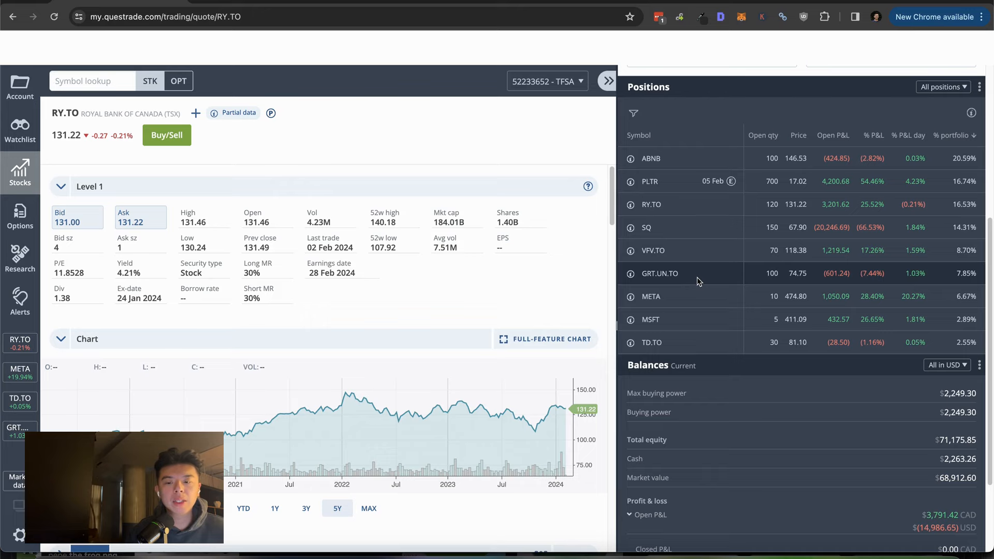
Load the GRT.UN.TO quote and review META and TD.TO position details (TD: 30 shares at $82.05, -$28.50)
{"action": "left_click", "coordinate": [660, 273]}
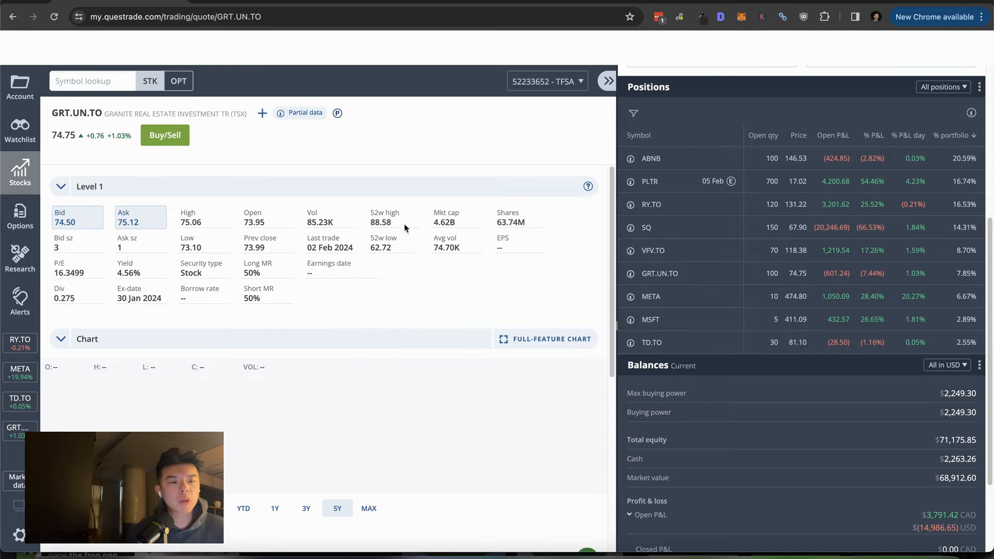
{"action": "scroll", "scroll_direction": "down", "scroll_amount": 3}
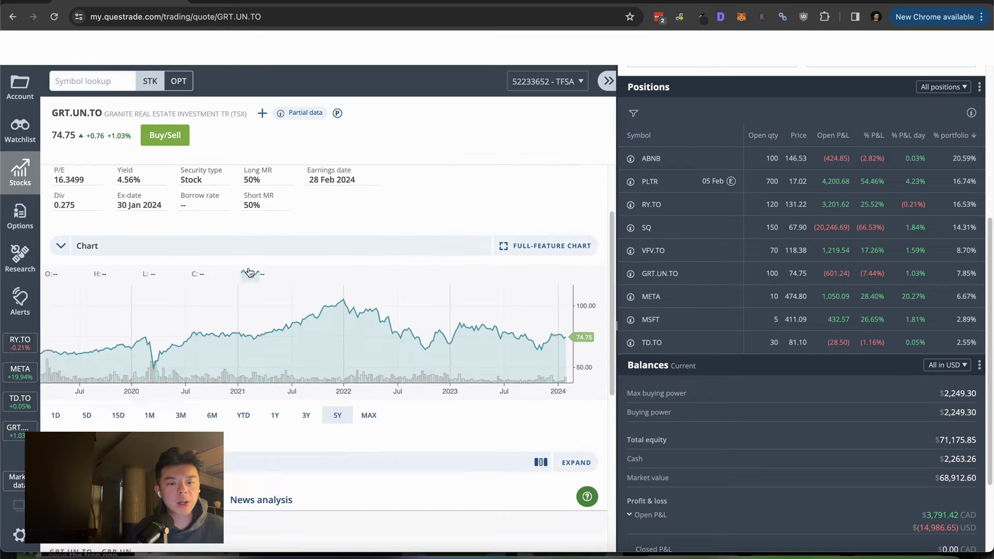
{"action": "left_click", "coordinate": [650, 296]}
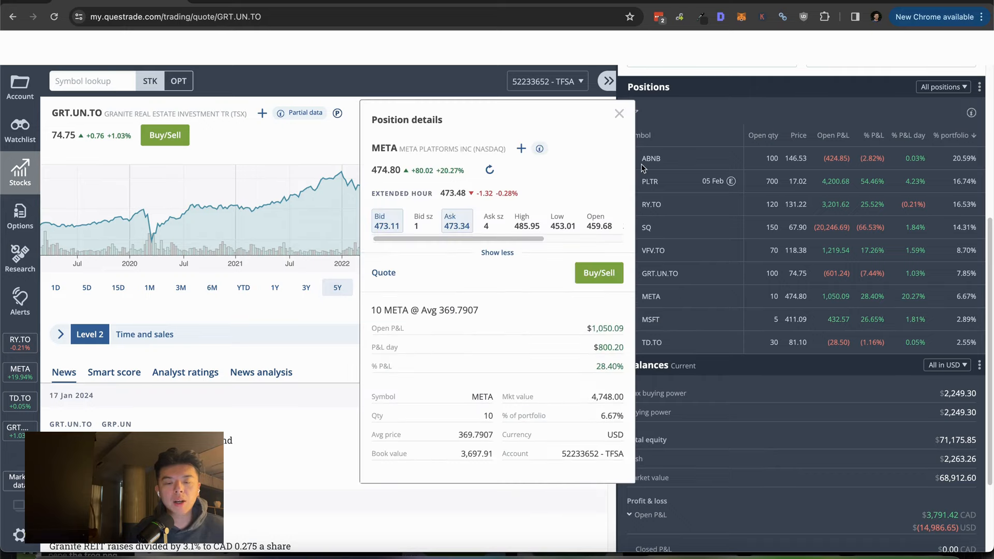
{"action": "mouse_move", "coordinate": [615, 115]}
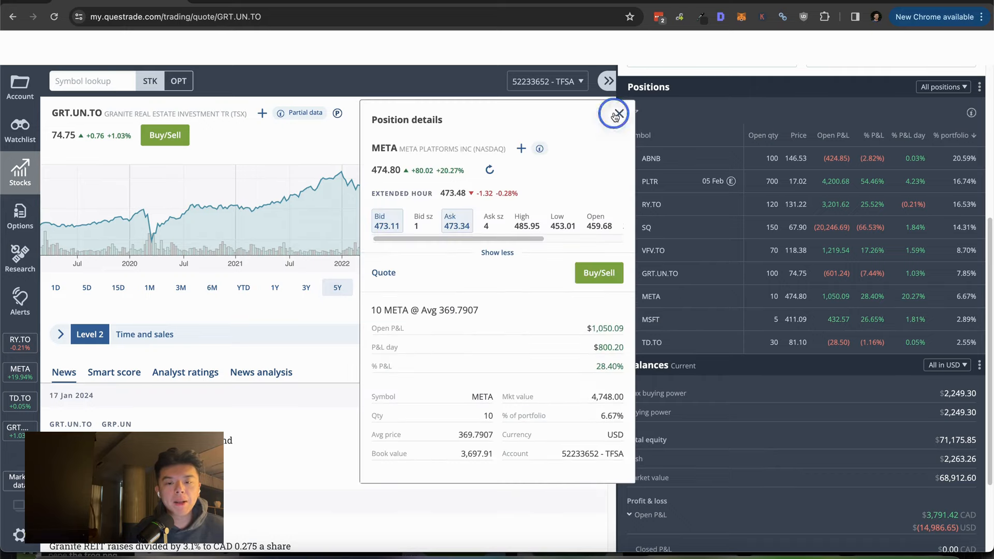
{"action": "left_click", "coordinate": [613, 115]}
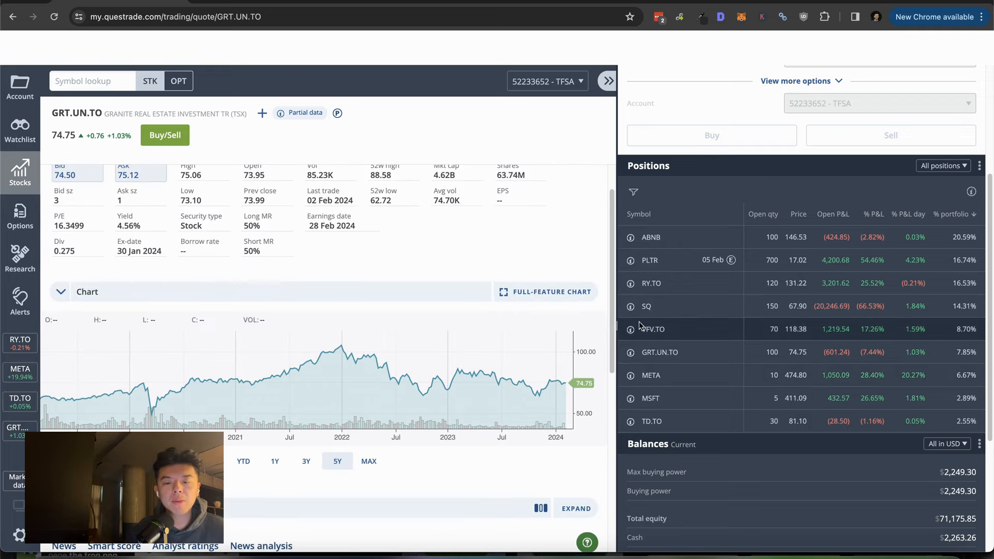
{"action": "left_click", "coordinate": [650, 375]}
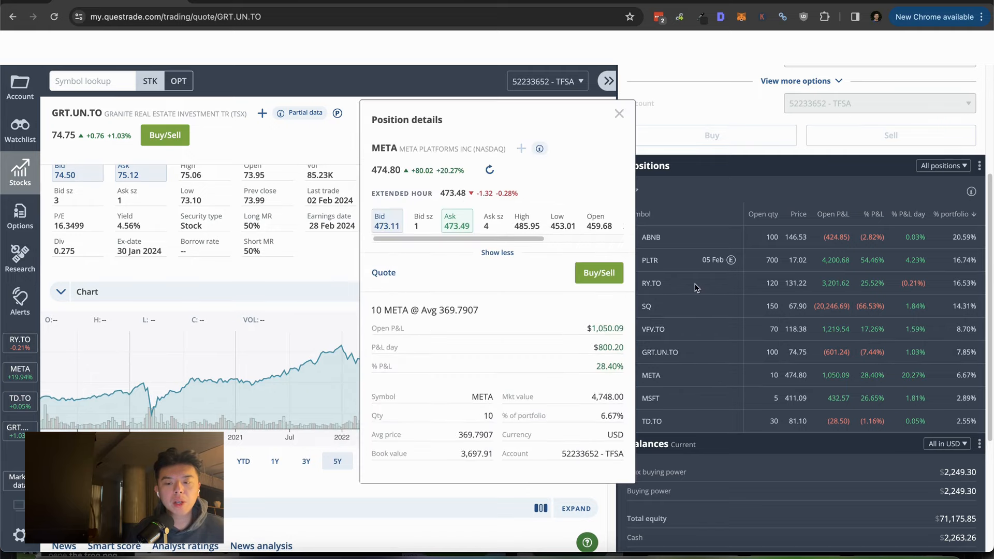
{"action": "left_click", "coordinate": [619, 114]}
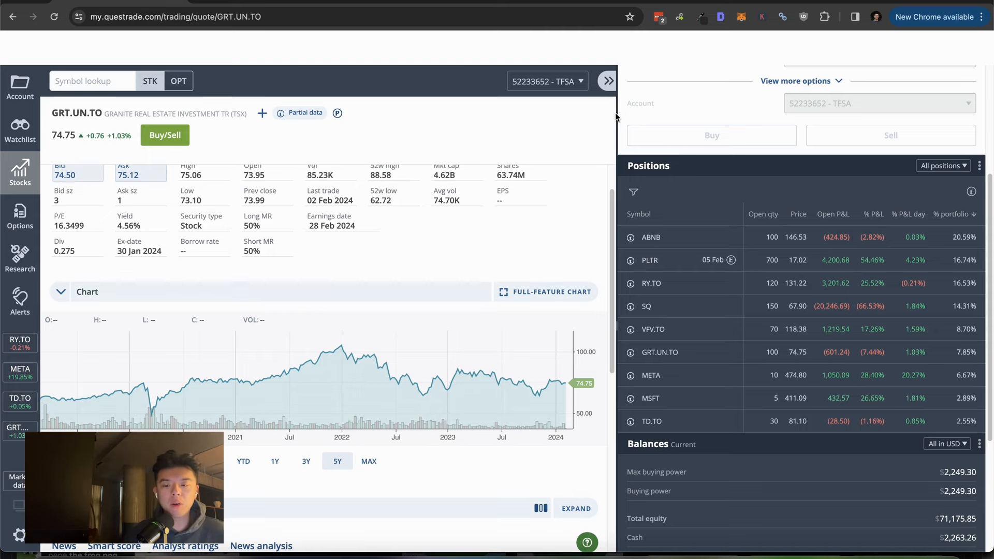
{"action": "mouse_move", "coordinate": [749, 334]}
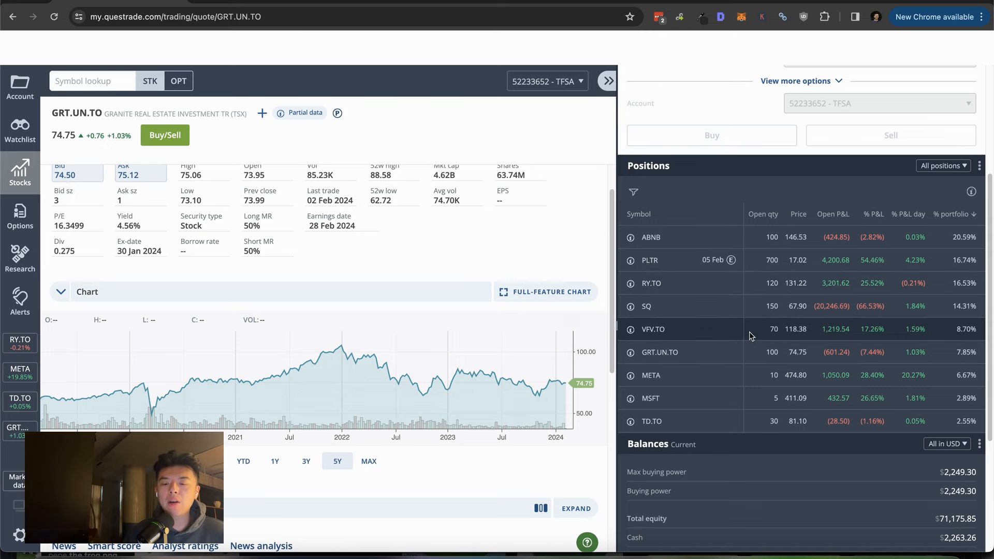
{"action": "mouse_move", "coordinate": [742, 366]}
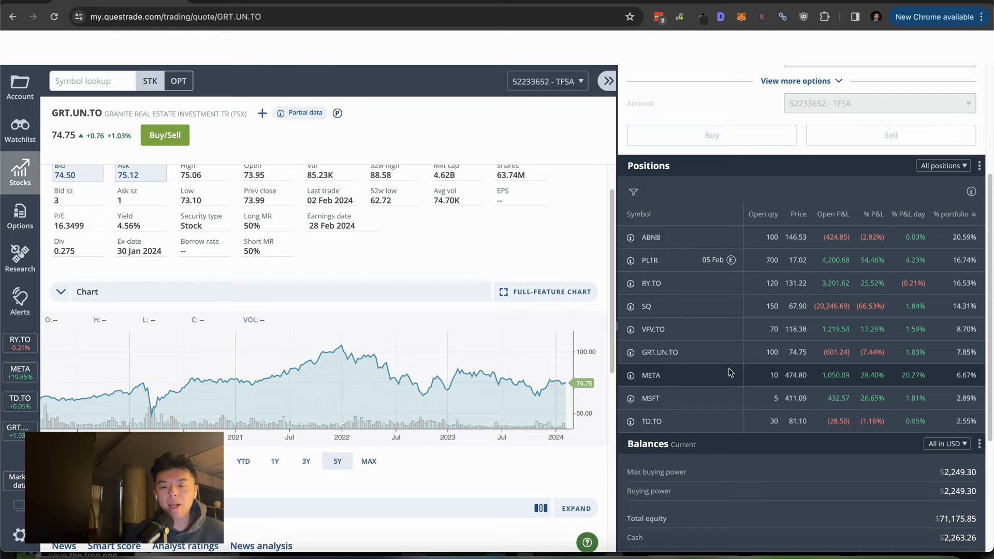
{"action": "mouse_move", "coordinate": [749, 381]}
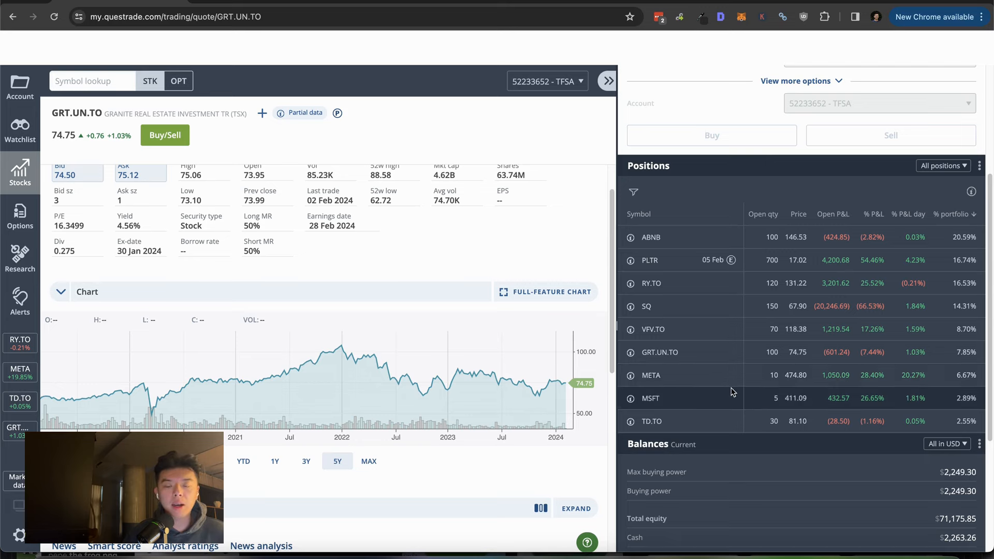
{"action": "mouse_move", "coordinate": [722, 404]}
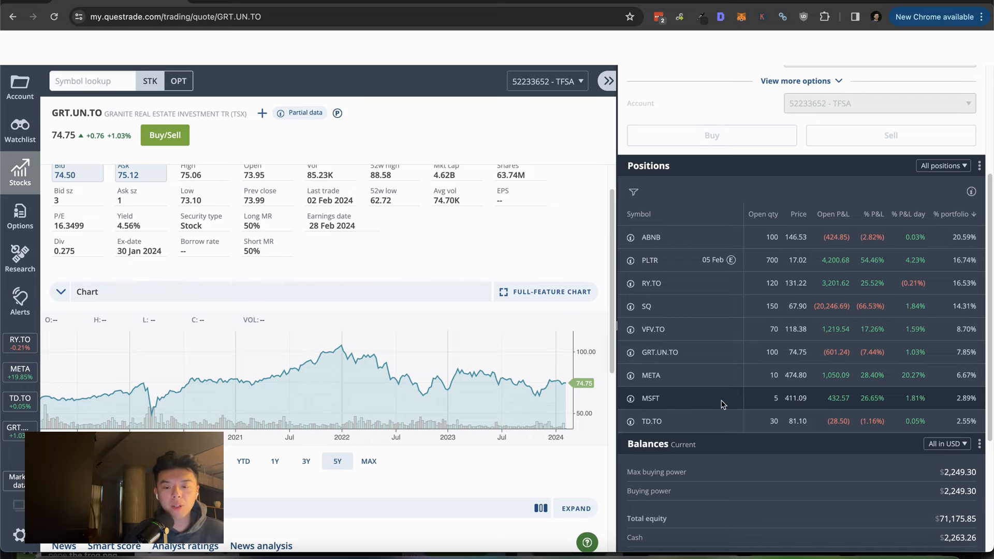
{"action": "mouse_move", "coordinate": [720, 417]}
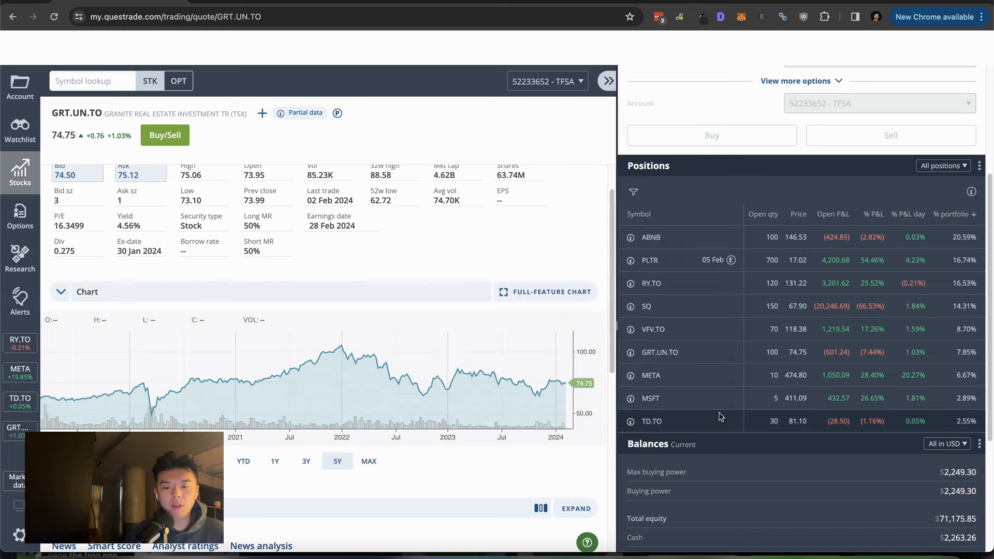
{"action": "left_click", "coordinate": [651, 421]}
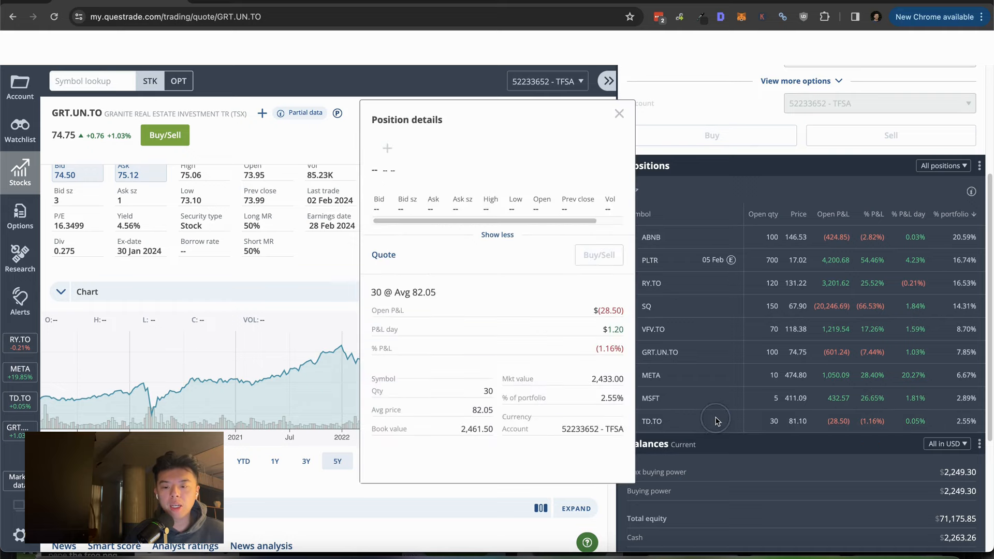
{"action": "left_click", "coordinate": [619, 113]}
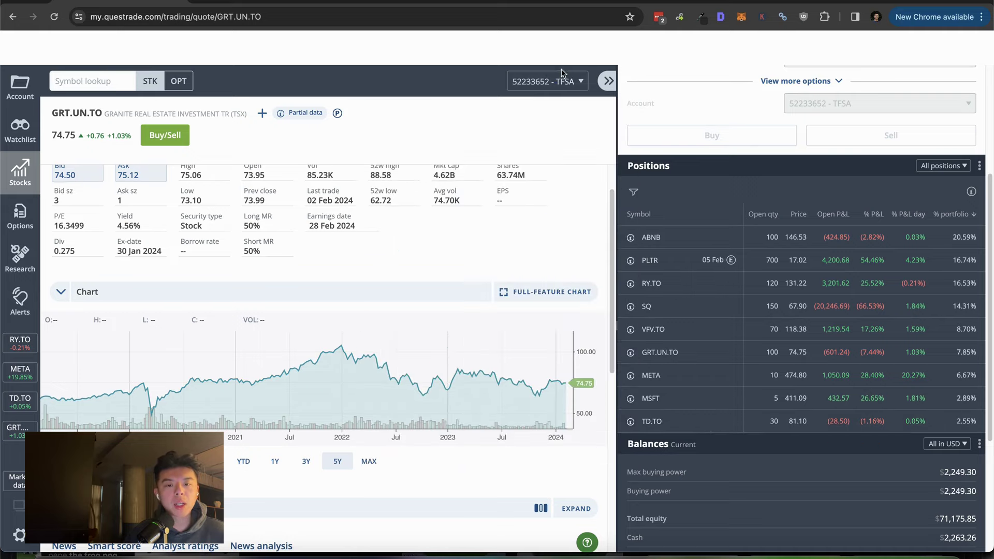
Switch to the other margin account and review the NET position details
{"action": "left_click", "coordinate": [546, 81]}
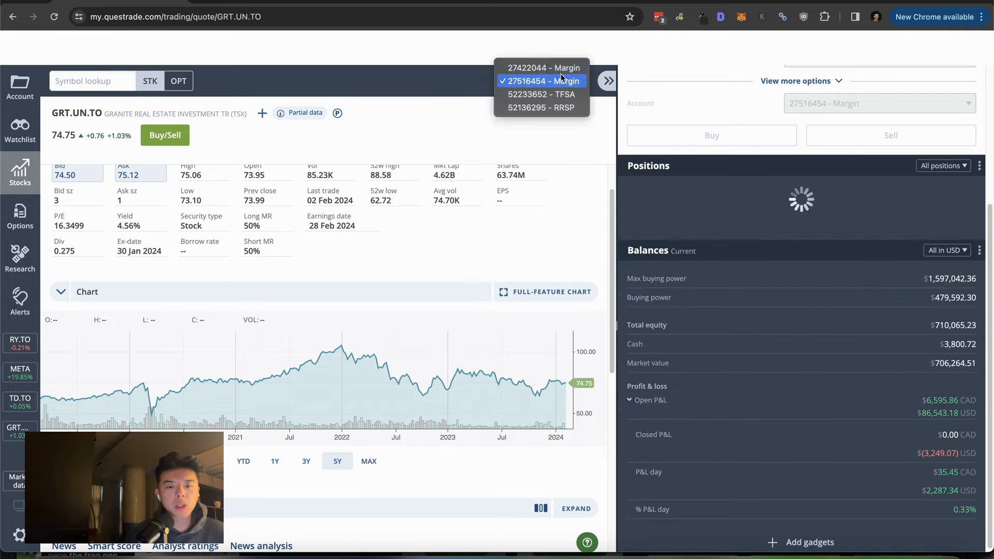
{"action": "left_click", "coordinate": [543, 68]}
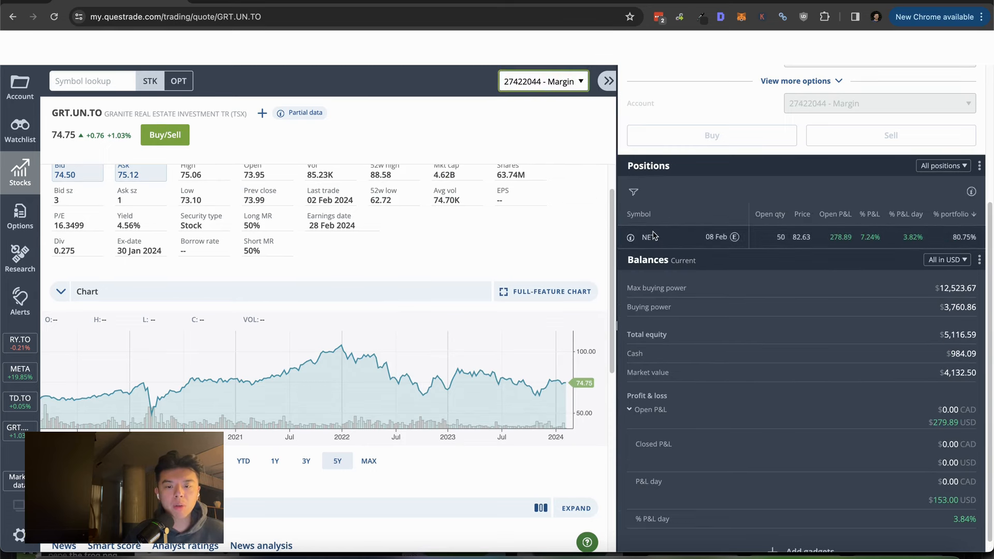
{"action": "left_click", "coordinate": [648, 236]}
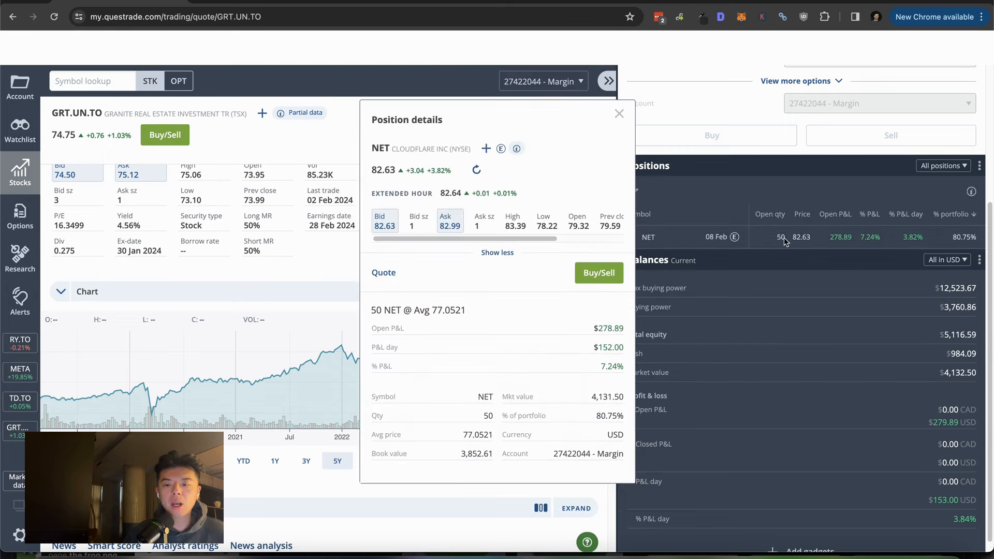
{"action": "left_click", "coordinate": [619, 114]}
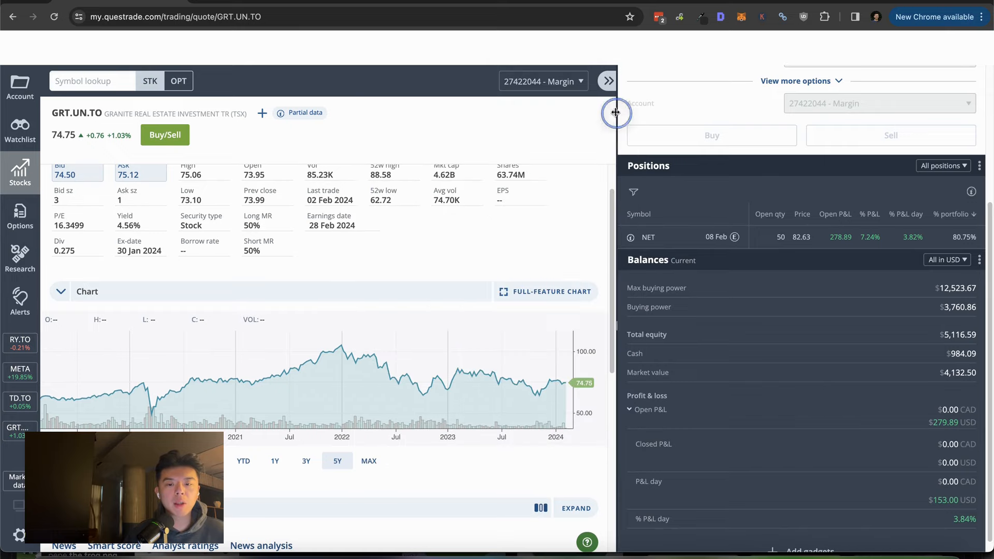
Switch to the RRSP account and review the RKT and NET details (NET: 10 shares at $90.05, -$74.20)
{"action": "left_click", "coordinate": [543, 81]}
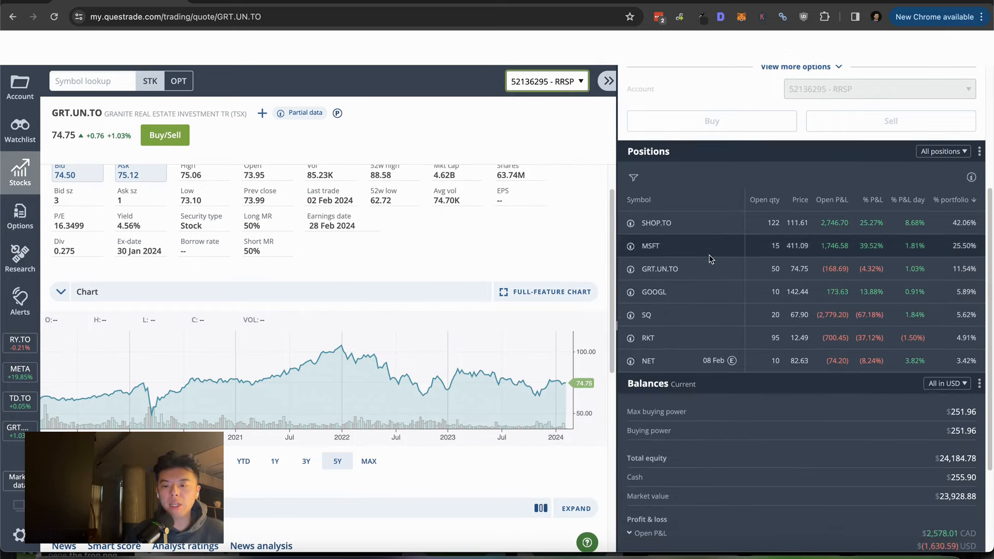
{"action": "scroll", "scroll_direction": "up", "scroll_amount": 3}
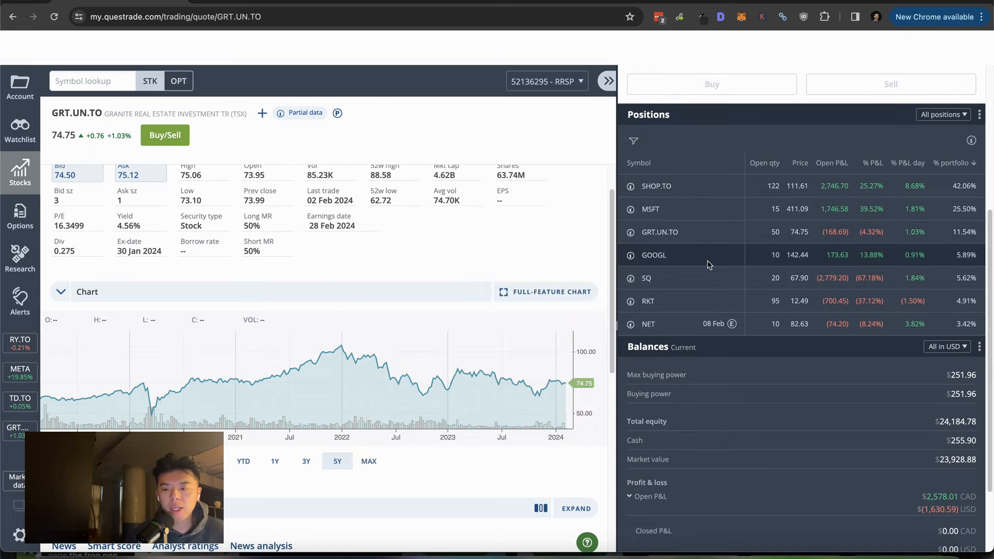
{"action": "mouse_move", "coordinate": [699, 309]}
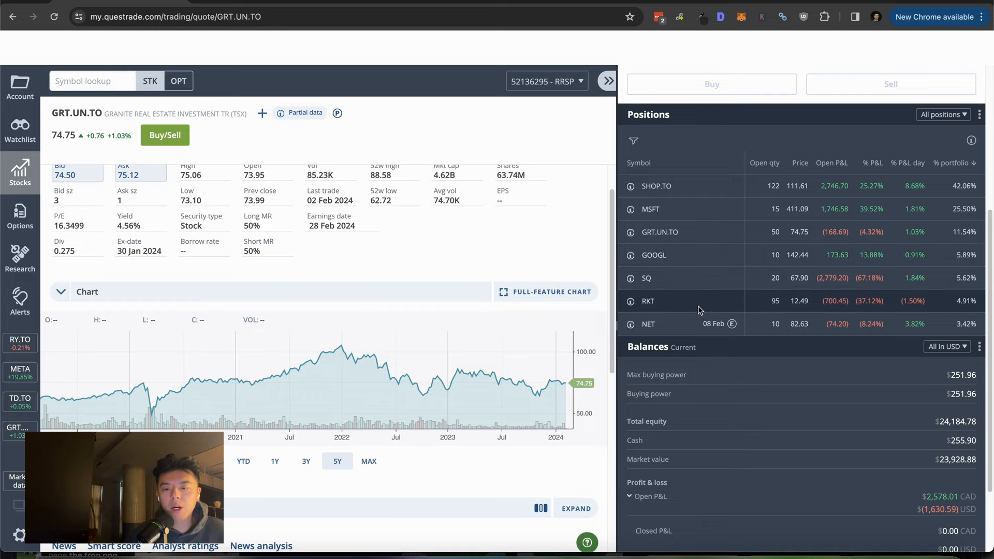
{"action": "left_click", "coordinate": [648, 300]}
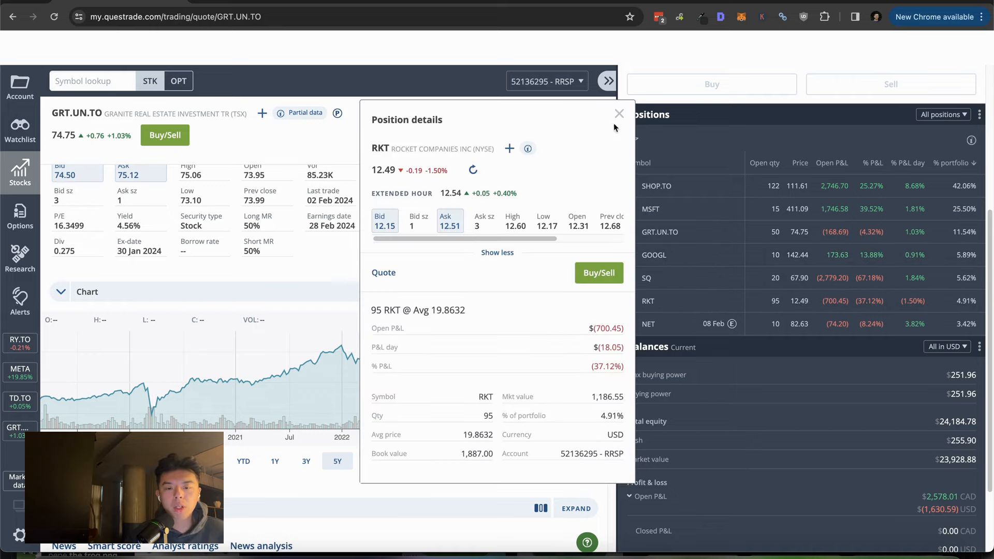
{"action": "left_click", "coordinate": [619, 113]}
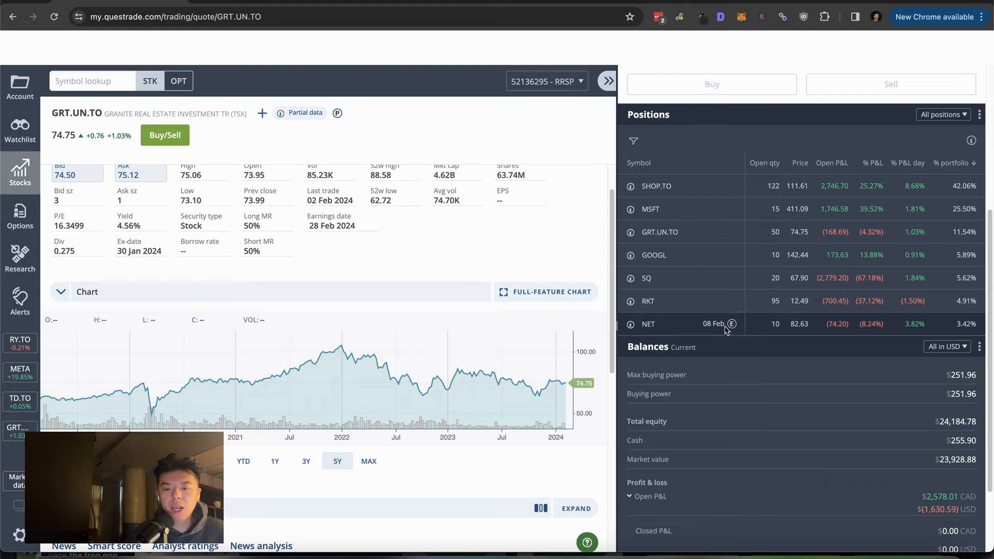
{"action": "left_click", "coordinate": [648, 324]}
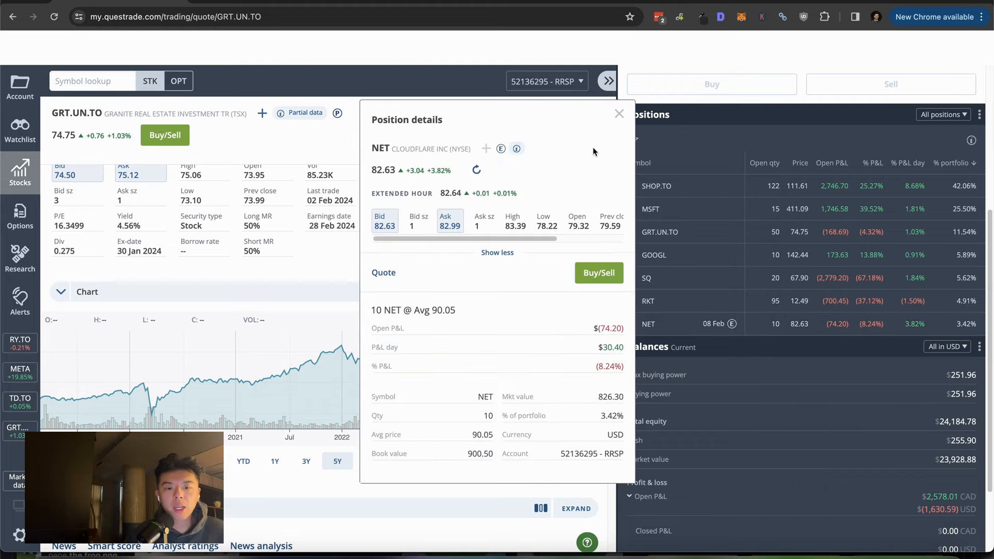
{"action": "left_click", "coordinate": [543, 81]}
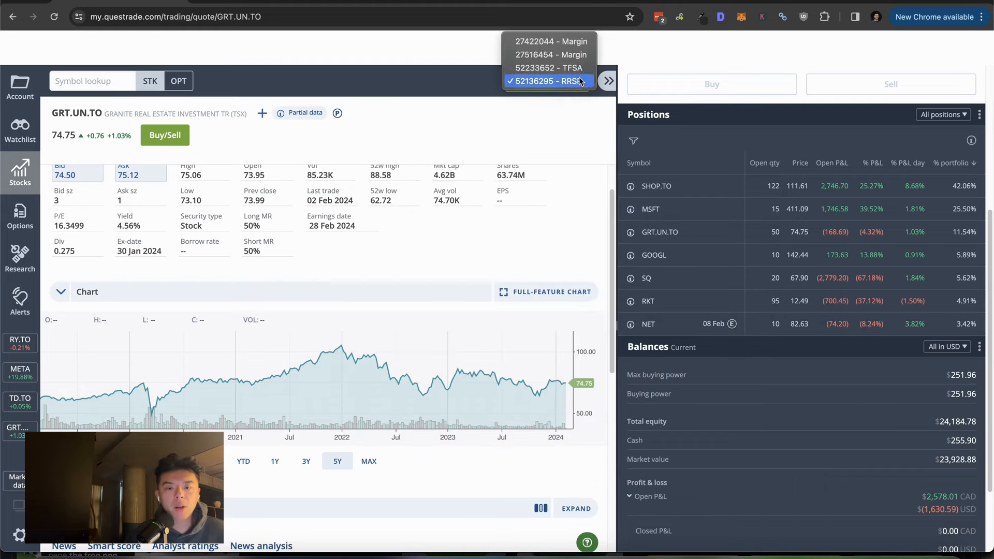
{"action": "mouse_move", "coordinate": [548, 55]}
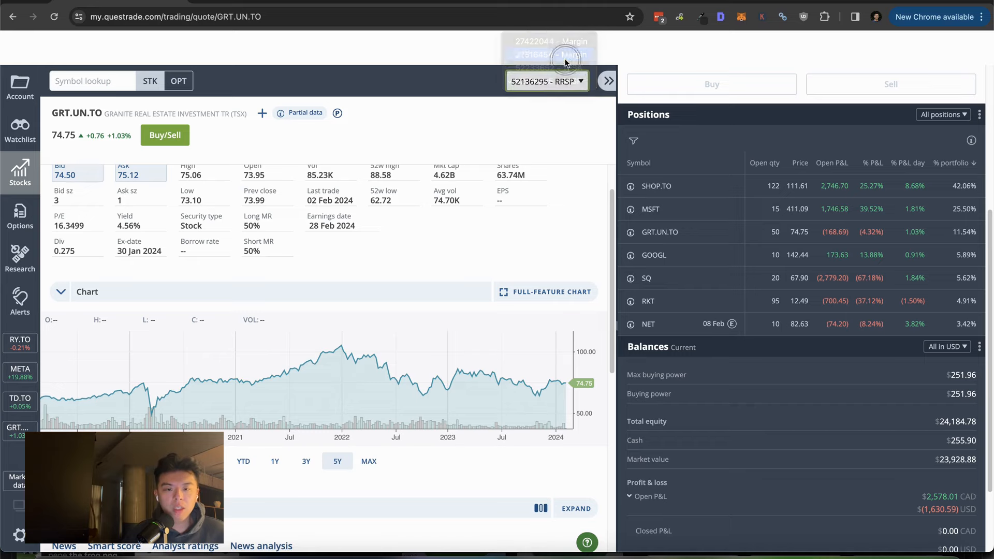
Switch to the margin account and view the HSUV.U.TO quote, 1Y chart and position details (4,000 shares at $102.34)
{"action": "left_click", "coordinate": [548, 55]}
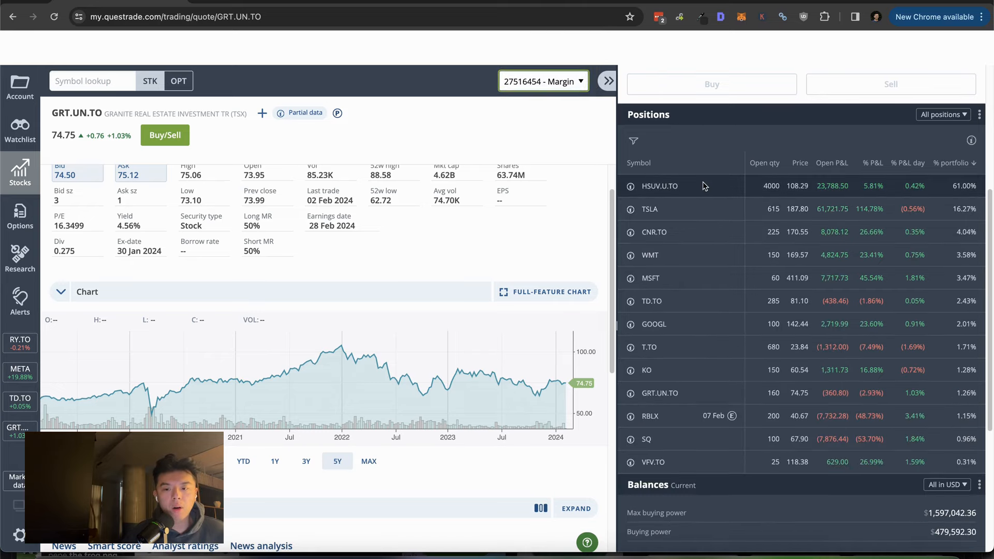
{"action": "left_click", "coordinate": [630, 185]}
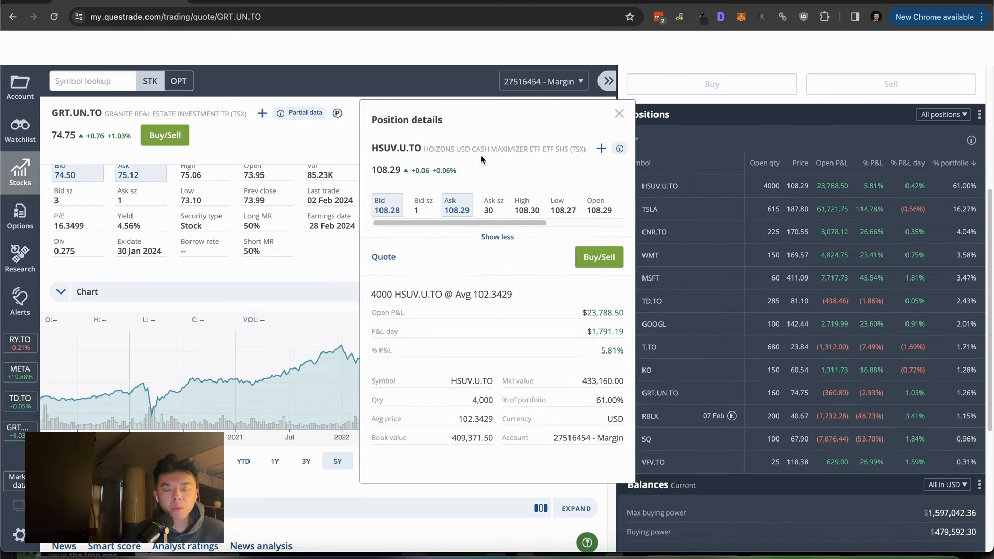
{"action": "mouse_move", "coordinate": [513, 252]}
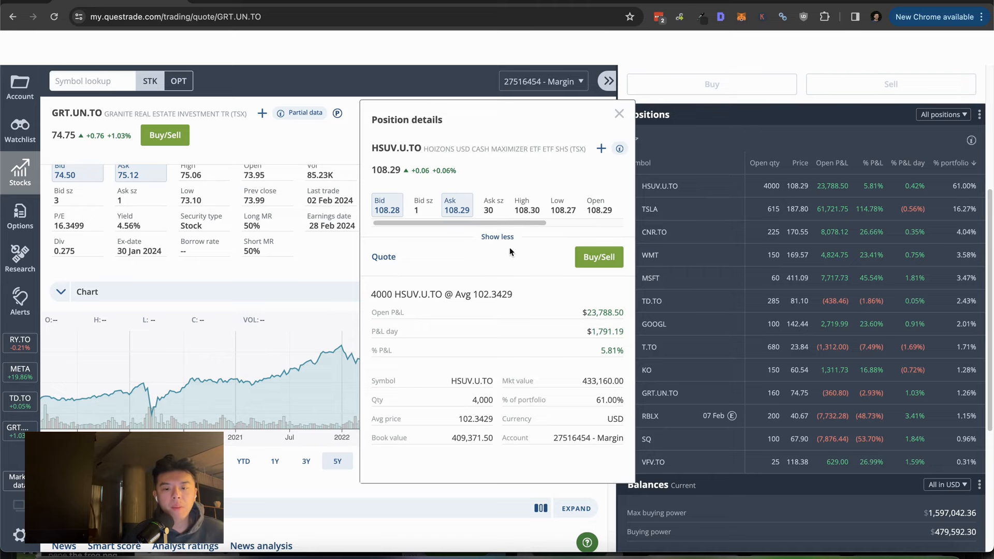
{"action": "left_click", "coordinate": [619, 114]}
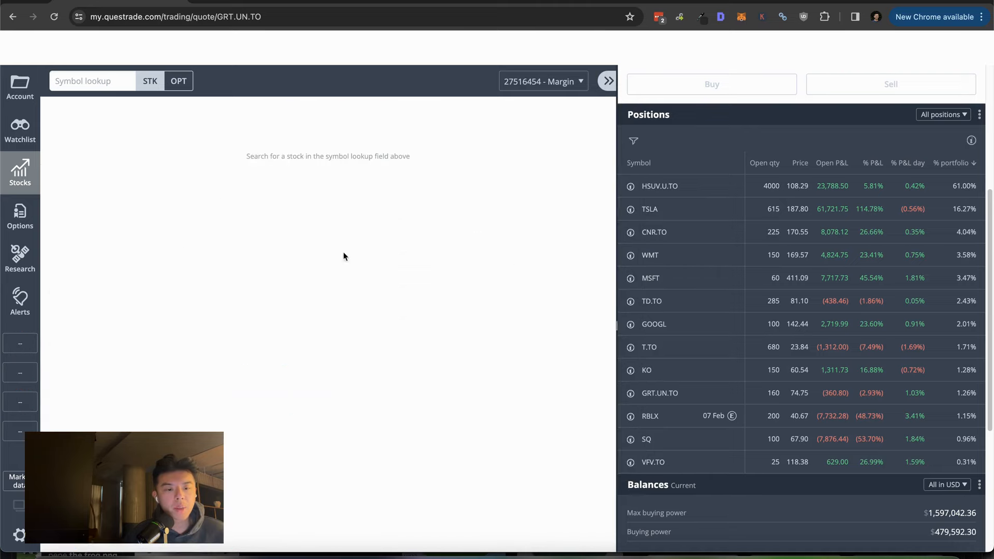
{"action": "left_click", "coordinate": [659, 185]}
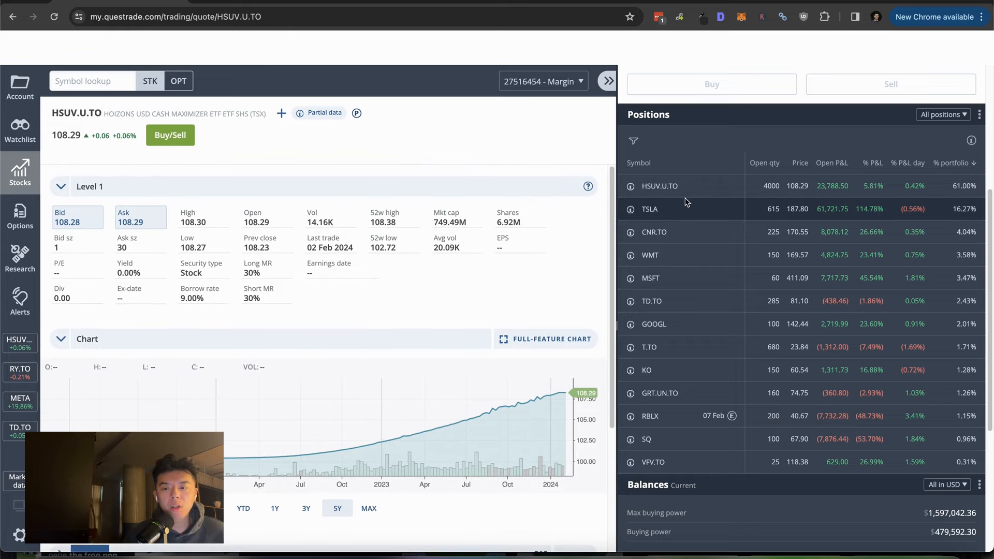
{"action": "mouse_move", "coordinate": [699, 237]}
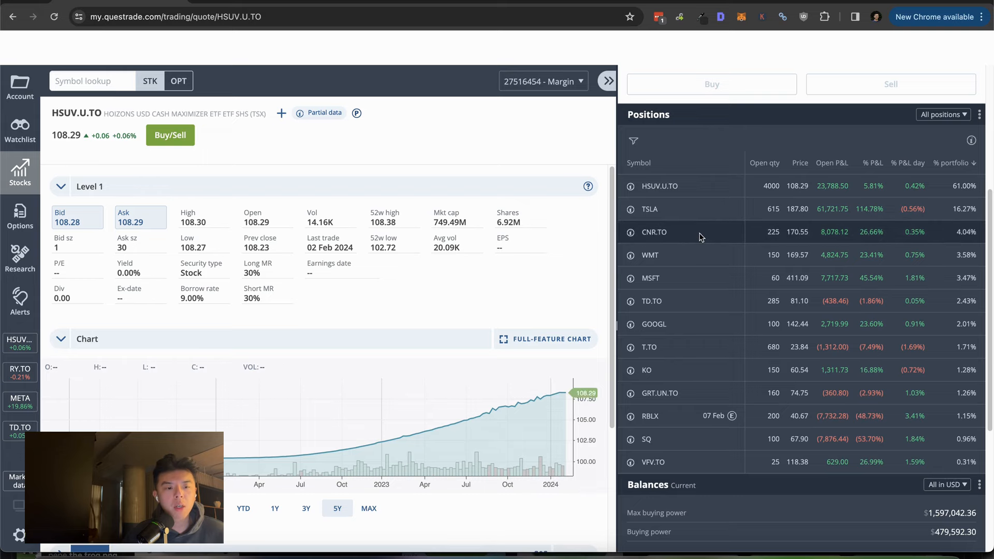
{"action": "scroll", "scroll_direction": "down", "scroll_amount": 3}
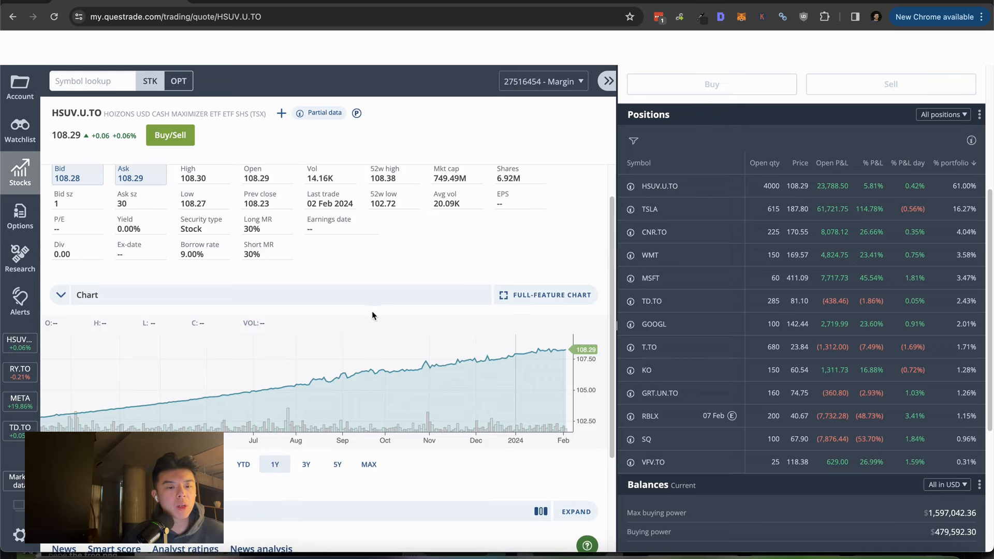
{"action": "mouse_move", "coordinate": [544, 243]}
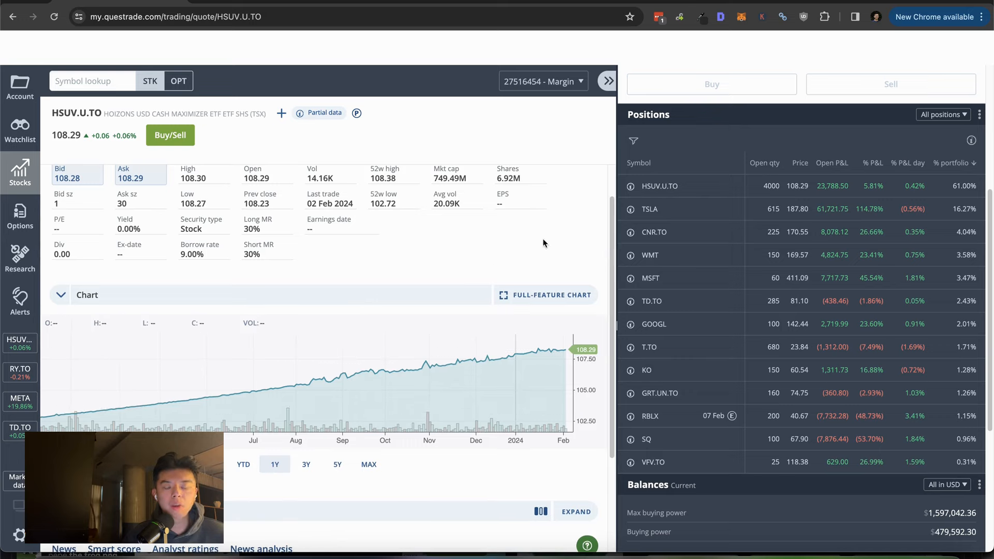
{"action": "mouse_move", "coordinate": [724, 186]}
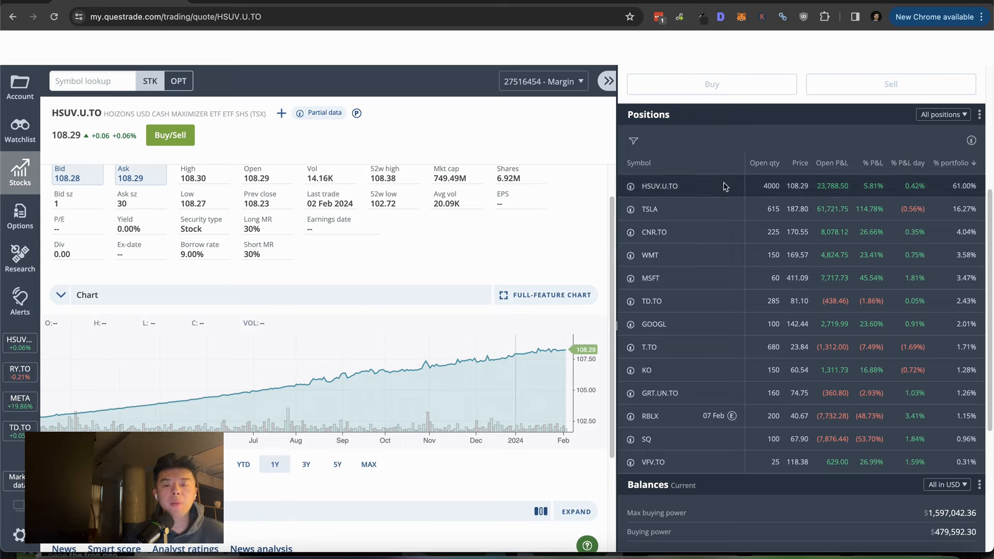
{"action": "mouse_move", "coordinate": [708, 208]}
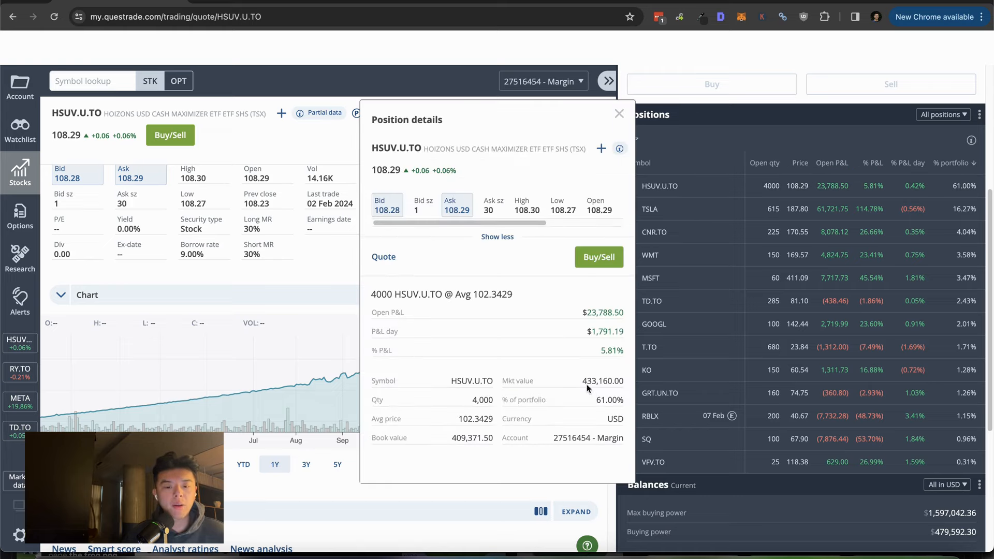
{"action": "mouse_move", "coordinate": [713, 235]}
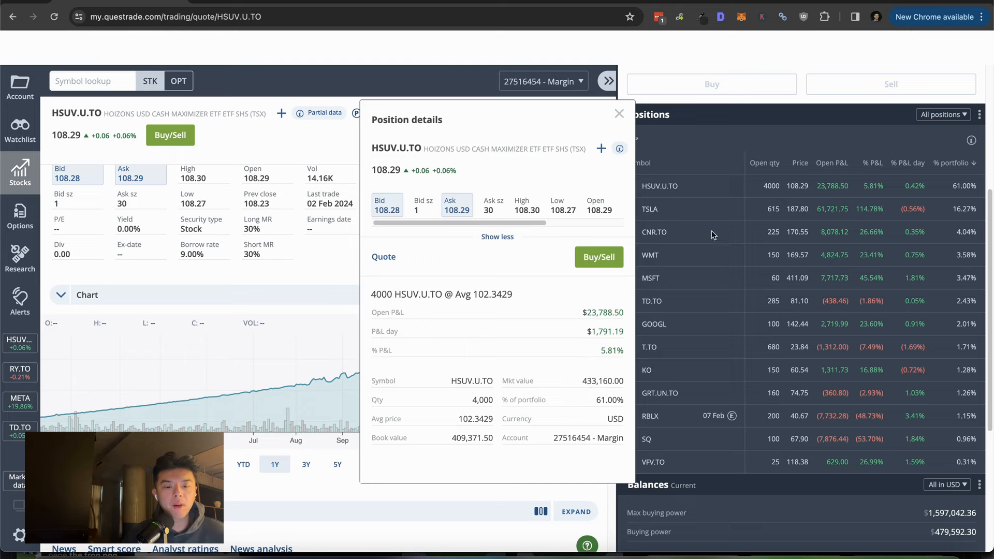
{"action": "left_click", "coordinate": [619, 113]}
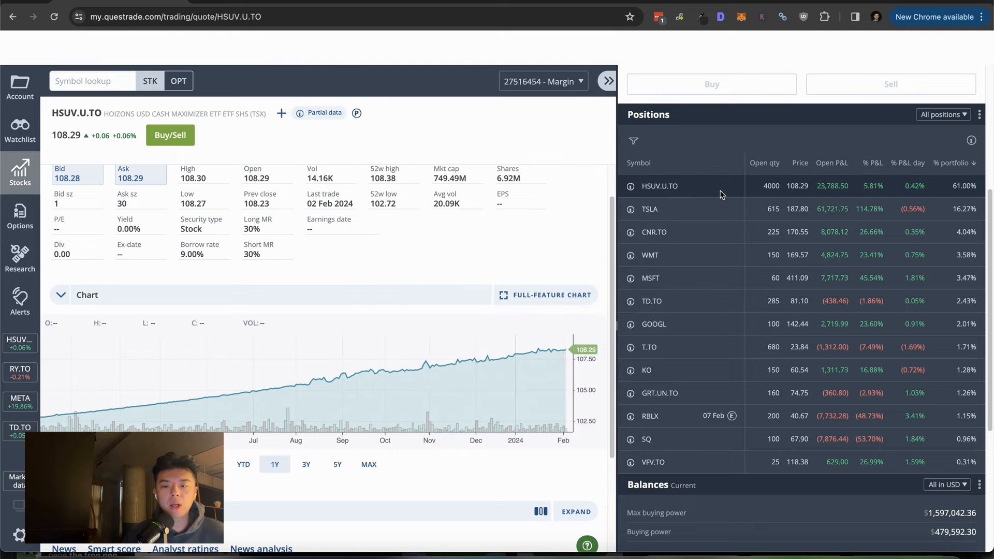
{"action": "left_click", "coordinate": [631, 186]}
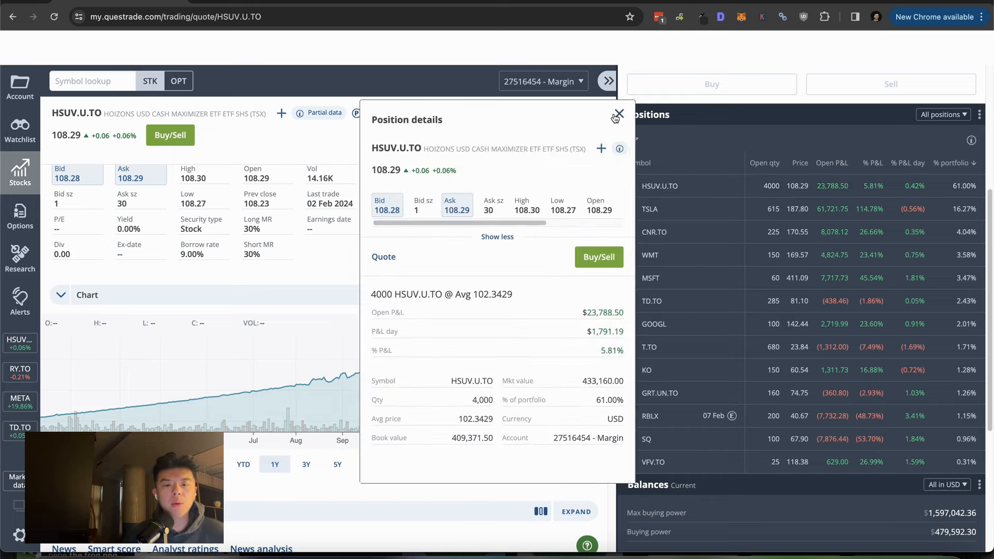
{"action": "left_click", "coordinate": [618, 113]}
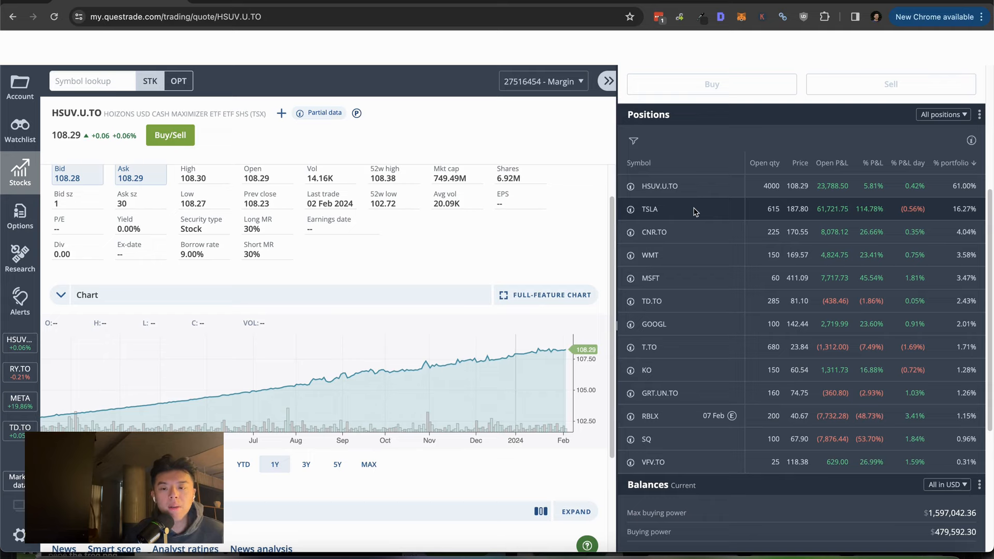
{"action": "left_click", "coordinate": [650, 209]}
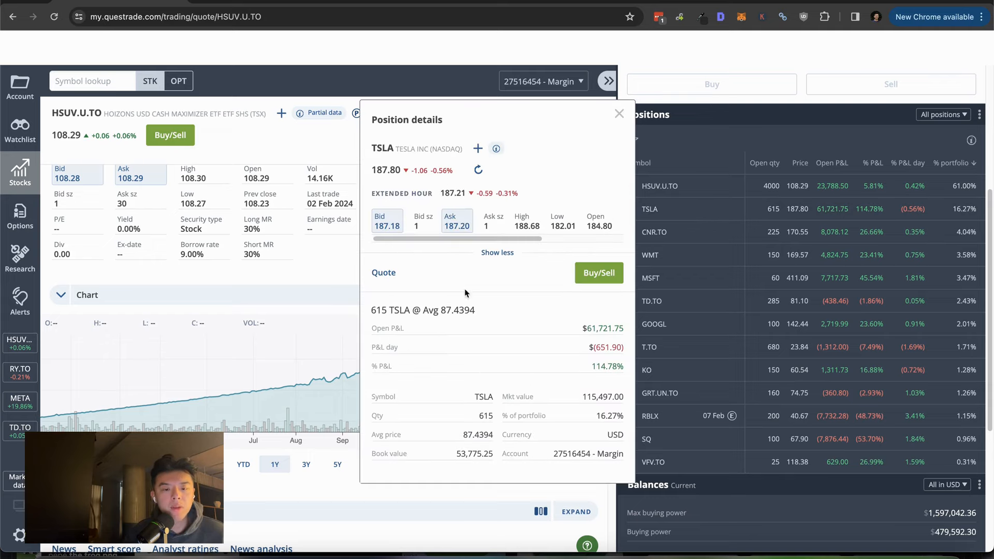
{"action": "left_click", "coordinate": [619, 114]}
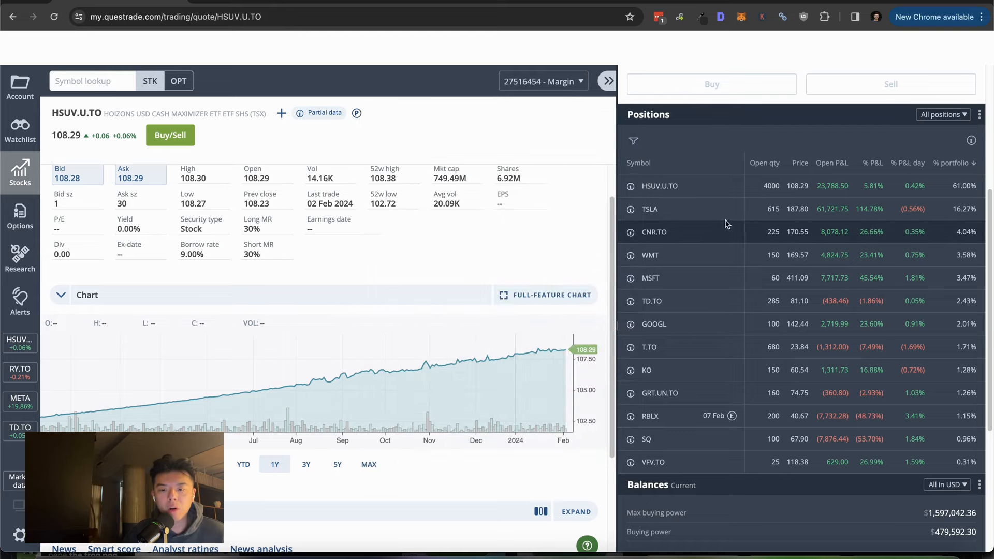
{"action": "left_click", "coordinate": [649, 208]}
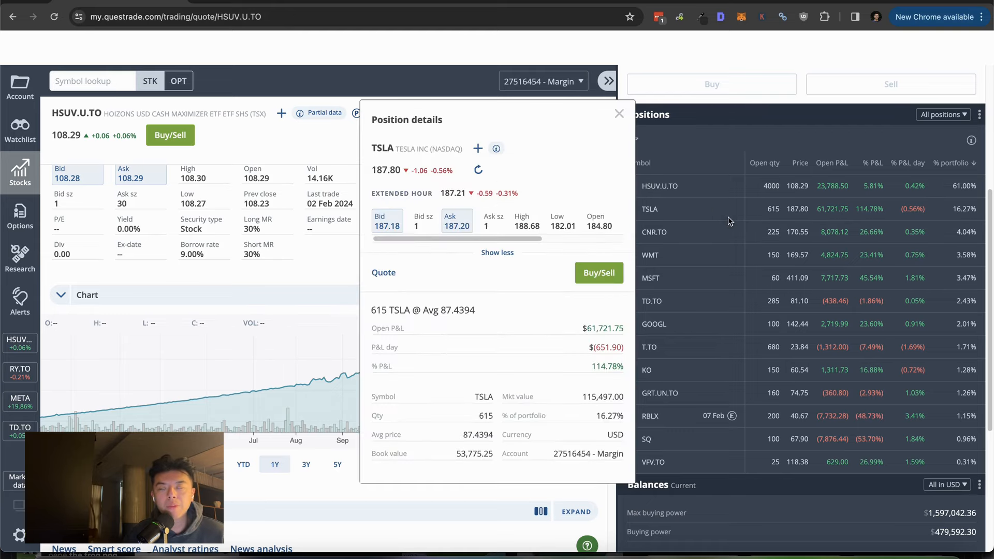
{"action": "mouse_move", "coordinate": [684, 197]}
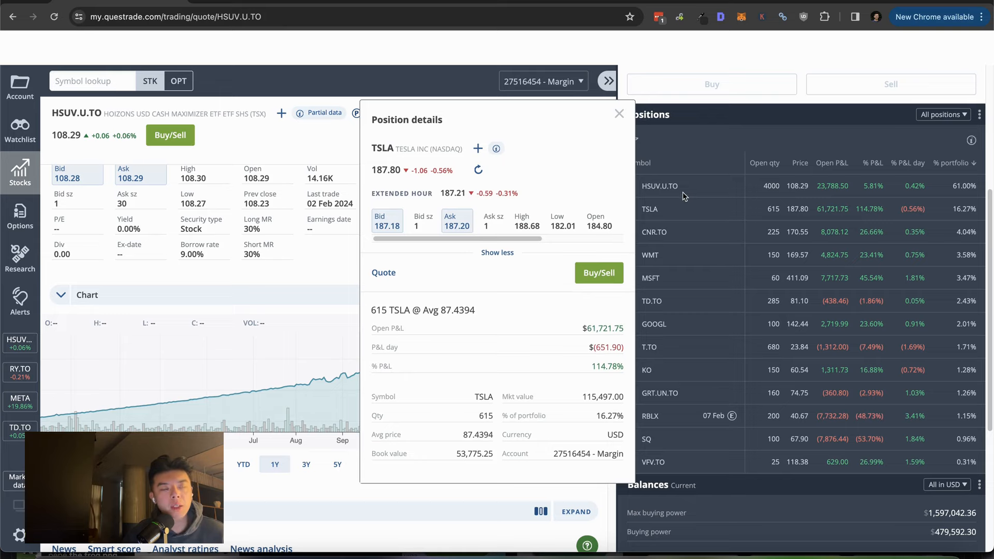
{"action": "left_click", "coordinate": [619, 113]}
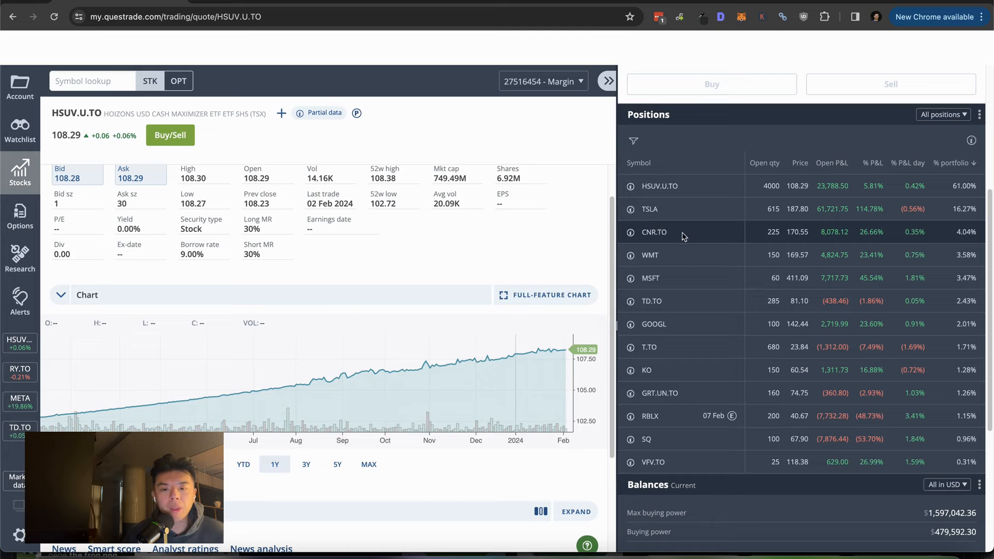
{"action": "left_click", "coordinate": [653, 231]}
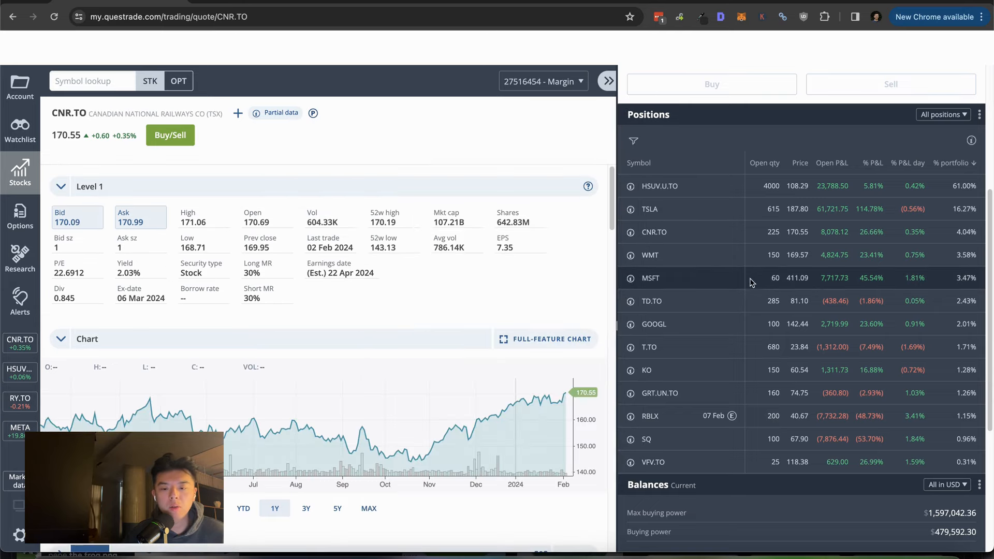
{"action": "mouse_move", "coordinate": [726, 254]}
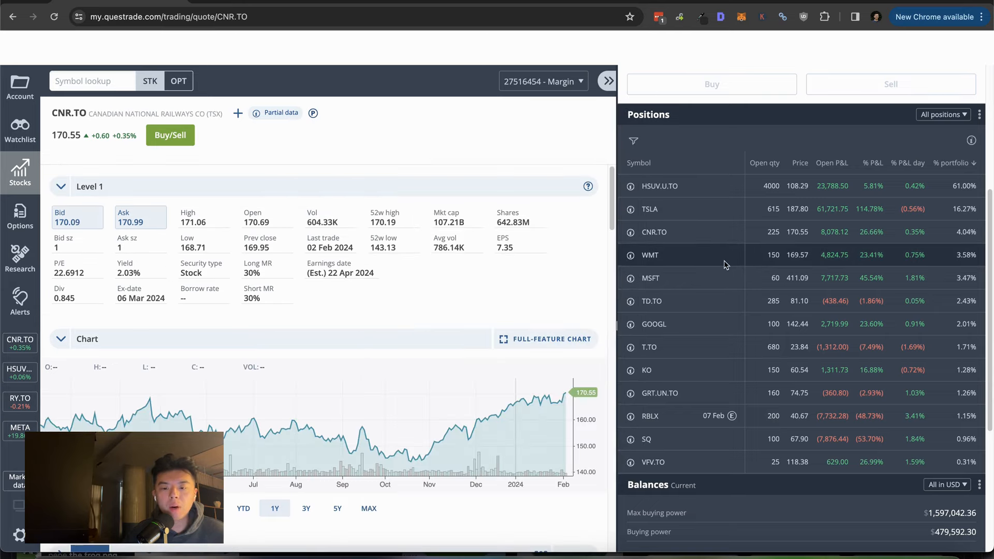
{"action": "mouse_move", "coordinate": [649, 347]}
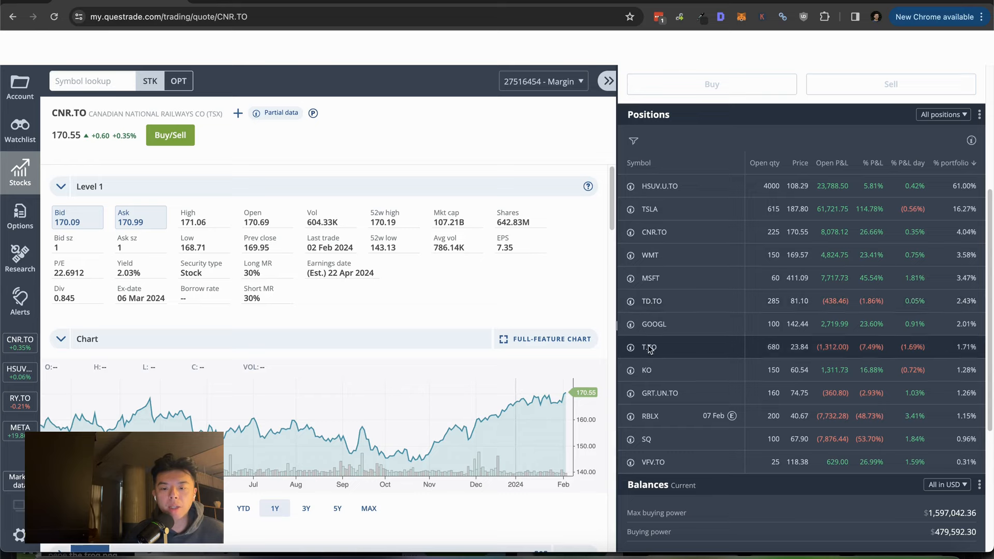
{"action": "mouse_move", "coordinate": [683, 369]}
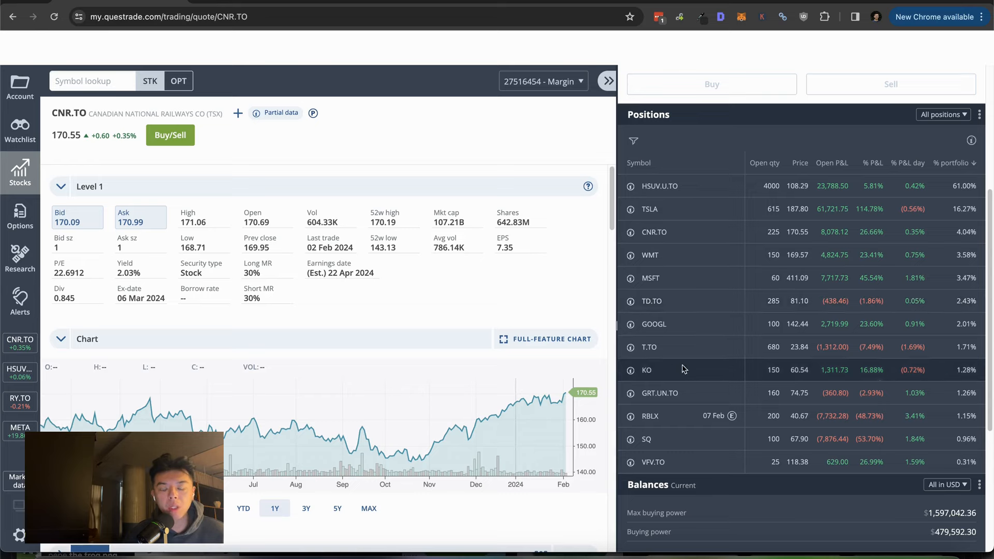
{"action": "mouse_move", "coordinate": [666, 459]}
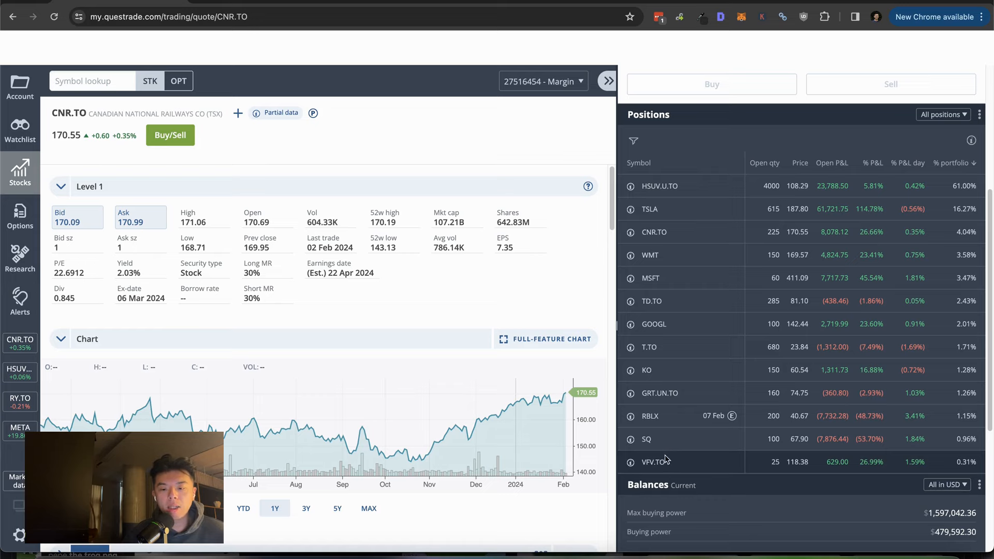
{"action": "mouse_move", "coordinate": [663, 439]}
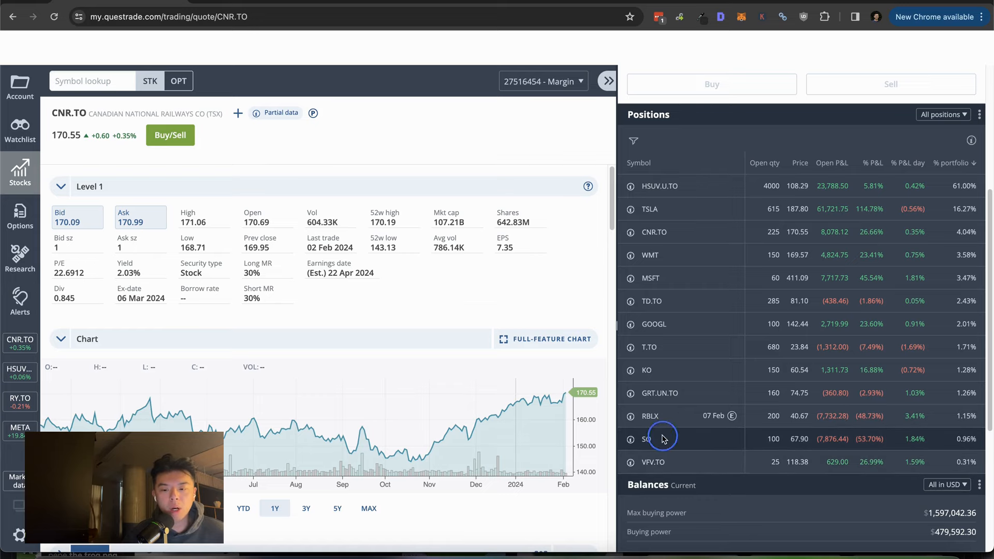
{"action": "left_click", "coordinate": [649, 417]}
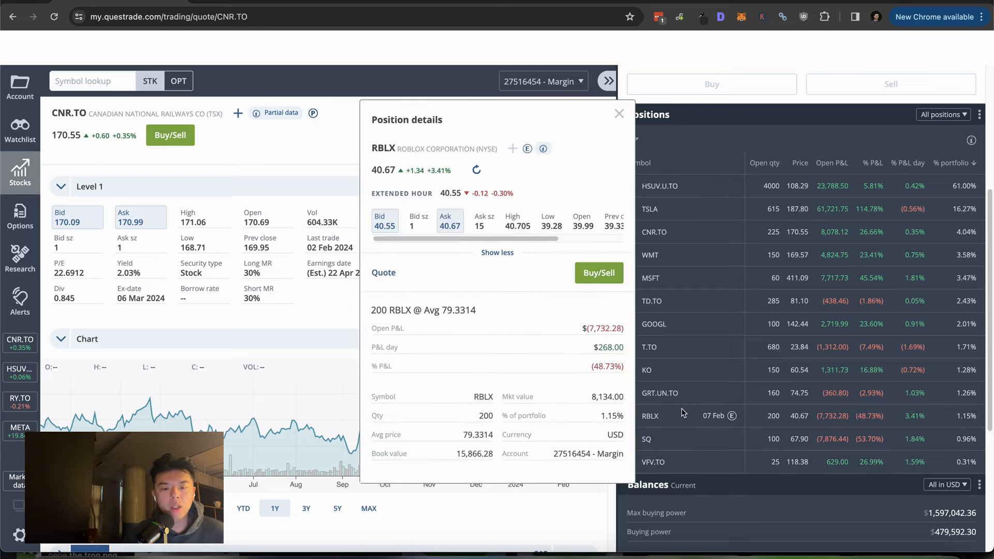
{"action": "left_click", "coordinate": [619, 114]}
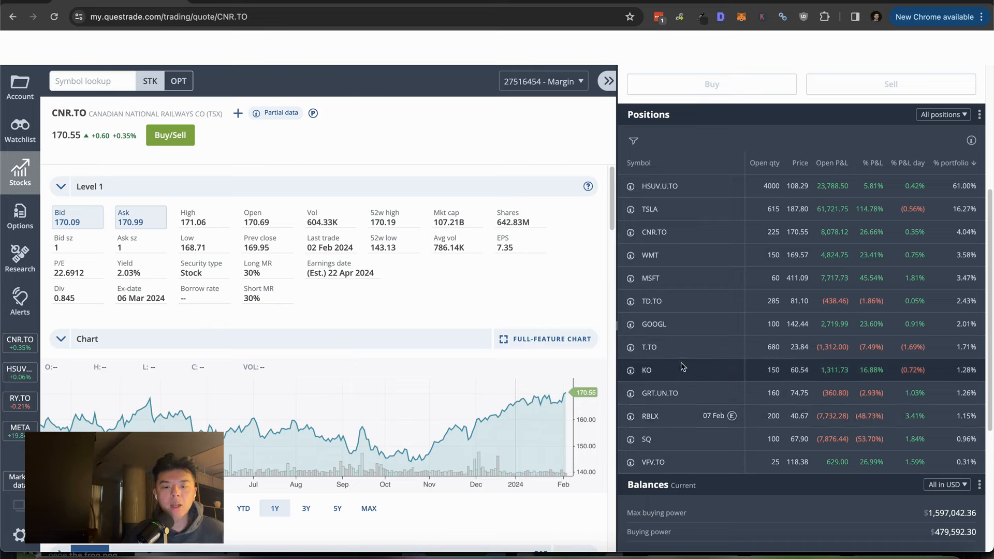
{"action": "mouse_move", "coordinate": [683, 347]}
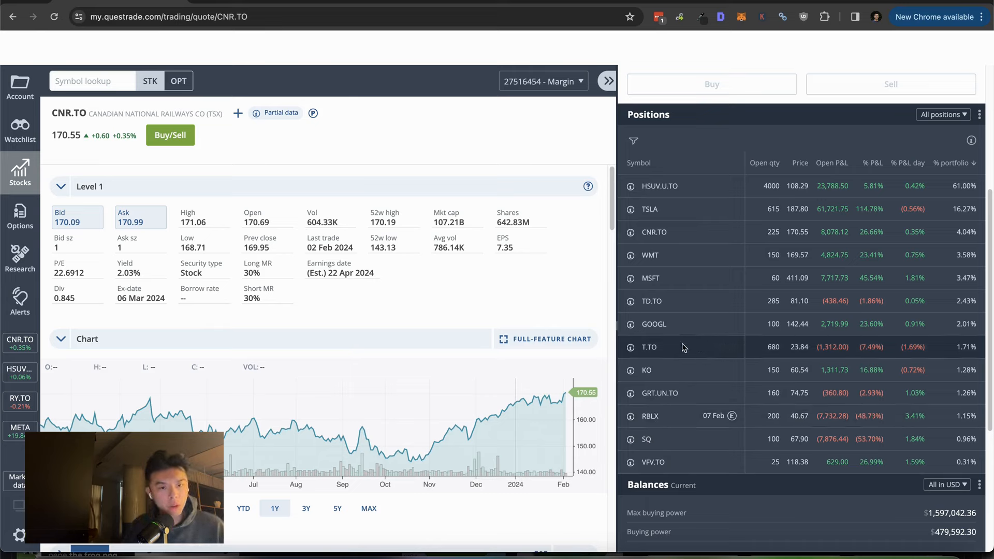
{"action": "mouse_move", "coordinate": [676, 438]}
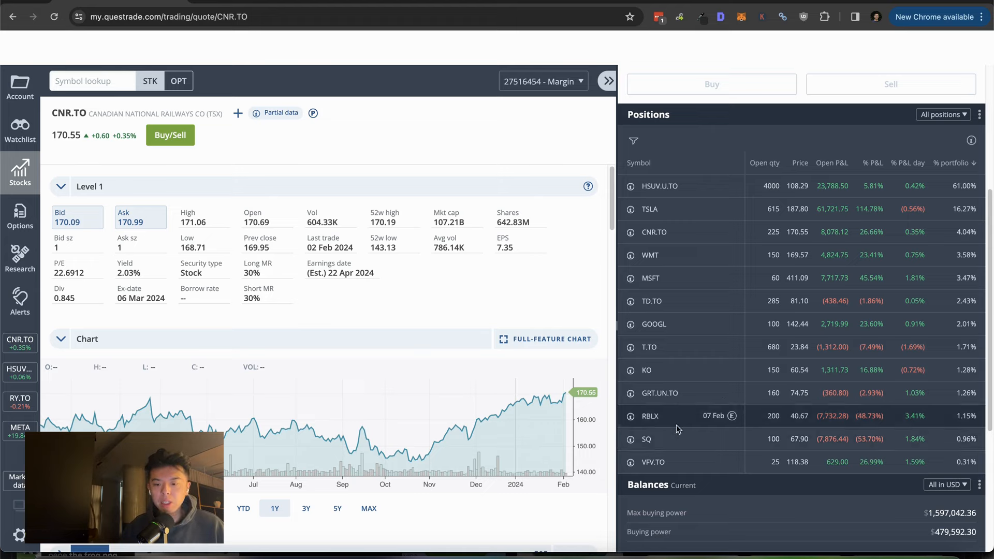
{"action": "mouse_move", "coordinate": [685, 441]}
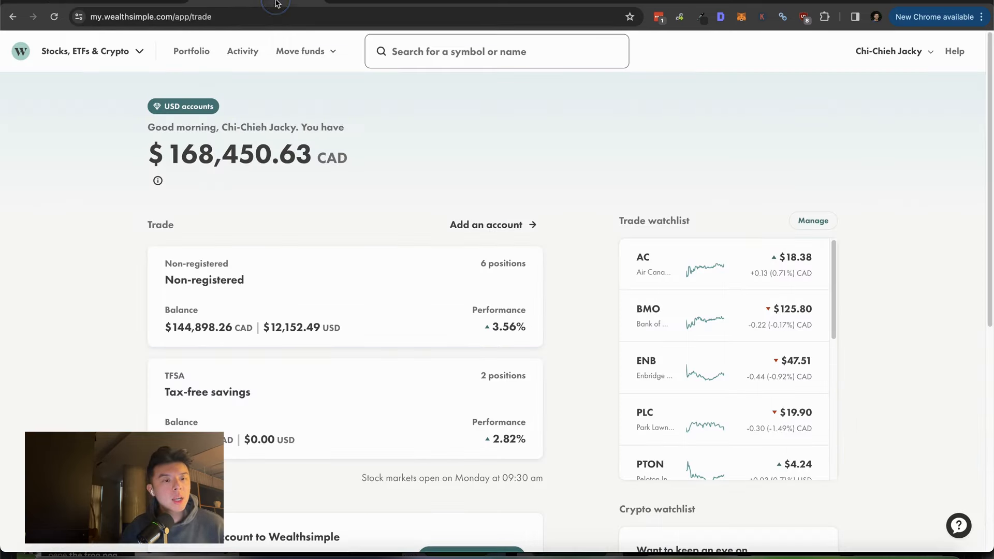
Open the Non-registered account ($144,898.26) and scroll through its CAD holdings CASH, VFV, VGRO and VUN
{"action": "scroll", "scroll_direction": "down", "scroll_amount": 3}
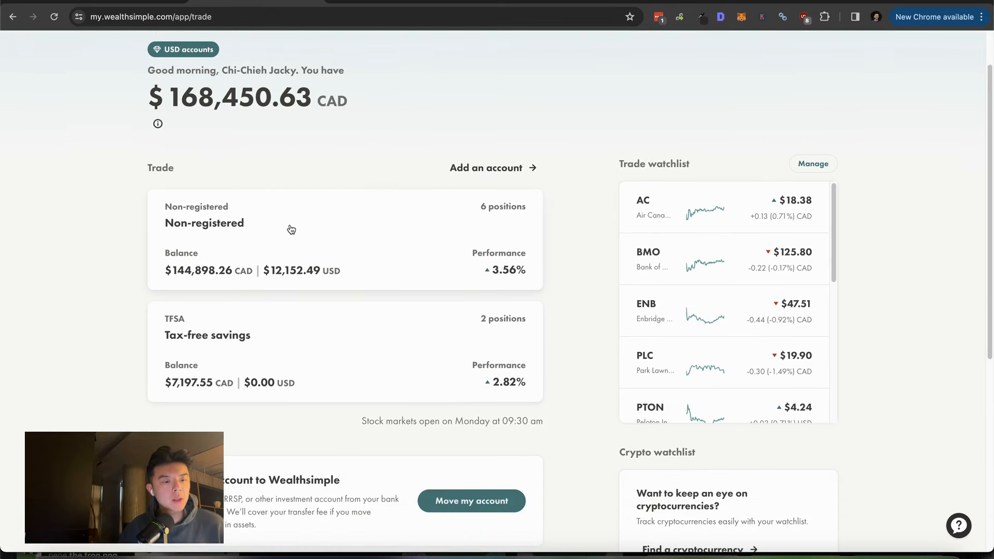
{"action": "left_click", "coordinate": [286, 239]}
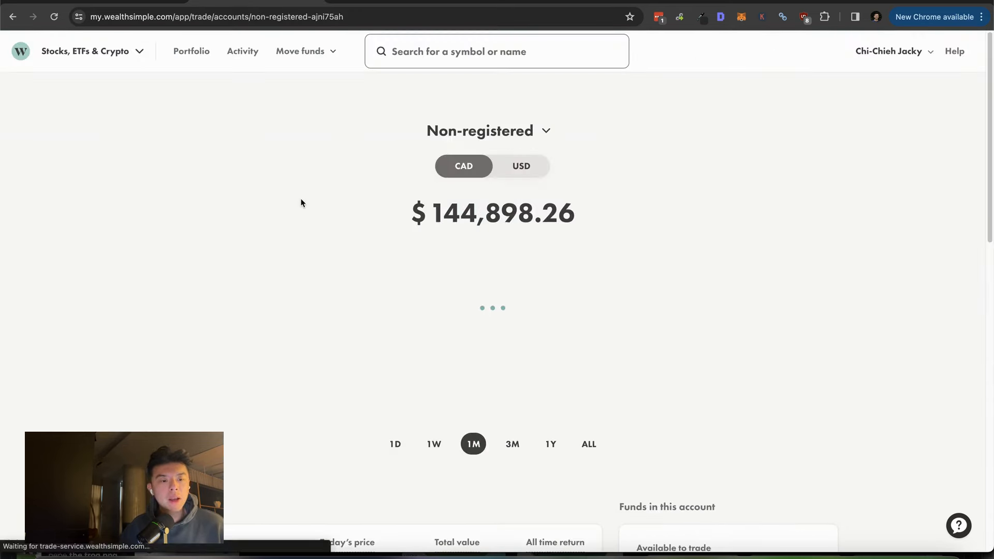
{"action": "scroll", "scroll_direction": "down", "scroll_amount": 3}
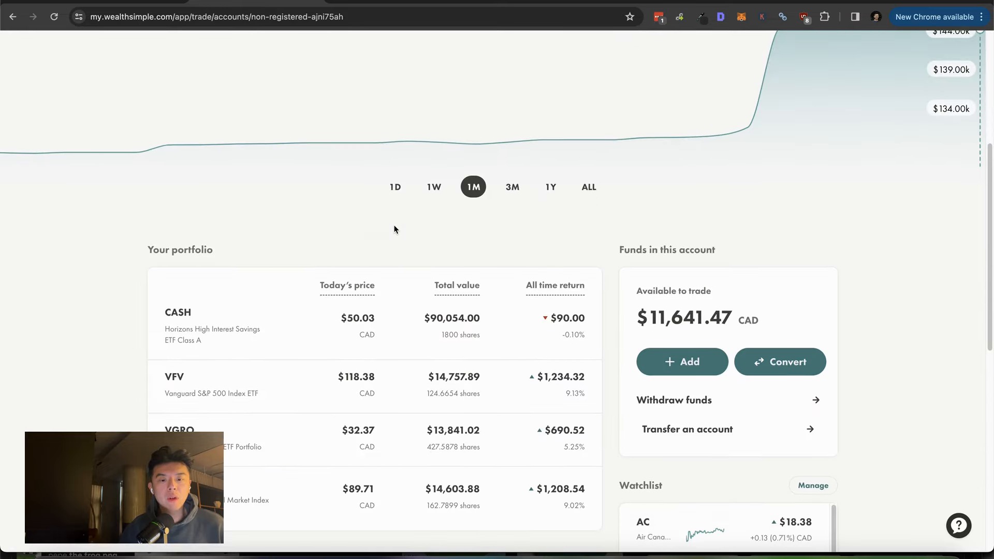
{"action": "scroll", "scroll_direction": "down", "scroll_amount": 3}
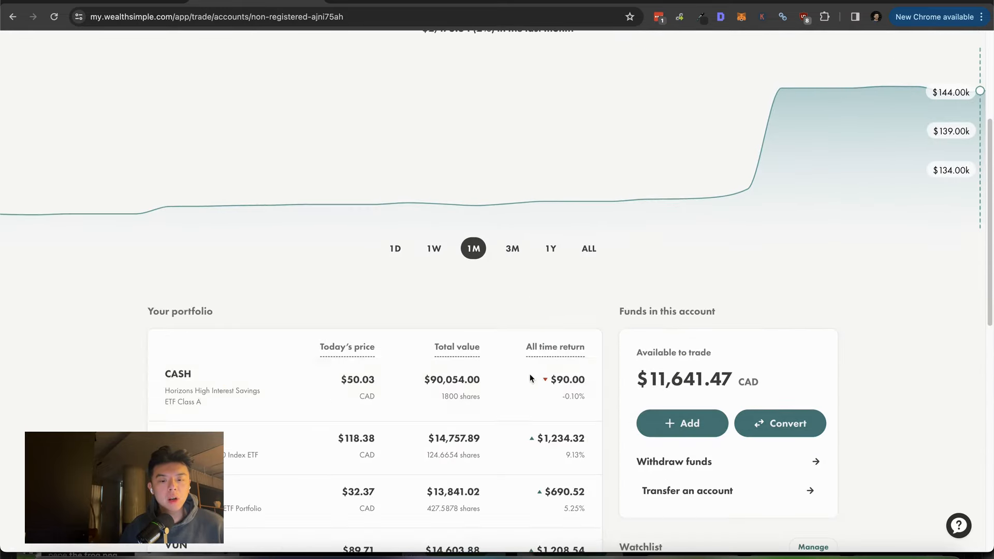
{"action": "scroll", "scroll_direction": "down", "scroll_amount": 3}
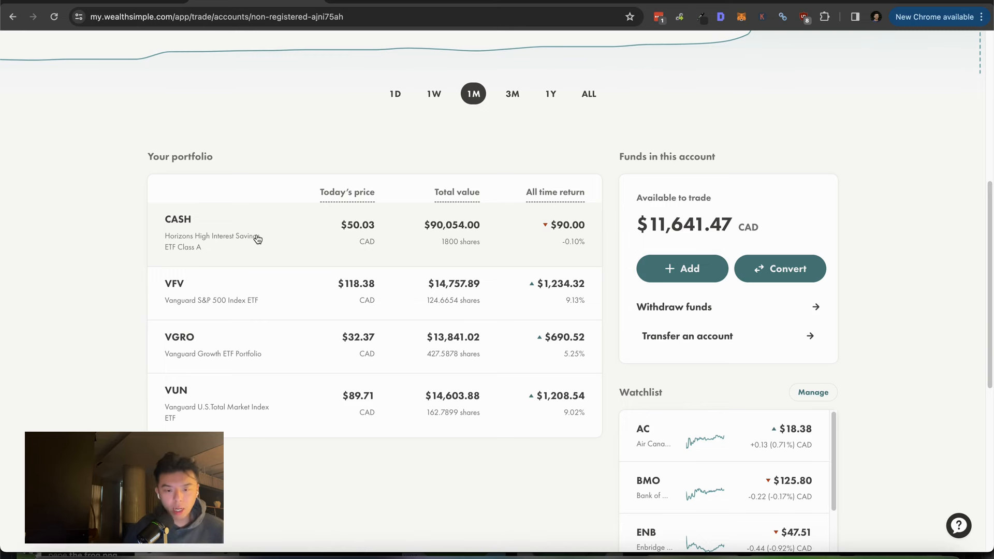
{"action": "mouse_move", "coordinate": [290, 247]}
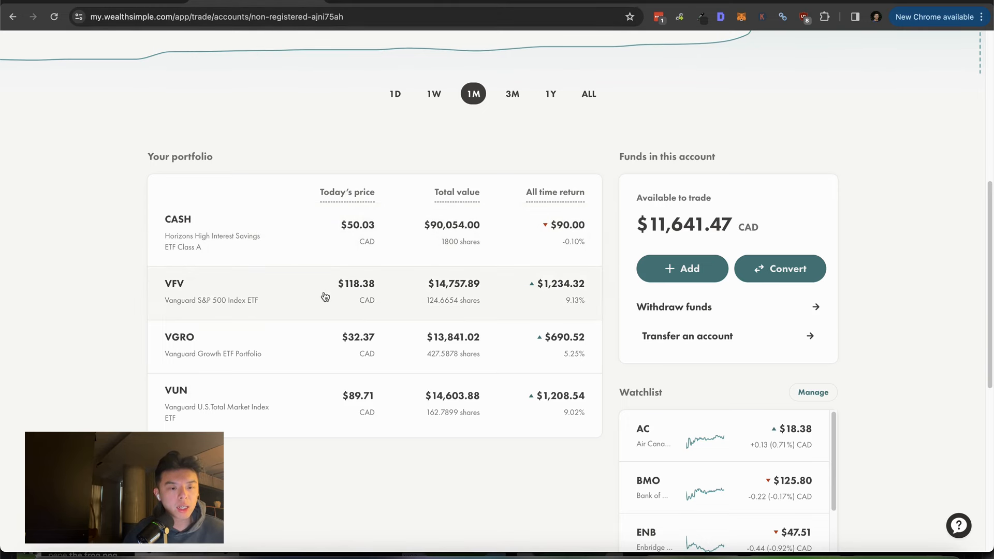
{"action": "scroll", "scroll_direction": "up", "scroll_amount": 3}
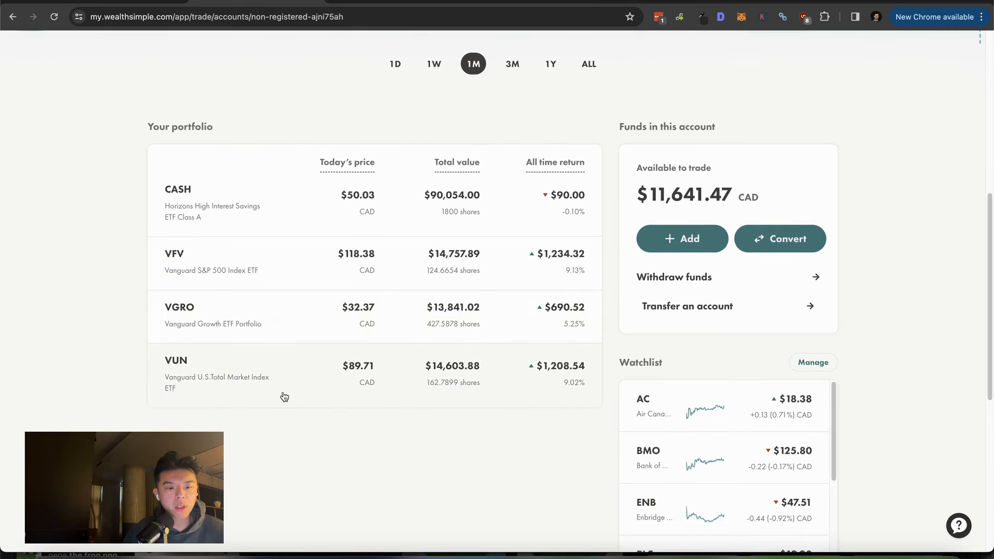
{"action": "scroll", "scroll_direction": "down", "scroll_amount": 3}
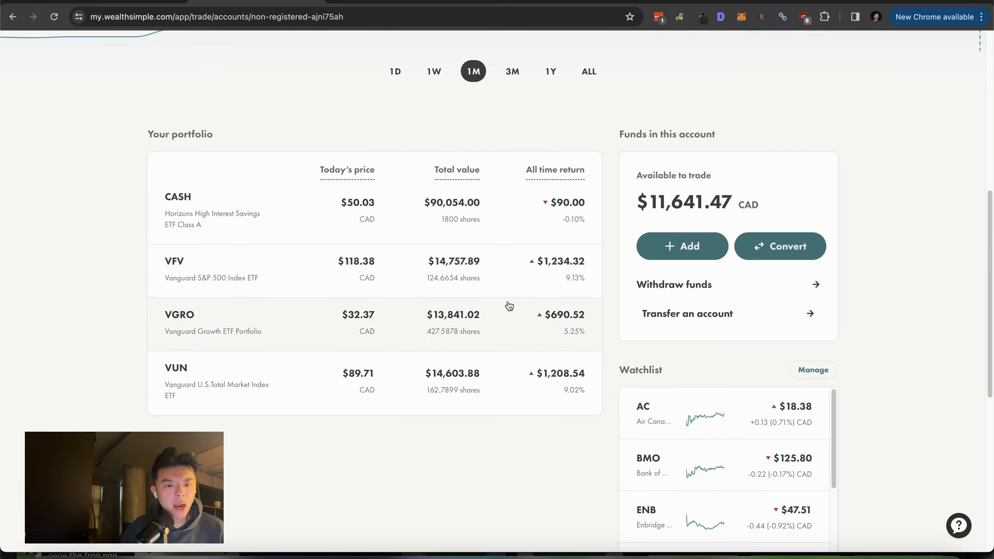
{"action": "scroll", "scroll_direction": "up", "scroll_amount": 3}
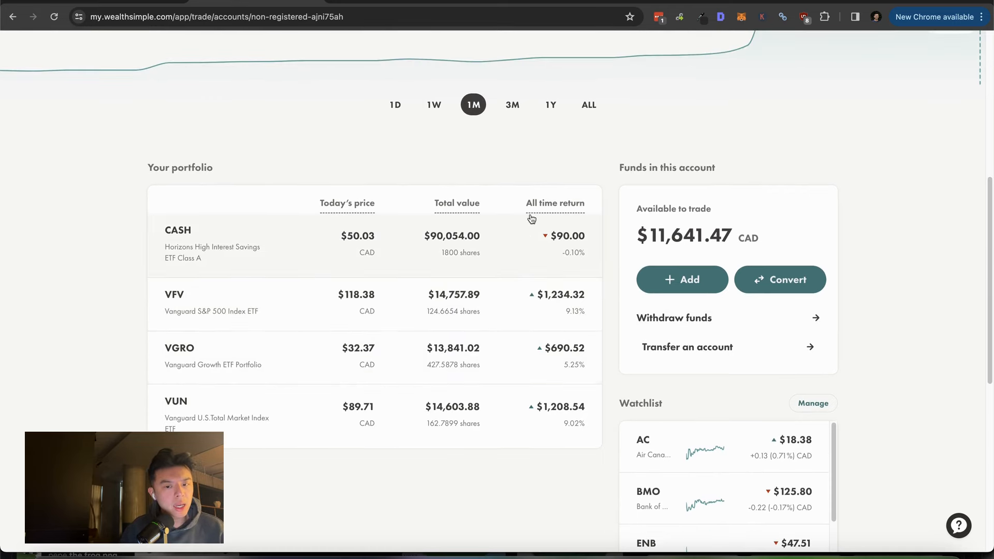
{"action": "scroll", "scroll_direction": "up", "scroll_amount": 3}
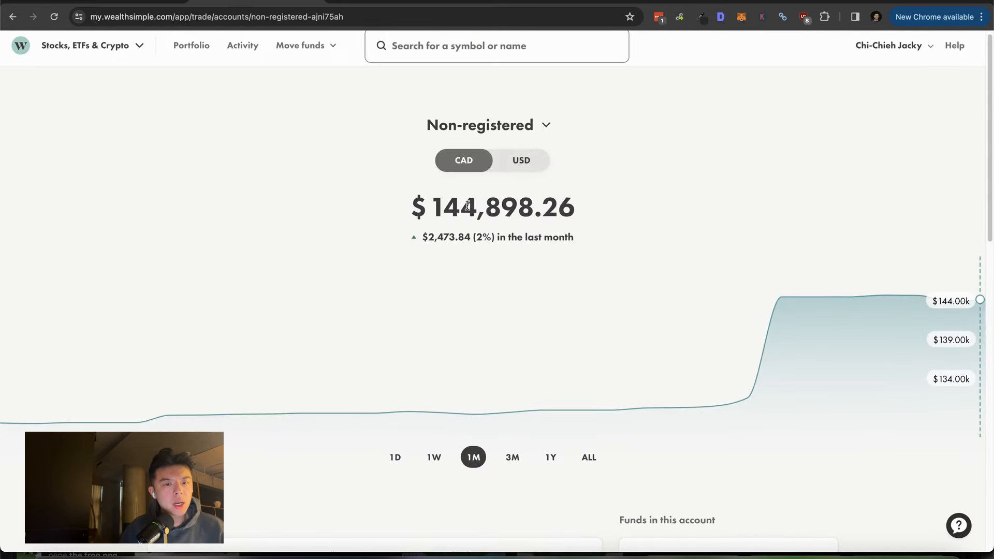
{"action": "scroll", "scroll_direction": "down", "scroll_amount": 3}
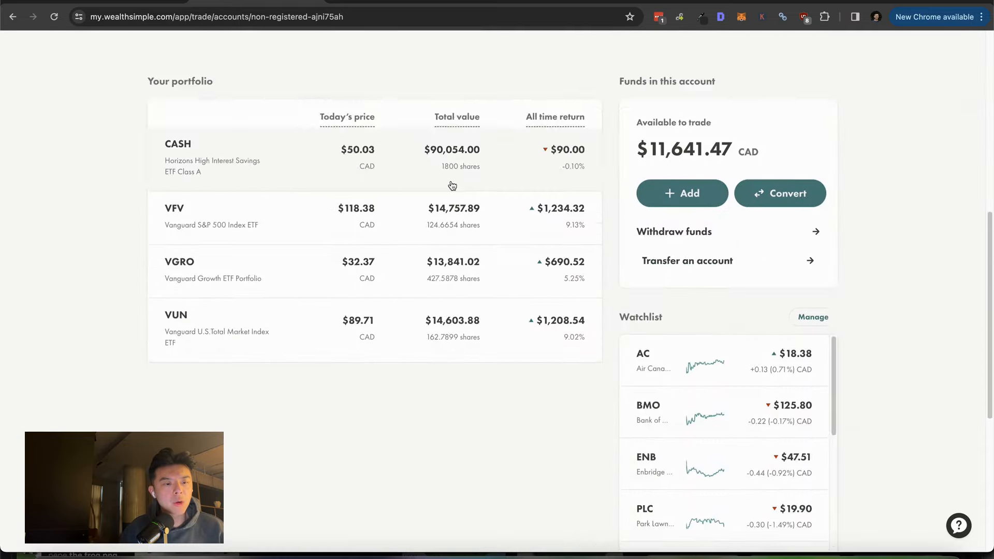
{"action": "scroll", "scroll_direction": "up", "scroll_amount": 3}
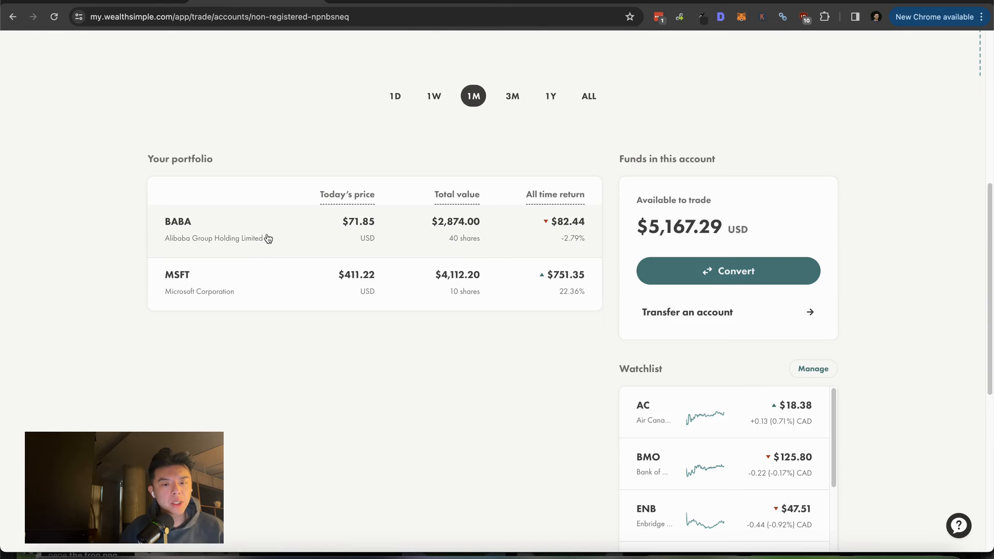
{"action": "mouse_move", "coordinate": [452, 239]}
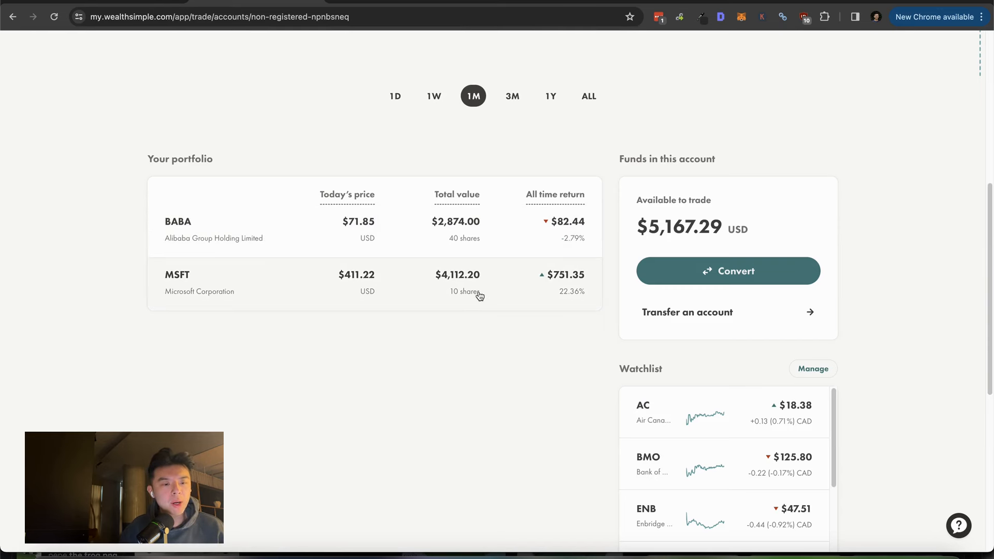
{"action": "mouse_move", "coordinate": [518, 300]}
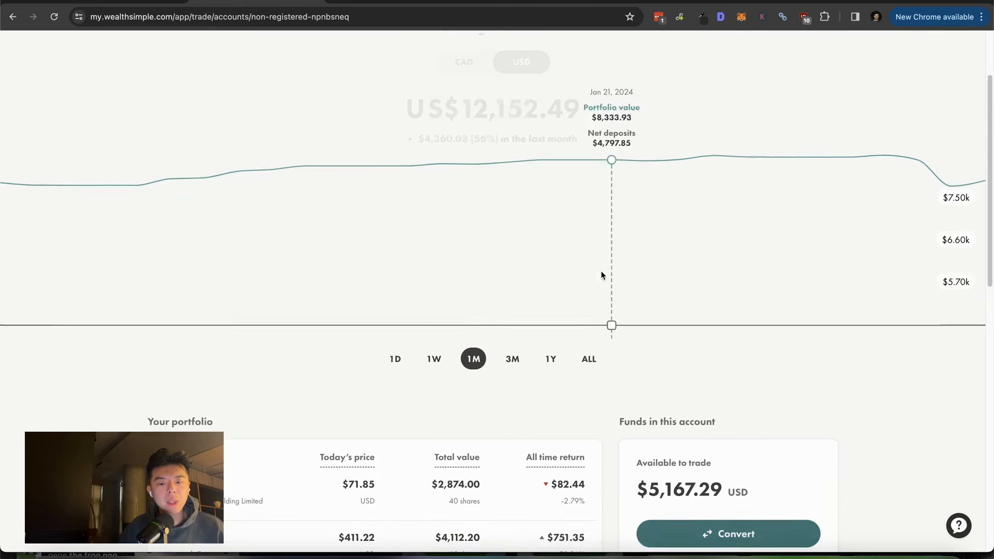
Scroll through the USD Non-registered account (US$12,152.49) holding BABA and MSFT, then return to the top
{"action": "scroll", "scroll_direction": "down", "scroll_amount": 3}
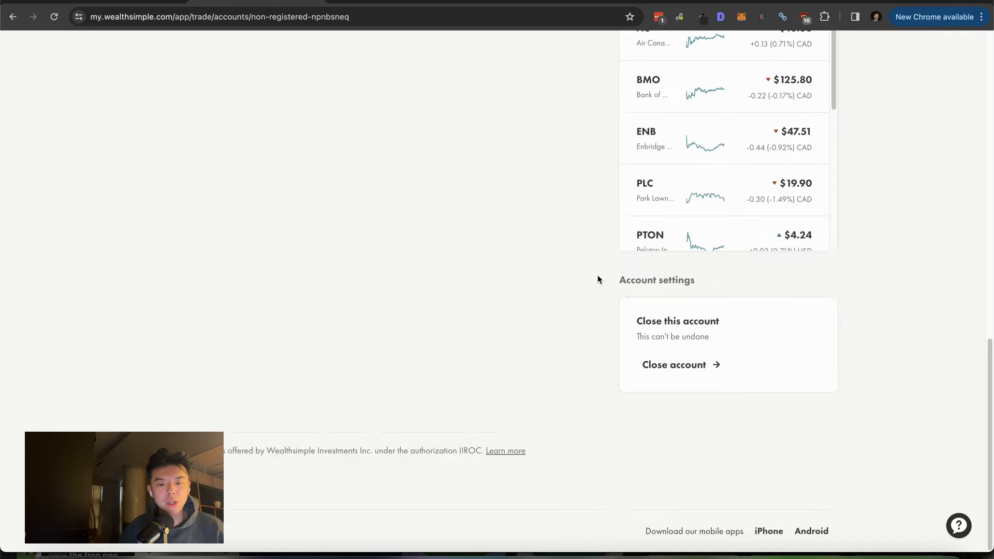
{"action": "scroll", "scroll_direction": "up", "scroll_amount": 3}
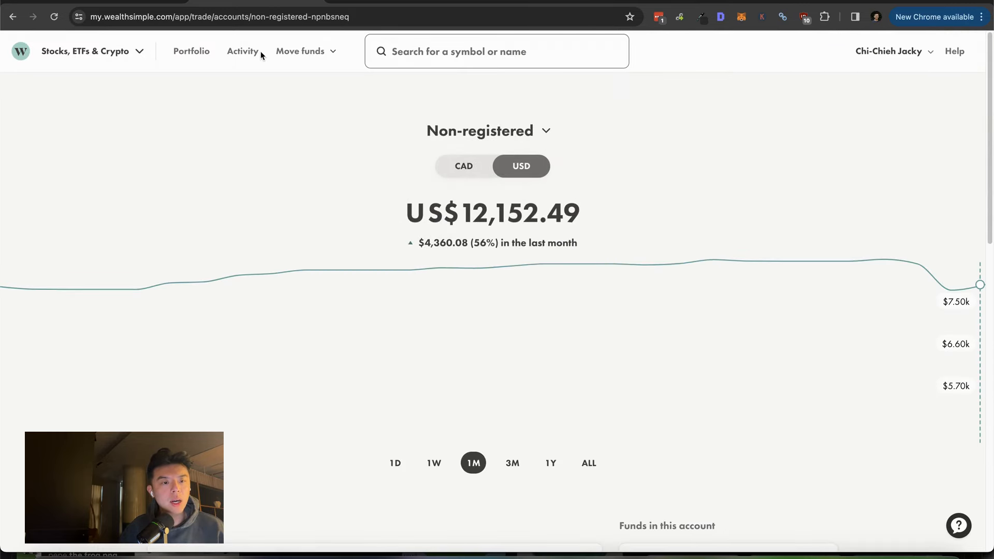
Open the Activity history and expand the META $410 Call Limit Buy details
{"action": "left_click", "coordinate": [242, 52]}
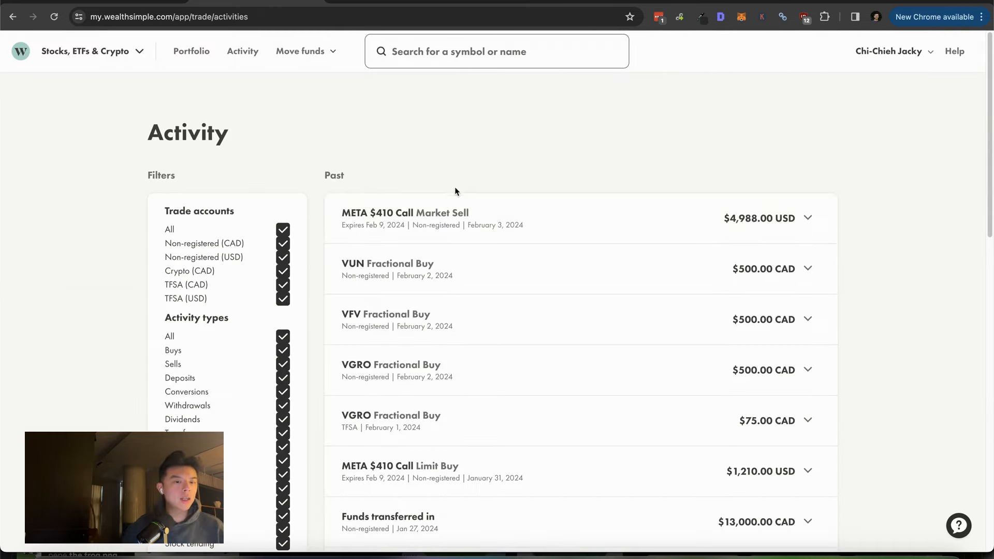
{"action": "scroll", "scroll_direction": "down", "scroll_amount": 3}
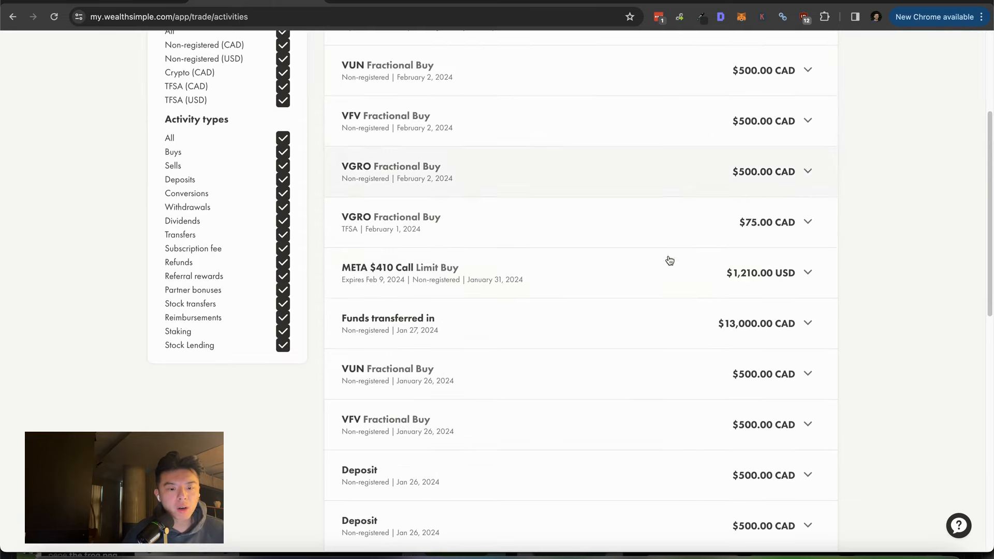
{"action": "left_click", "coordinate": [807, 272]}
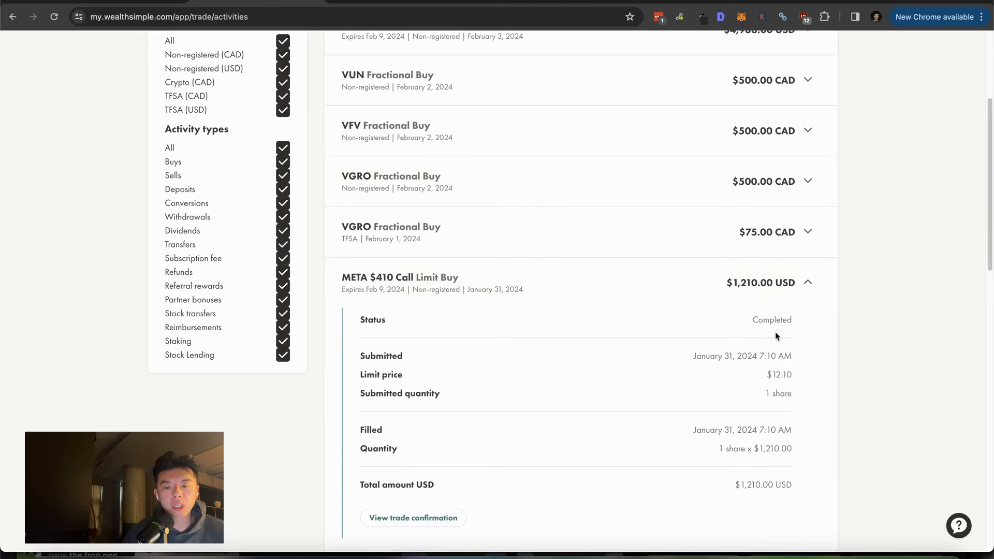
{"action": "scroll", "scroll_direction": "down", "scroll_amount": 3}
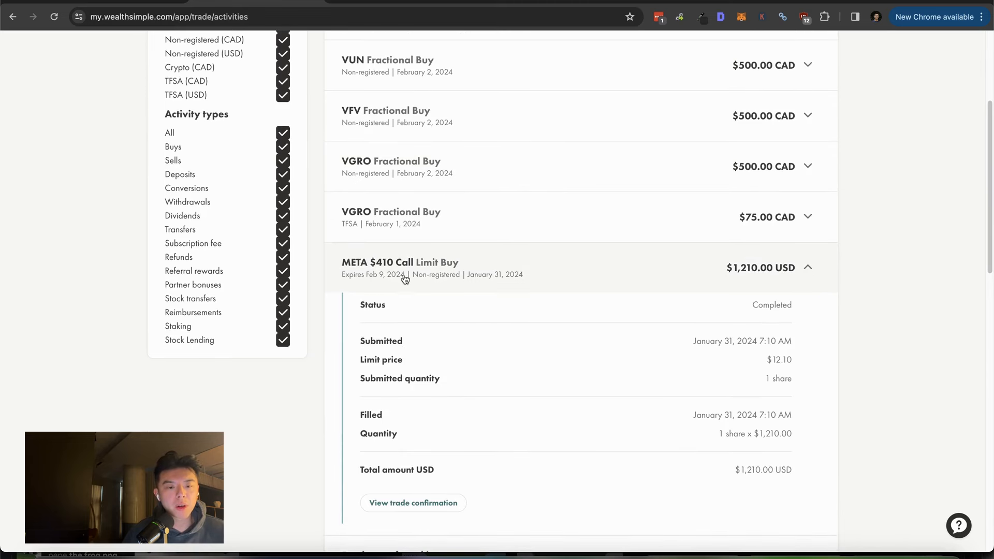
{"action": "mouse_move", "coordinate": [391, 283]}
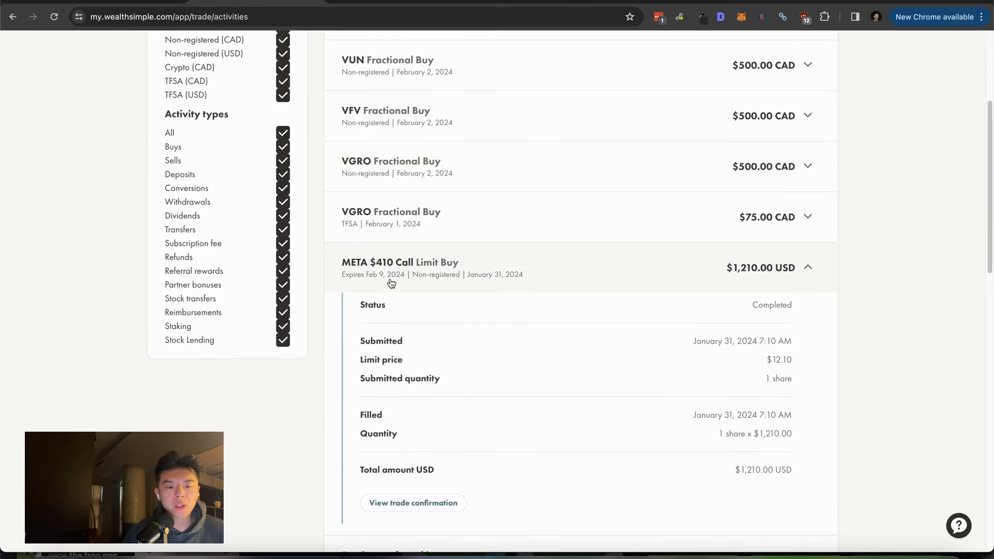
Expand the META $410 Call Market Sell details: bought US$1,210 Jan 31, sold US$4,988 Feb 3
{"action": "scroll", "scroll_direction": "up", "scroll_amount": 3}
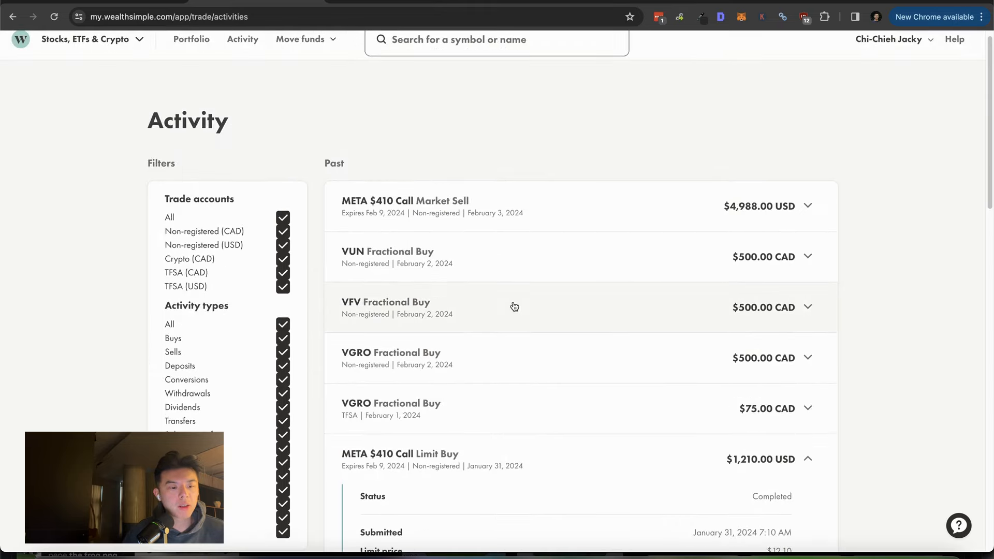
{"action": "scroll", "scroll_direction": "down", "scroll_amount": 3}
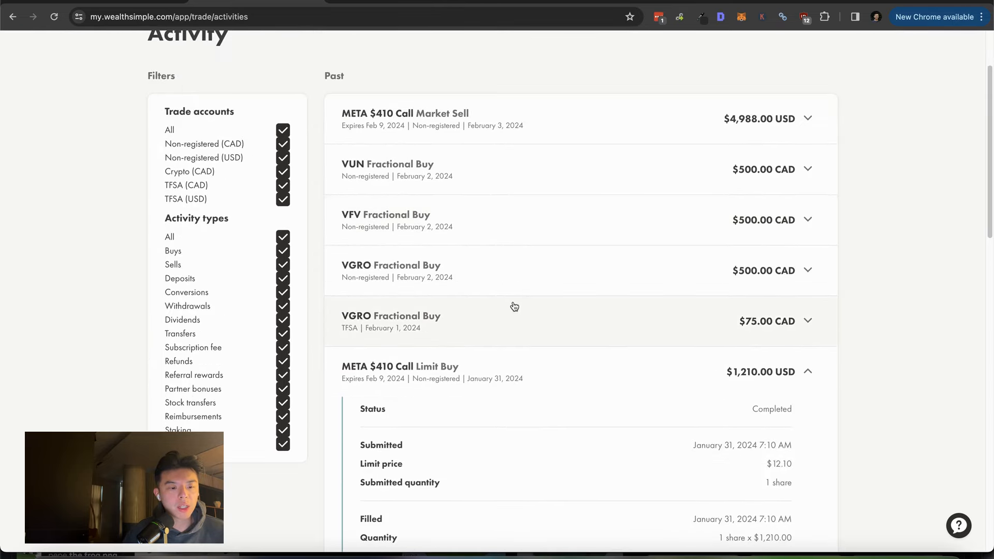
{"action": "scroll", "scroll_direction": "up", "scroll_amount": 3}
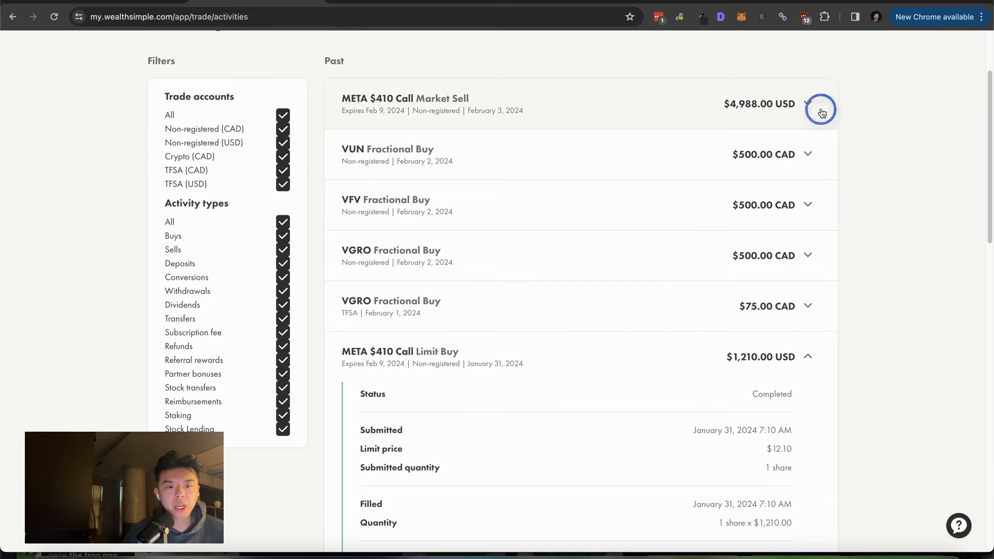
{"action": "left_click", "coordinate": [808, 103]}
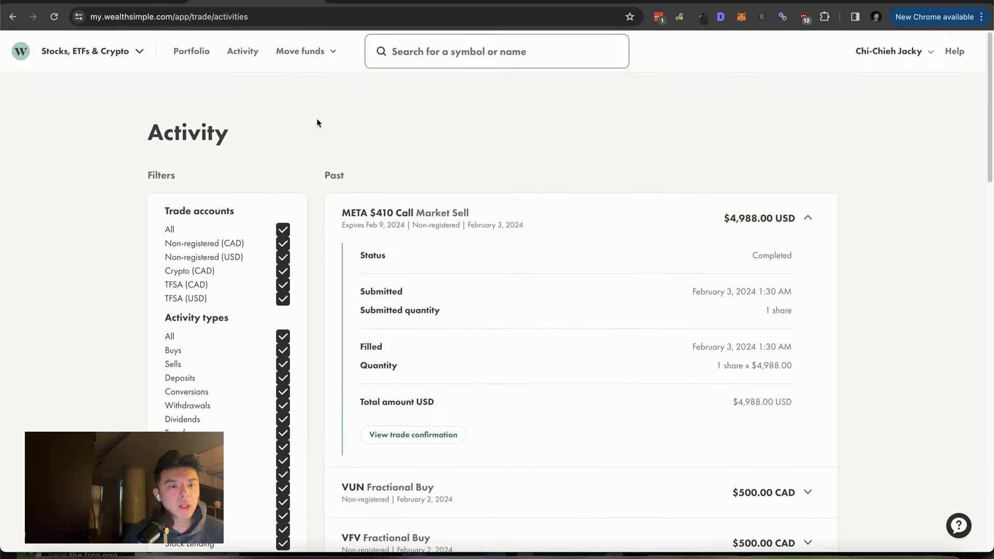
{"action": "left_click", "coordinate": [92, 52]}
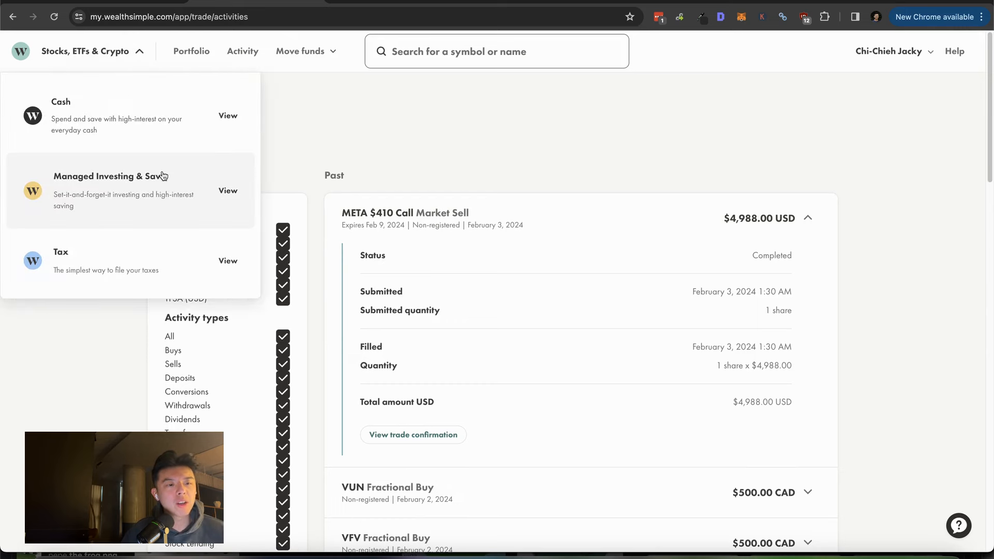
View the Cash account ($330,862.25), dismissing the welcome popup, then switch to Managed Investing & Save
{"action": "left_click", "coordinate": [227, 114]}
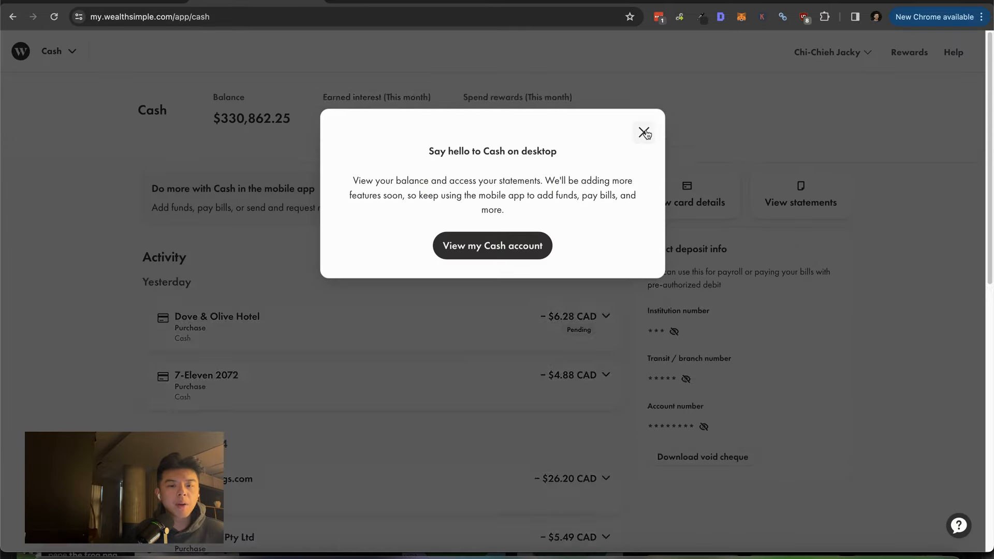
{"action": "left_click", "coordinate": [644, 131]}
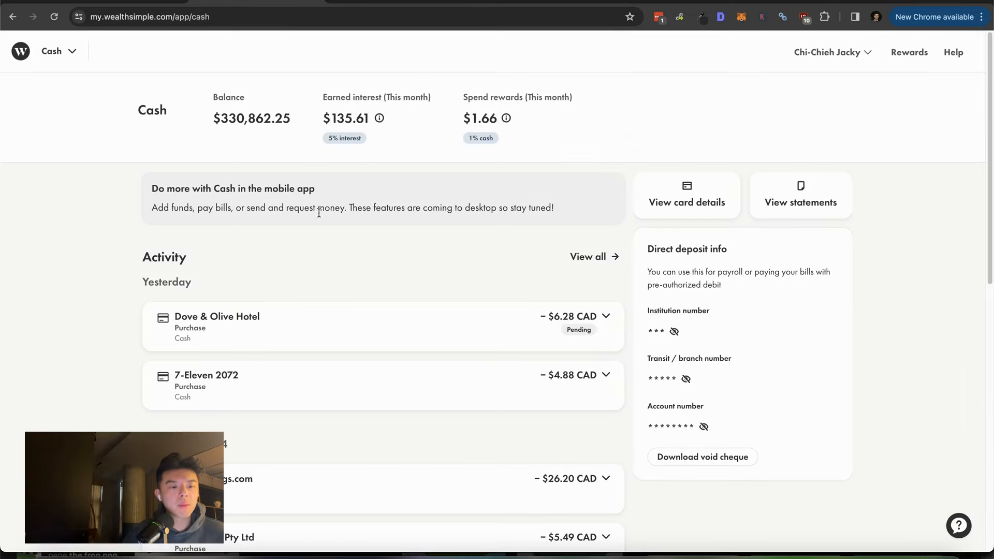
{"action": "mouse_move", "coordinate": [465, 225]}
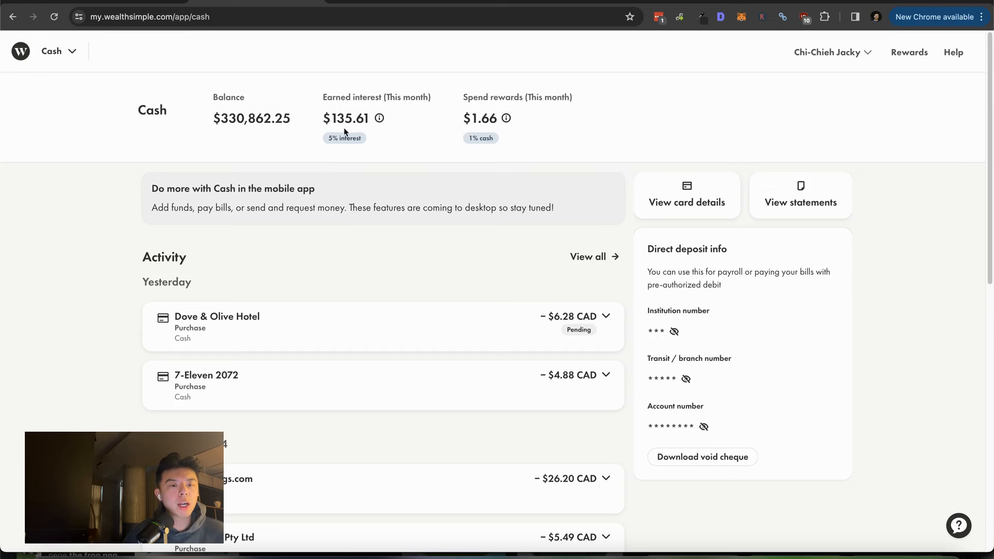
{"action": "mouse_move", "coordinate": [255, 118]}
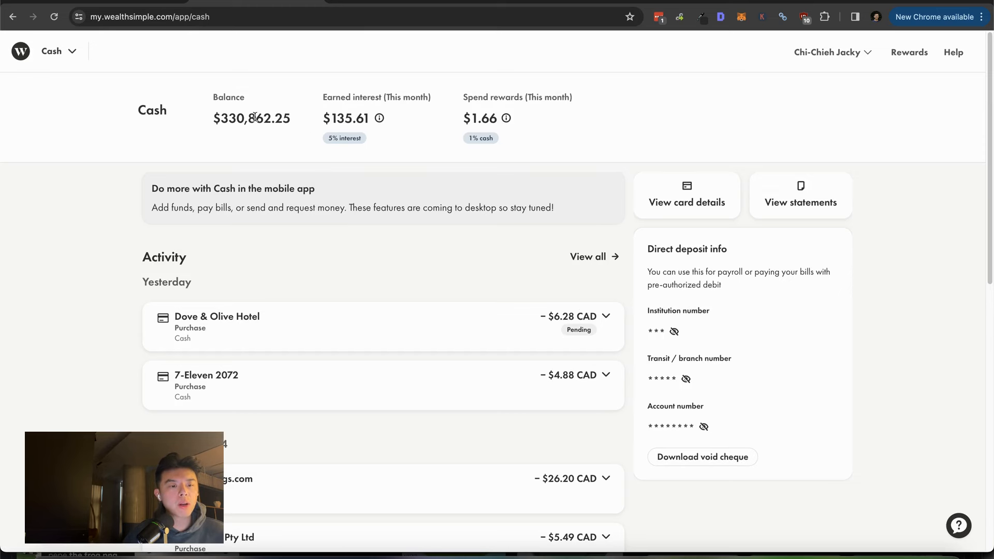
{"action": "mouse_move", "coordinate": [136, 90]}
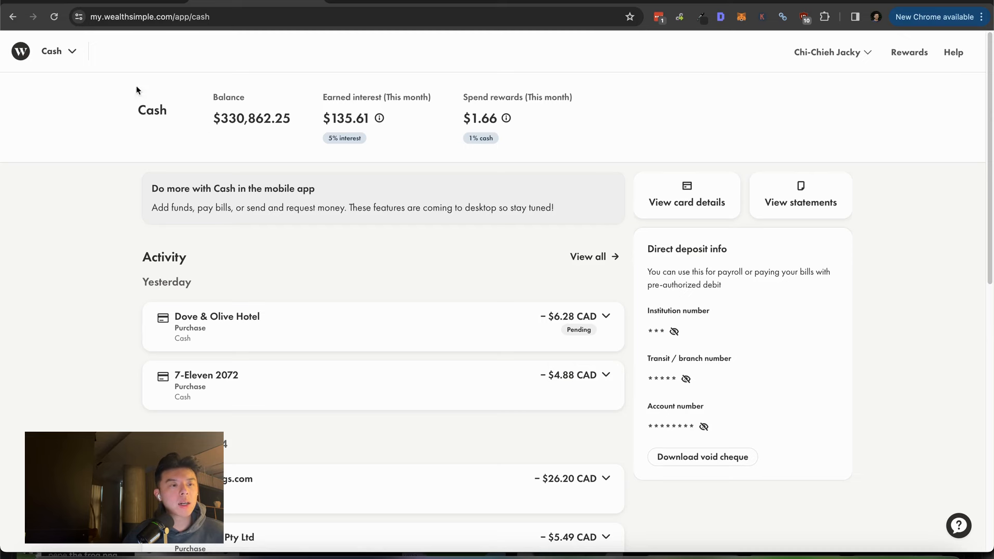
{"action": "left_click", "coordinate": [59, 52]}
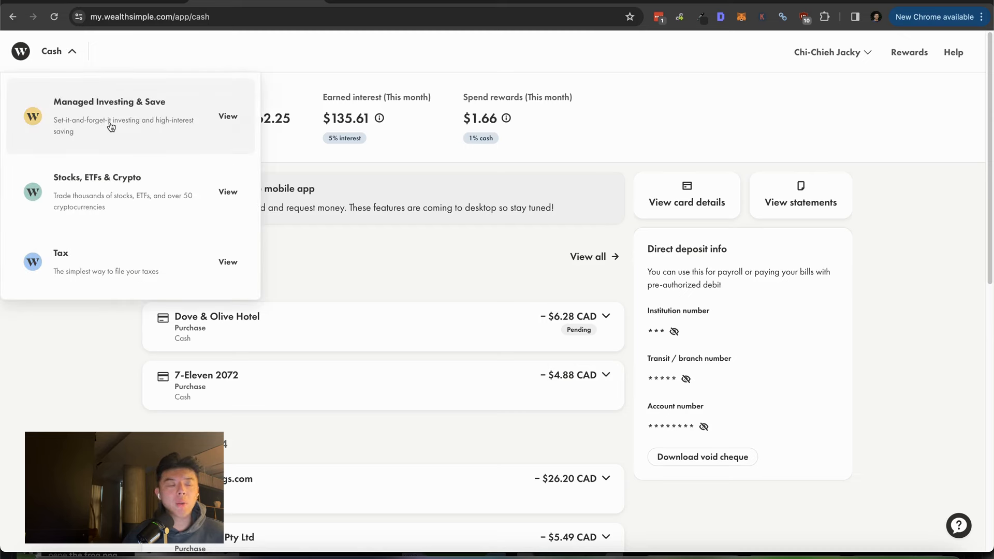
{"action": "mouse_move", "coordinate": [117, 202]}
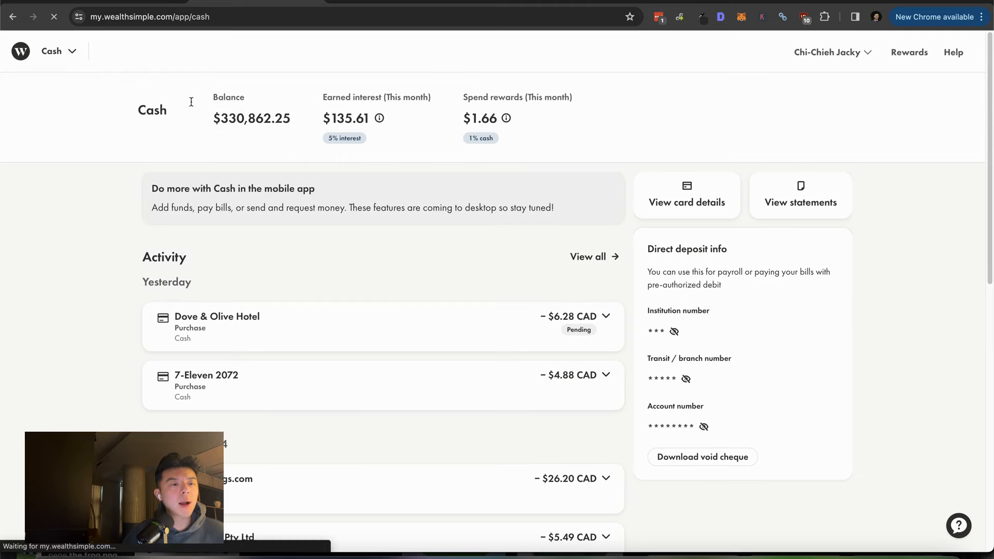
{"action": "left_click", "coordinate": [21, 52]}
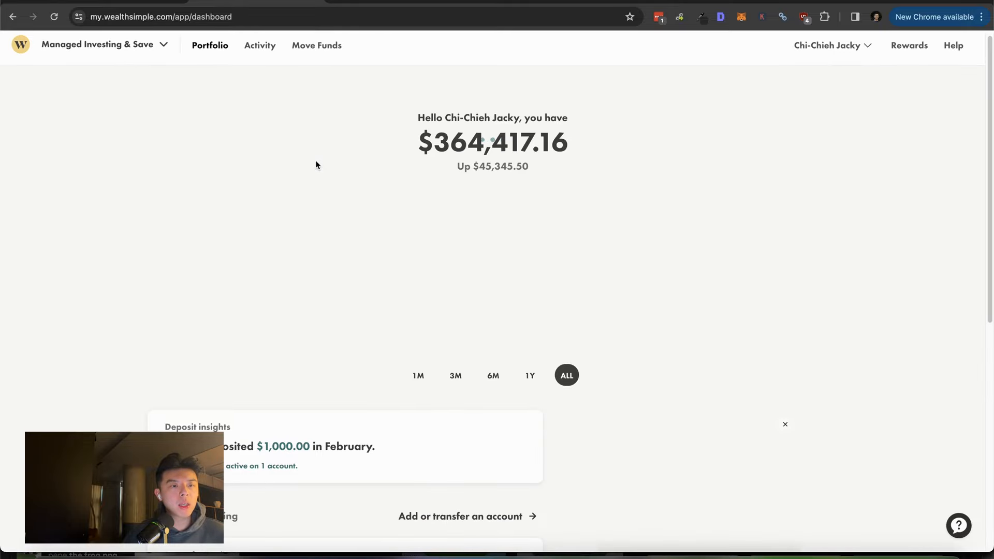
Open the High Risk Invest for Business account ($364,417.06, $37,088.27 returns) and view its plan
{"action": "scroll", "scroll_direction": "down", "scroll_amount": 3}
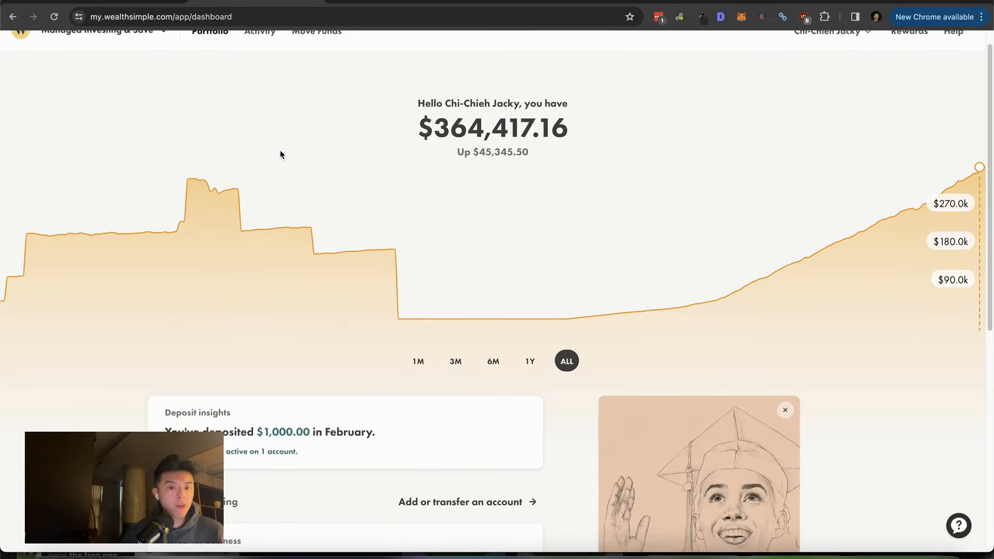
{"action": "scroll", "scroll_direction": "down", "scroll_amount": 3}
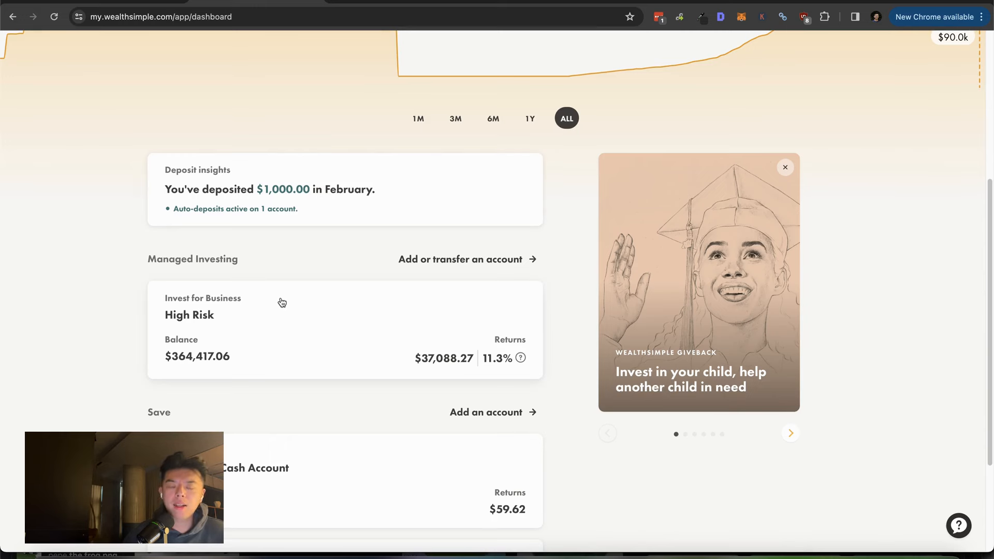
{"action": "left_click", "coordinate": [254, 315]}
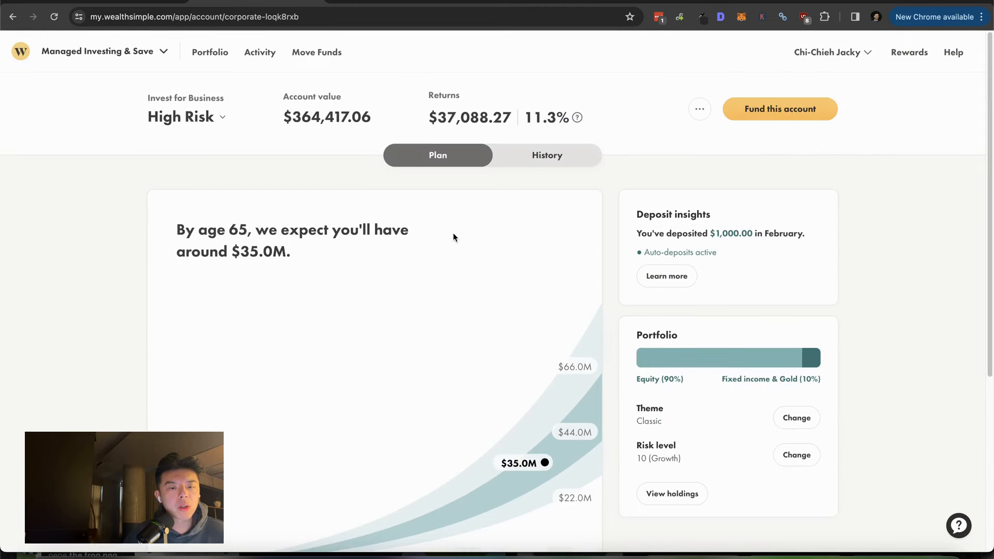
{"action": "mouse_move", "coordinate": [229, 118]}
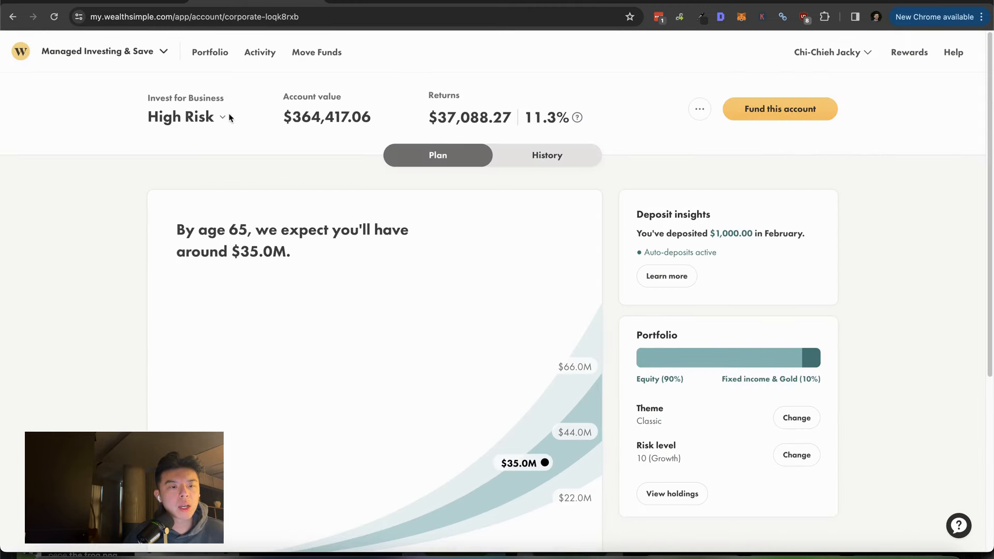
{"action": "scroll", "scroll_direction": "down", "scroll_amount": 3}
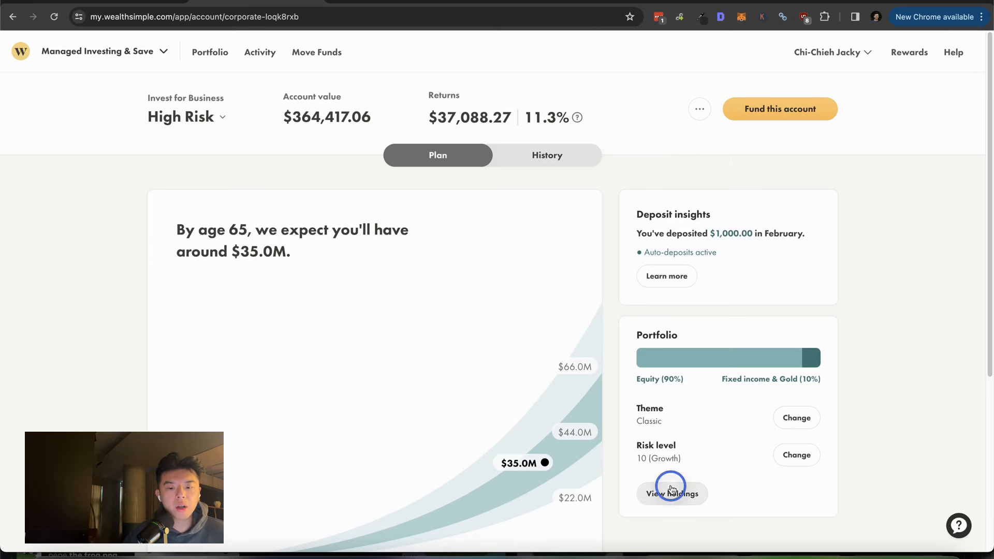
{"action": "left_click", "coordinate": [672, 493]}
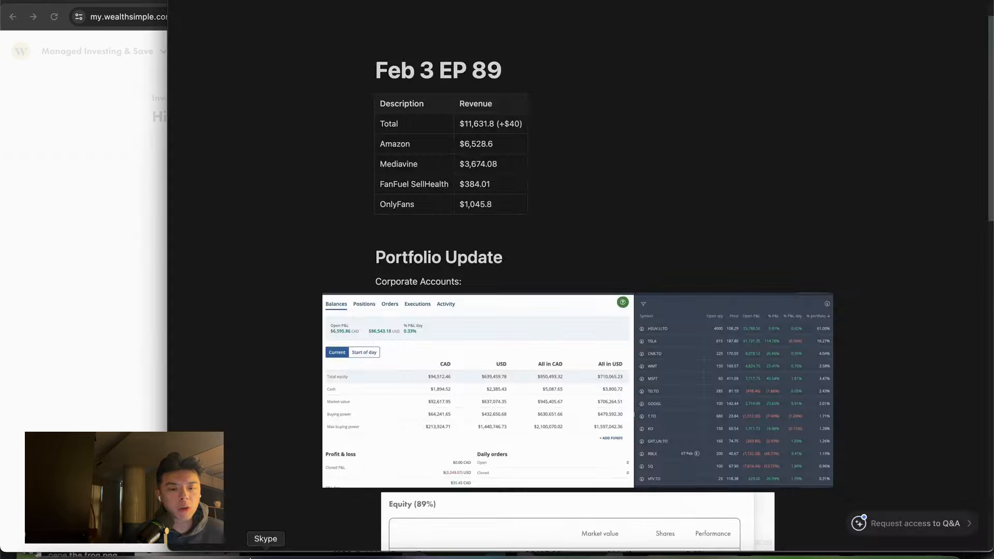
{"action": "scroll", "scroll_direction": "down", "scroll_amount": 3}
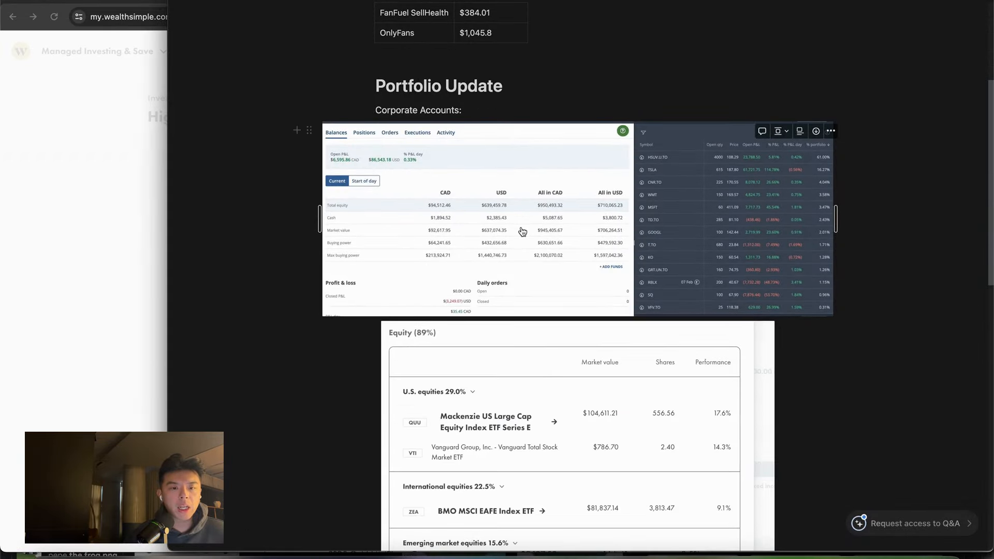
{"action": "scroll", "scroll_direction": "up", "scroll_amount": 3}
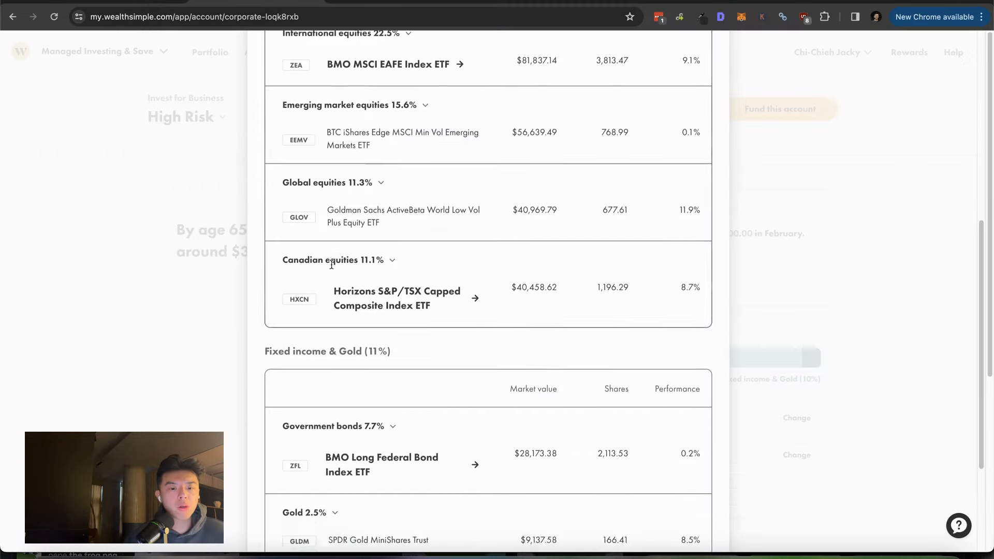
{"action": "scroll", "scroll_direction": "down", "scroll_amount": 3}
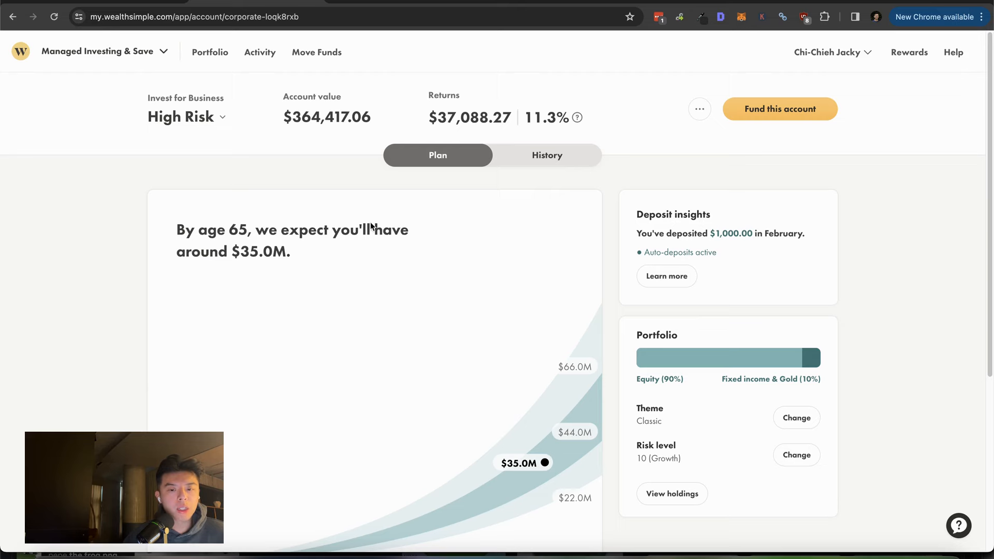
{"action": "left_click", "coordinate": [546, 154]}
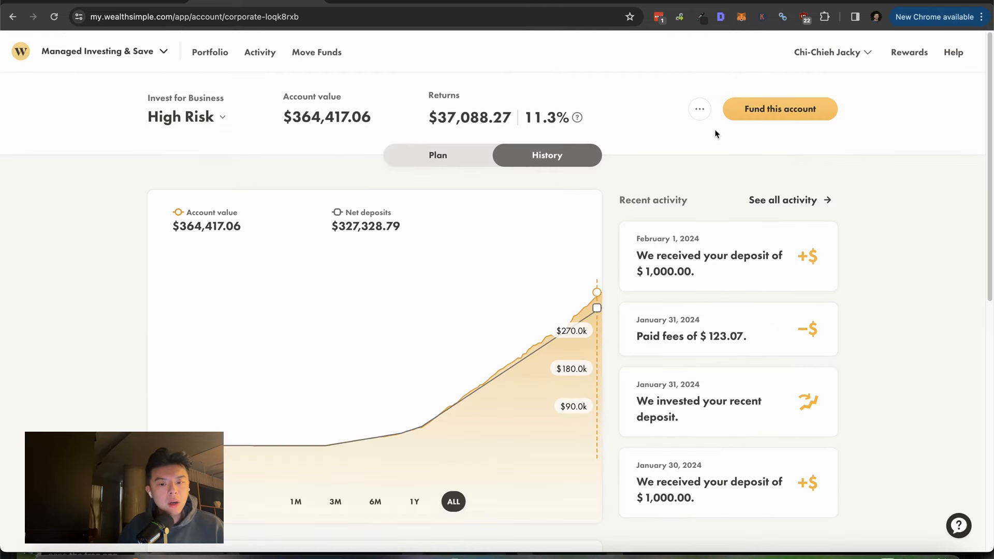
{"action": "mouse_move", "coordinate": [619, 145]}
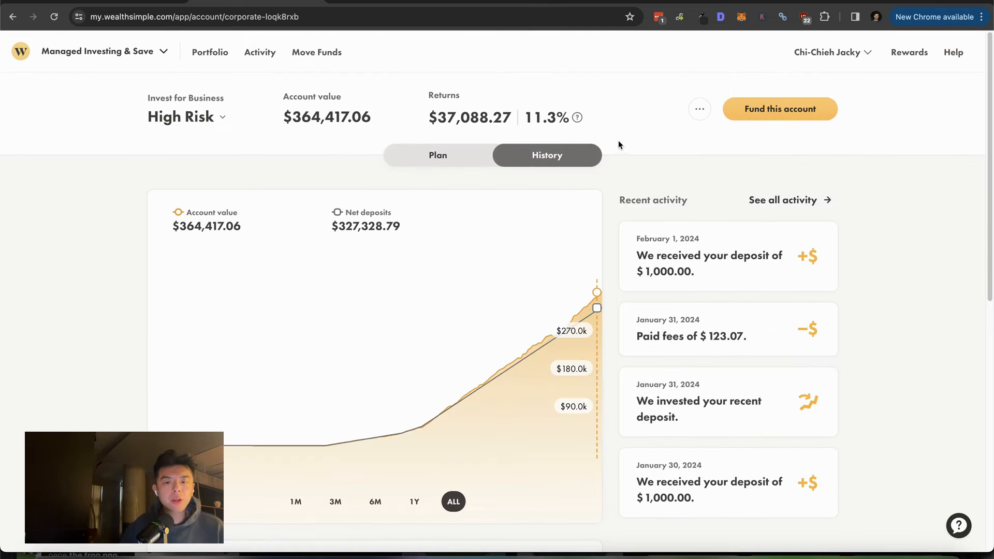
{"action": "scroll", "scroll_direction": "down", "scroll_amount": 3}
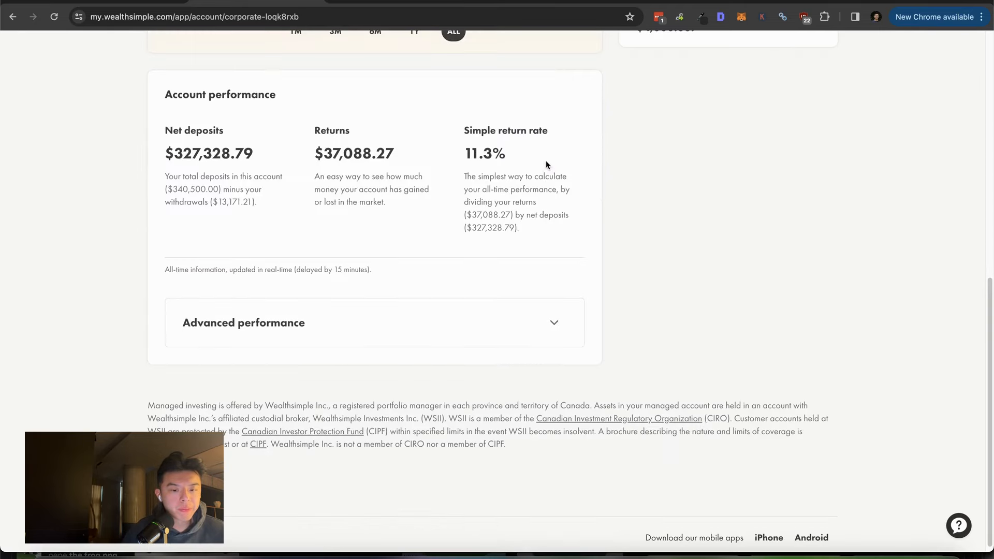
{"action": "mouse_move", "coordinate": [486, 158]}
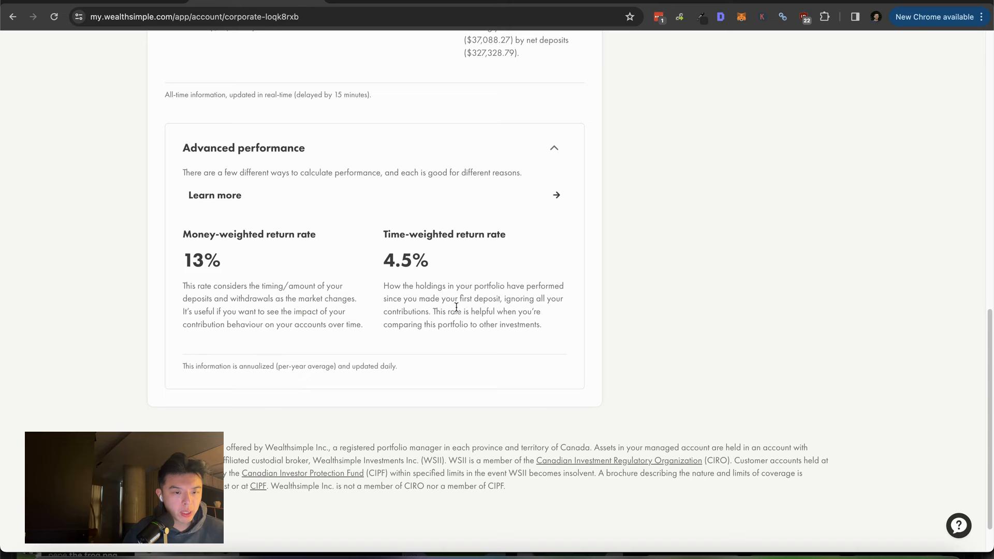
{"action": "double_click", "coordinate": [405, 261]}
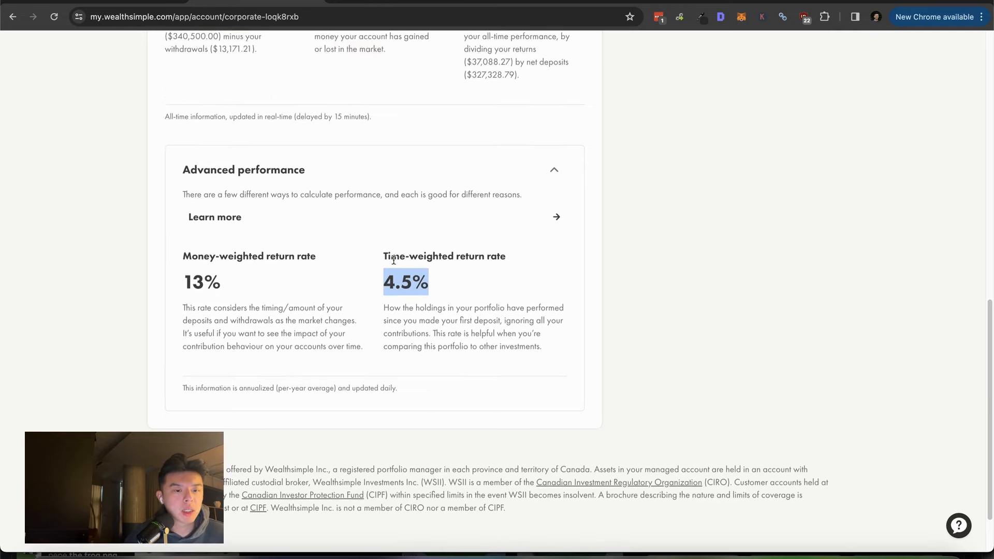
{"action": "scroll", "scroll_direction": "up", "scroll_amount": 3}
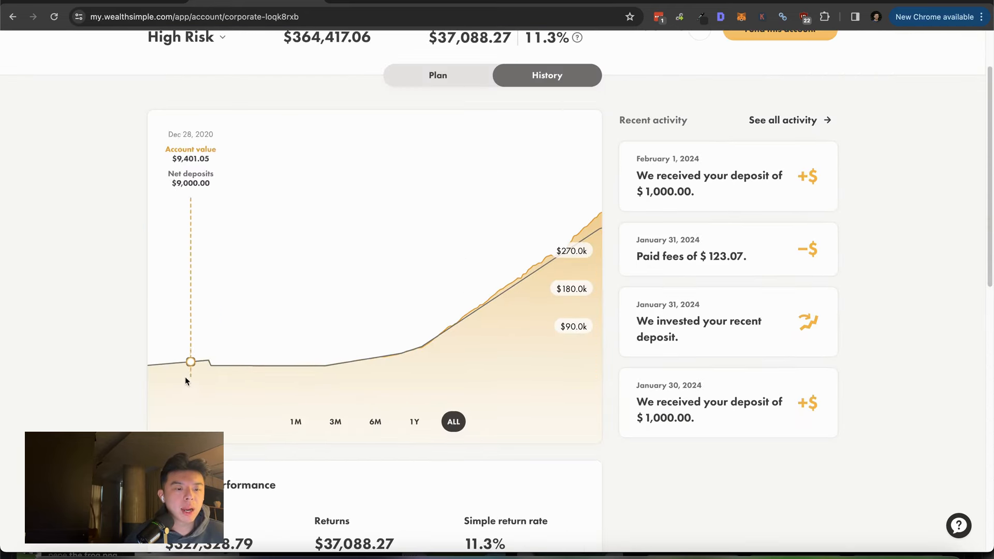
{"action": "mouse_move", "coordinate": [152, 373]}
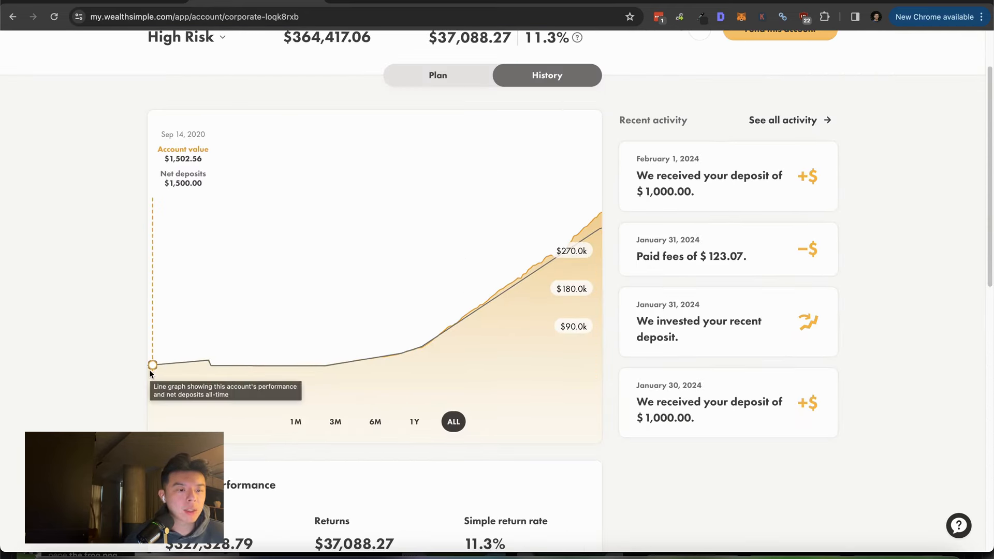
{"action": "mouse_move", "coordinate": [596, 230]}
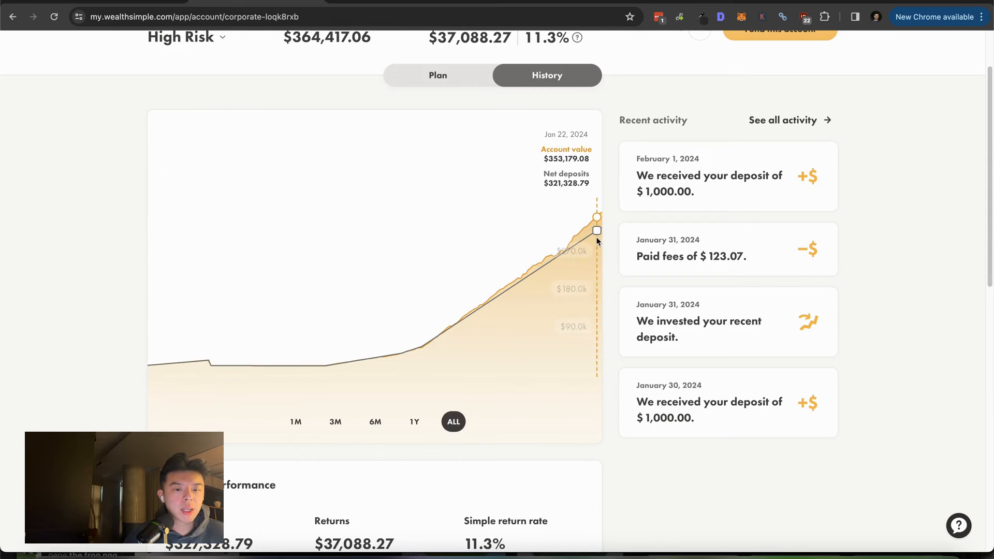
{"action": "mouse_move", "coordinate": [600, 228]}
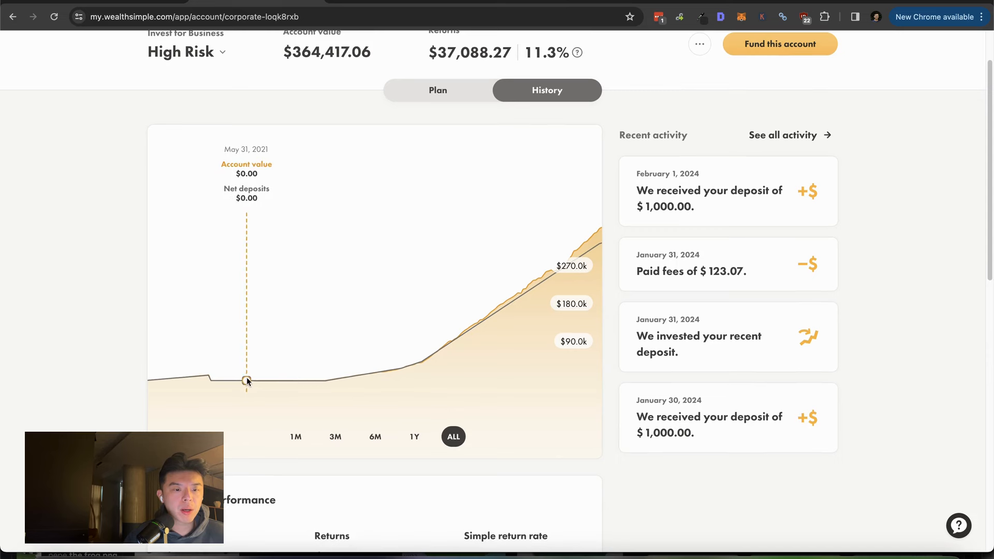
{"action": "mouse_move", "coordinate": [350, 374]}
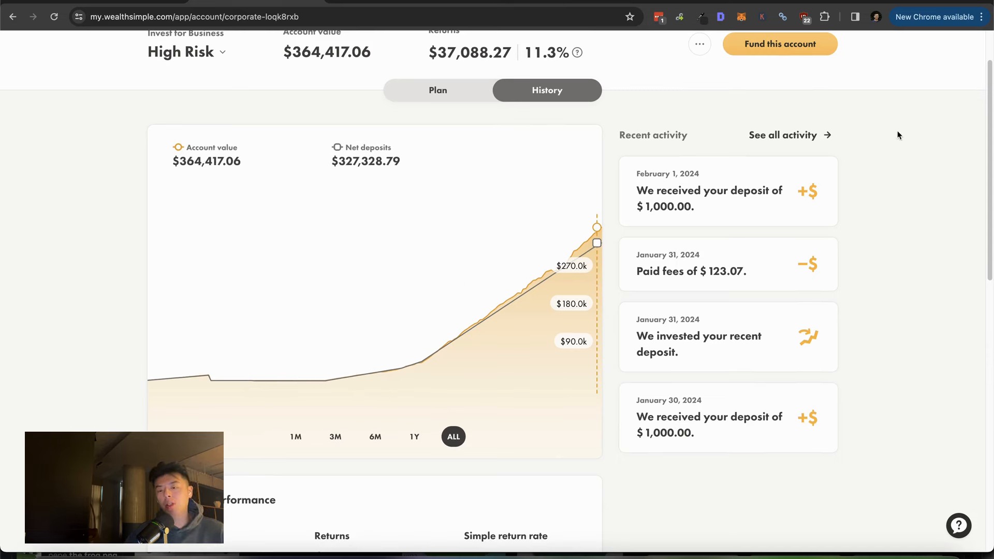
{"action": "mouse_move", "coordinate": [614, 142]}
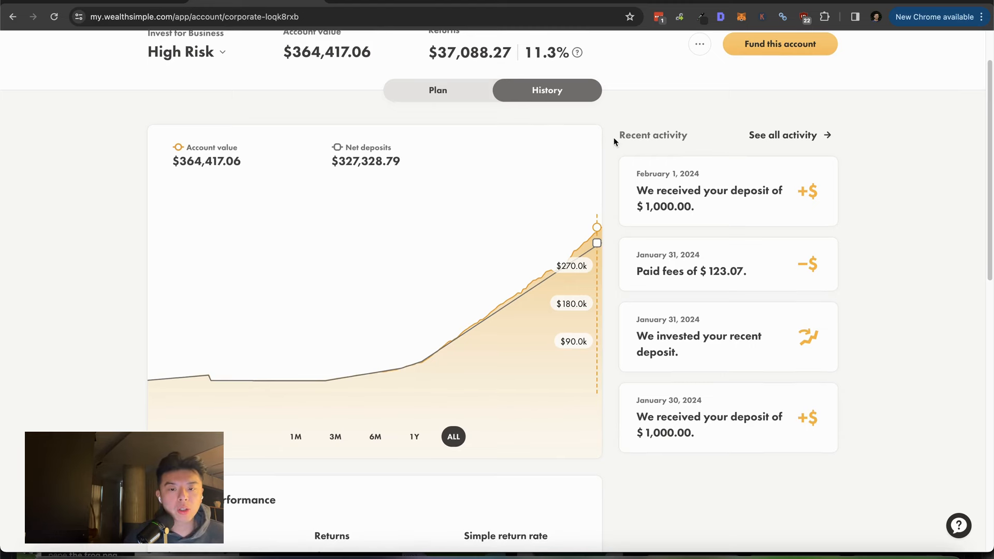
{"action": "scroll", "scroll_direction": "up", "scroll_amount": 3}
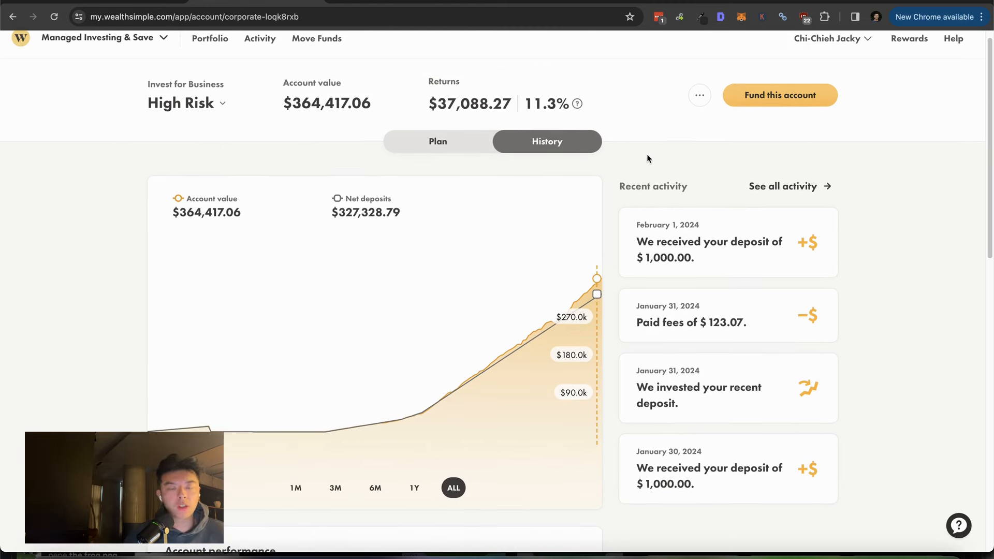
{"action": "mouse_move", "coordinate": [620, 142]}
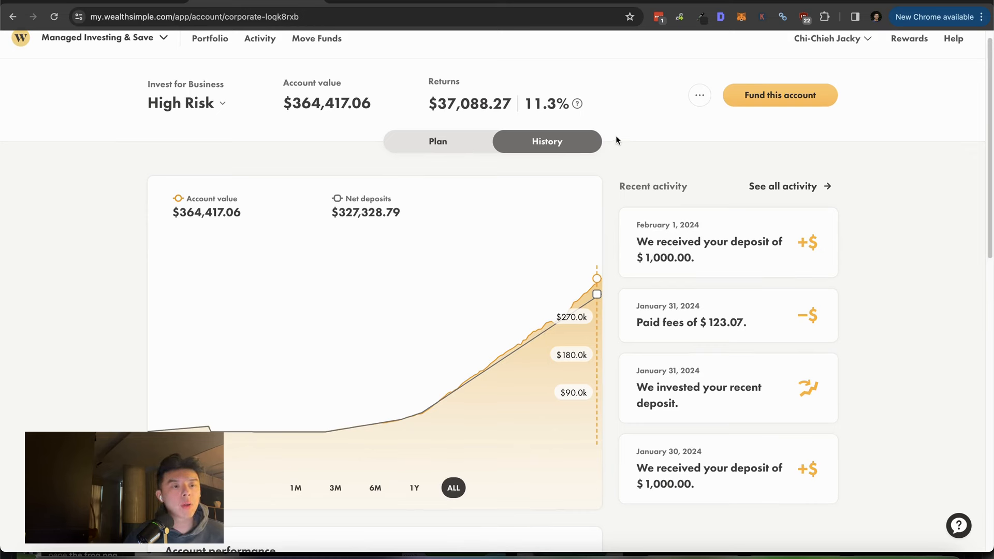
{"action": "mouse_move", "coordinate": [885, 247]}
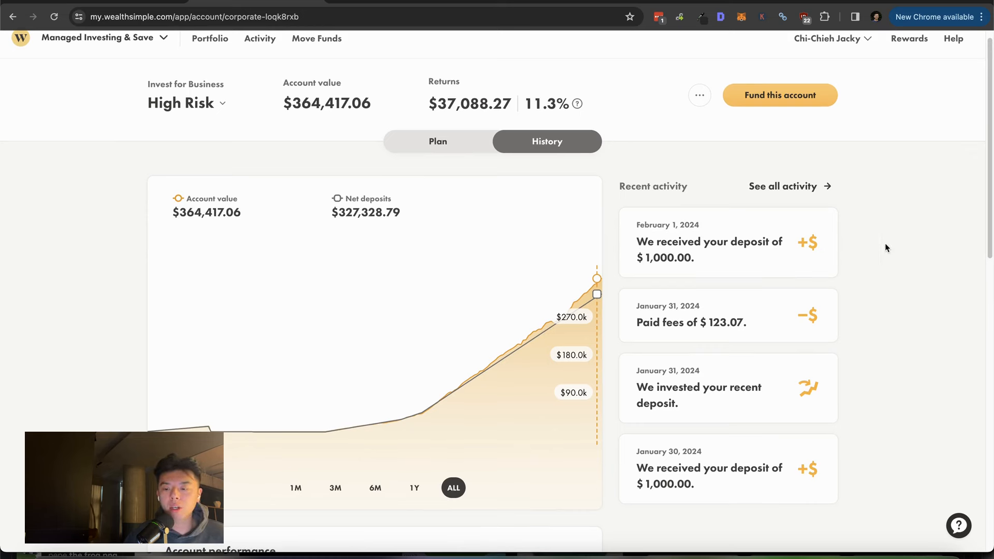
{"action": "mouse_move", "coordinate": [978, 276]}
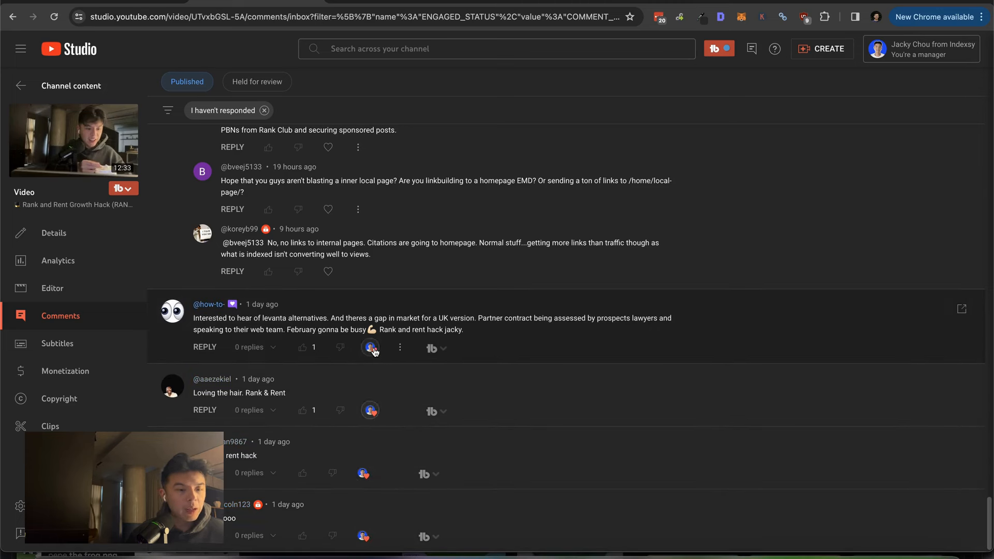
{"action": "mouse_move", "coordinate": [379, 343]}
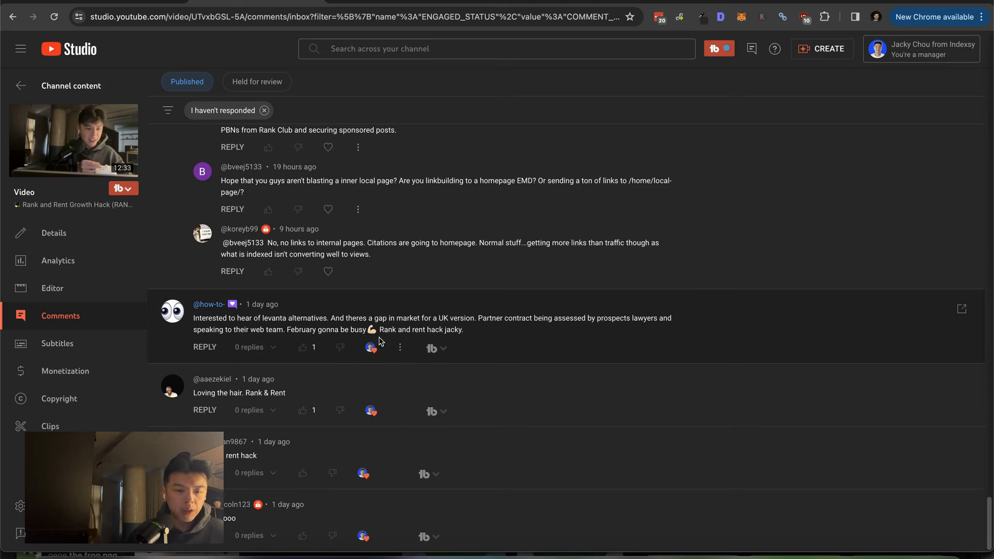
{"action": "mouse_move", "coordinate": [363, 369]}
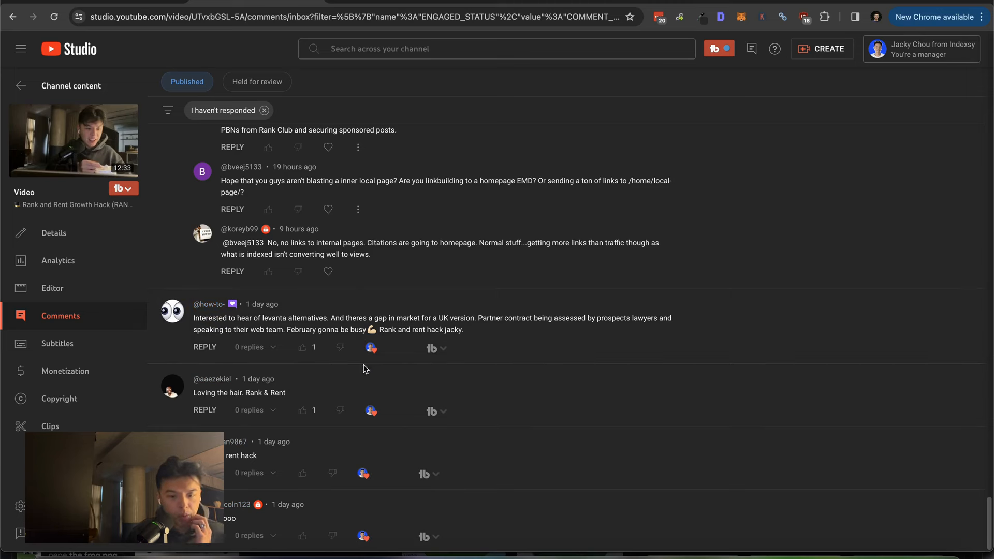
{"action": "mouse_move", "coordinate": [355, 394]}
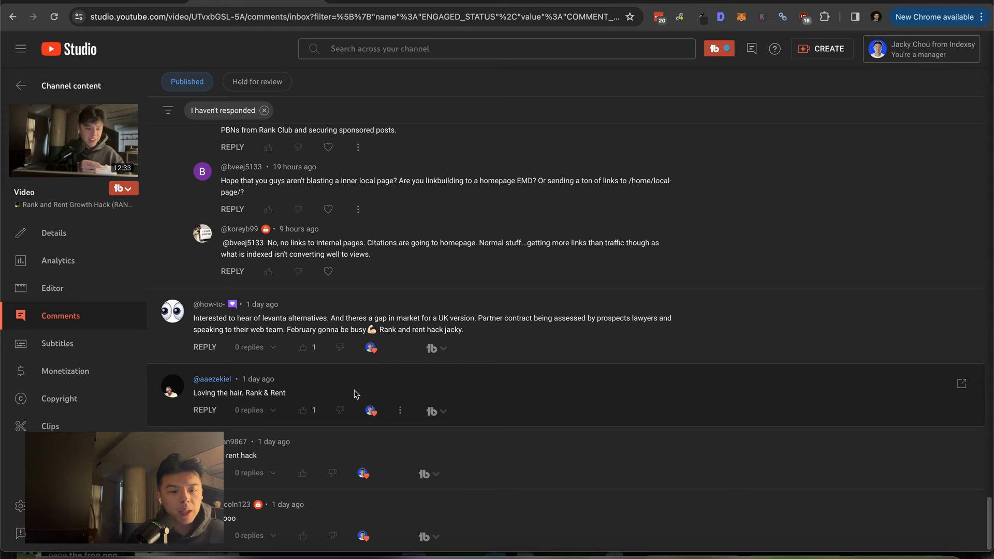
{"action": "mouse_move", "coordinate": [371, 348]}
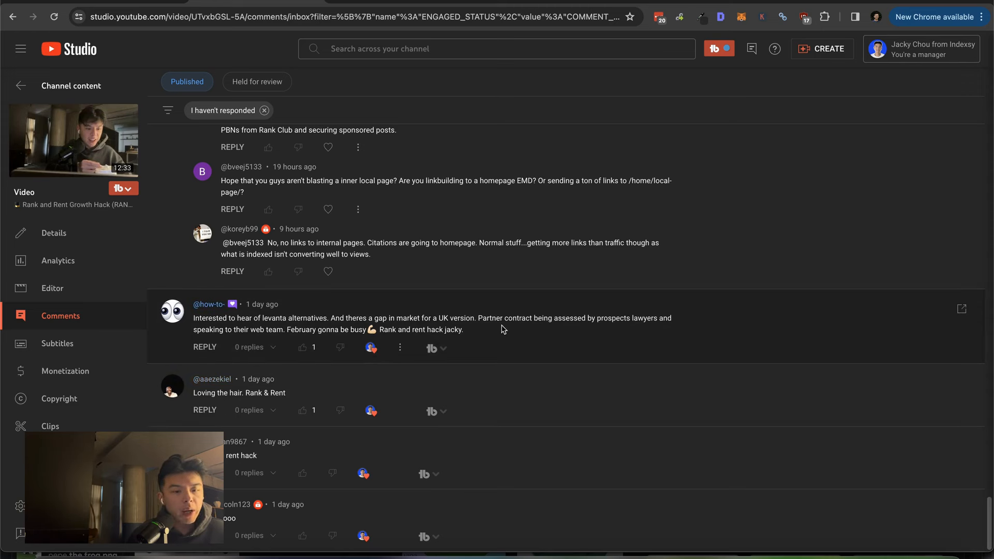
Heart the 'ranking in a big city' comment and the multi-city client question
{"action": "scroll", "scroll_direction": "up", "scroll_amount": 3}
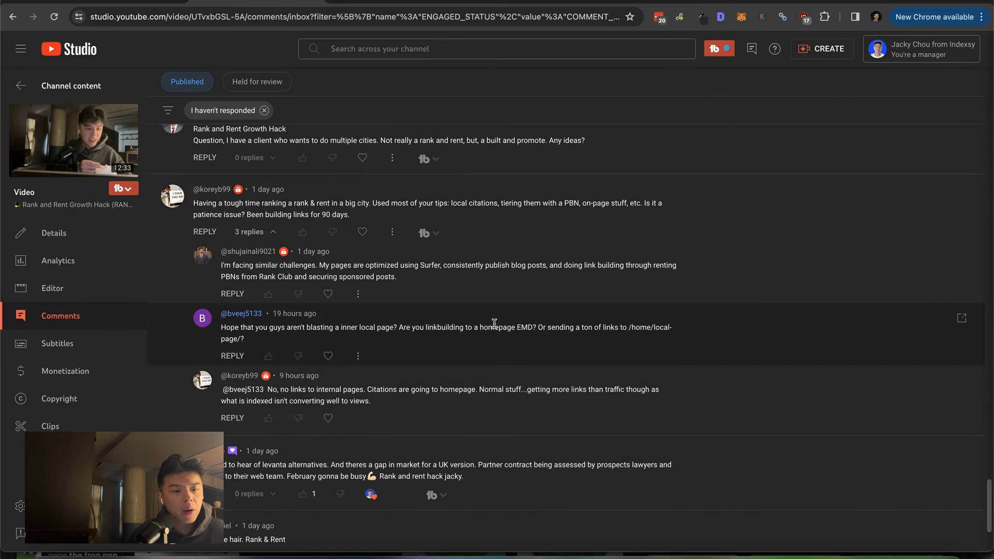
{"action": "mouse_move", "coordinate": [417, 218]}
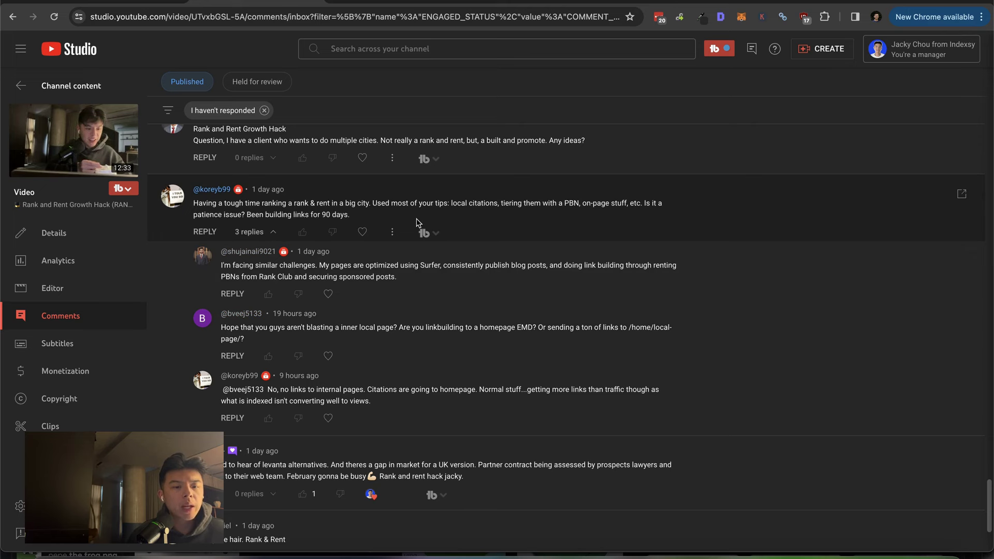
{"action": "mouse_move", "coordinate": [382, 236]}
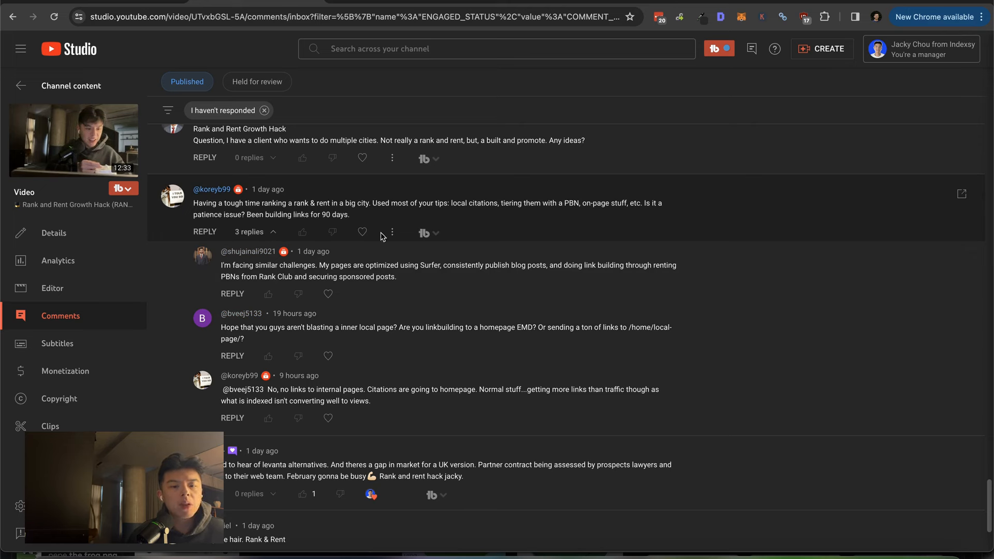
{"action": "mouse_move", "coordinate": [372, 236]}
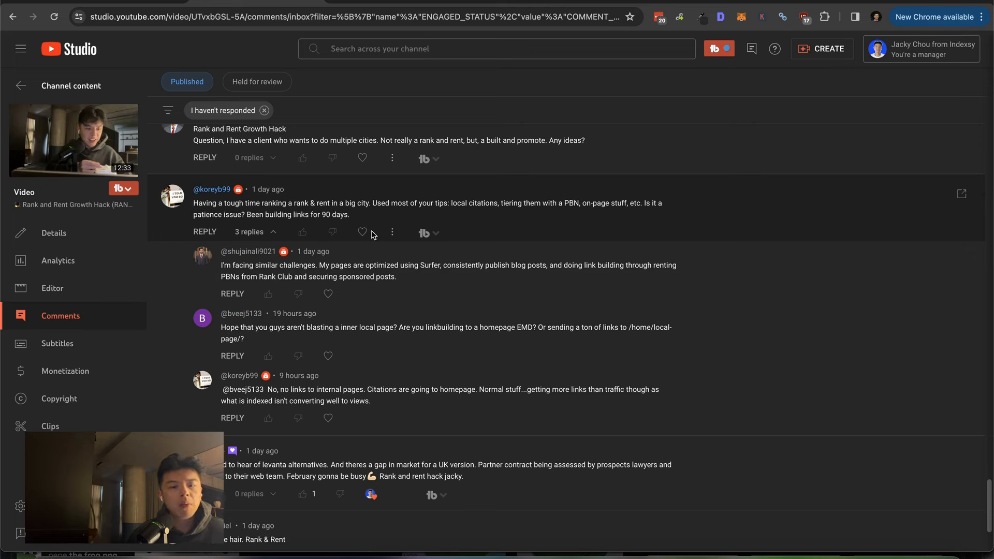
{"action": "mouse_move", "coordinate": [362, 232]}
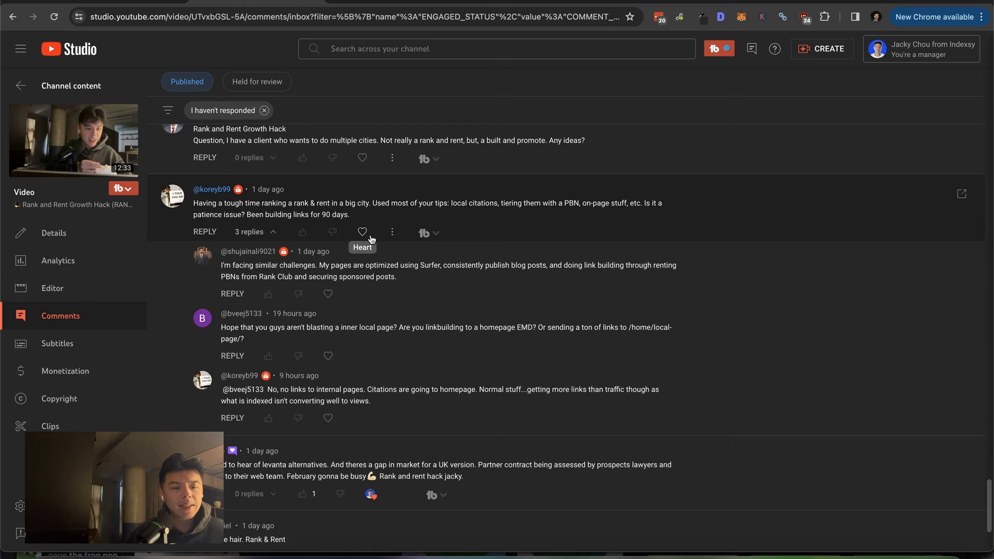
{"action": "left_click", "coordinate": [362, 231]}
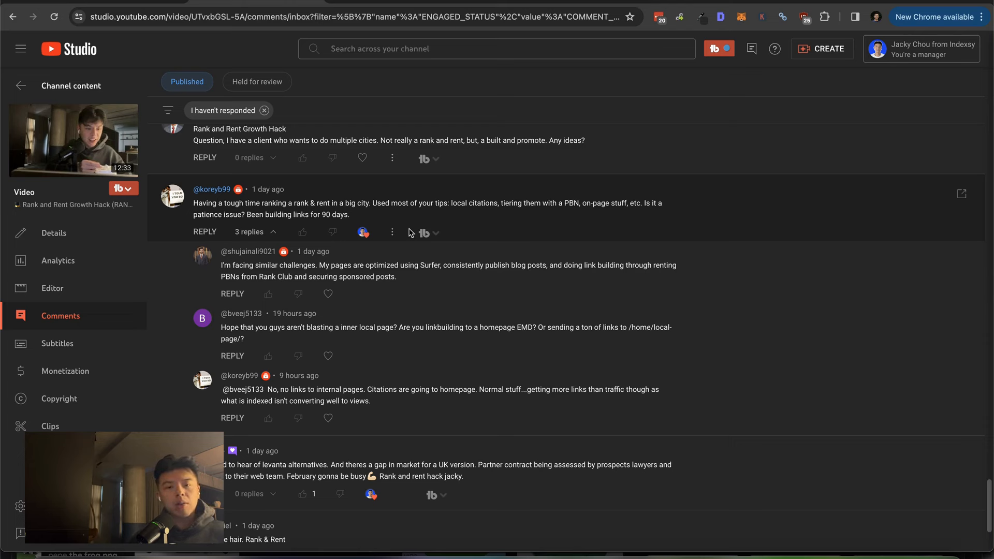
{"action": "mouse_move", "coordinate": [262, 255]}
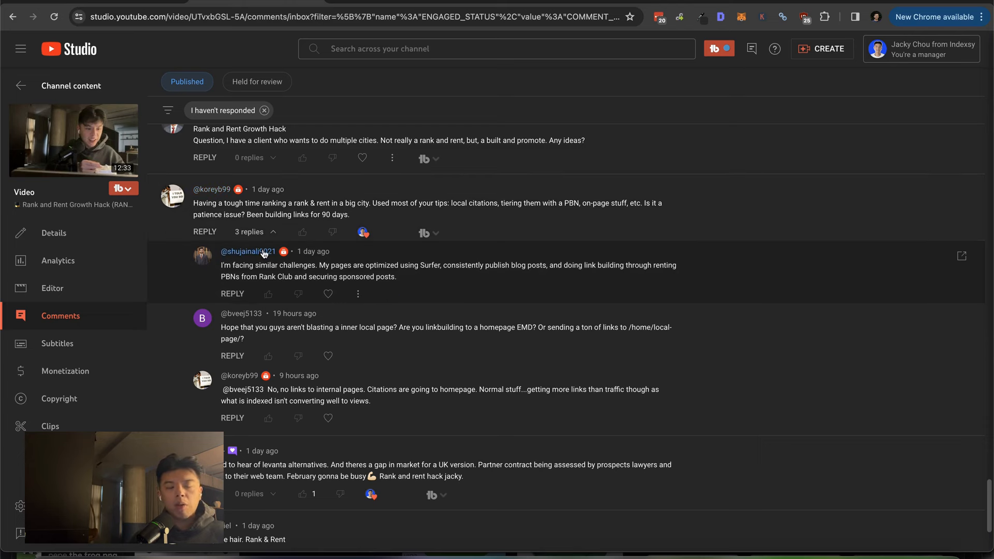
{"action": "mouse_move", "coordinate": [270, 250]}
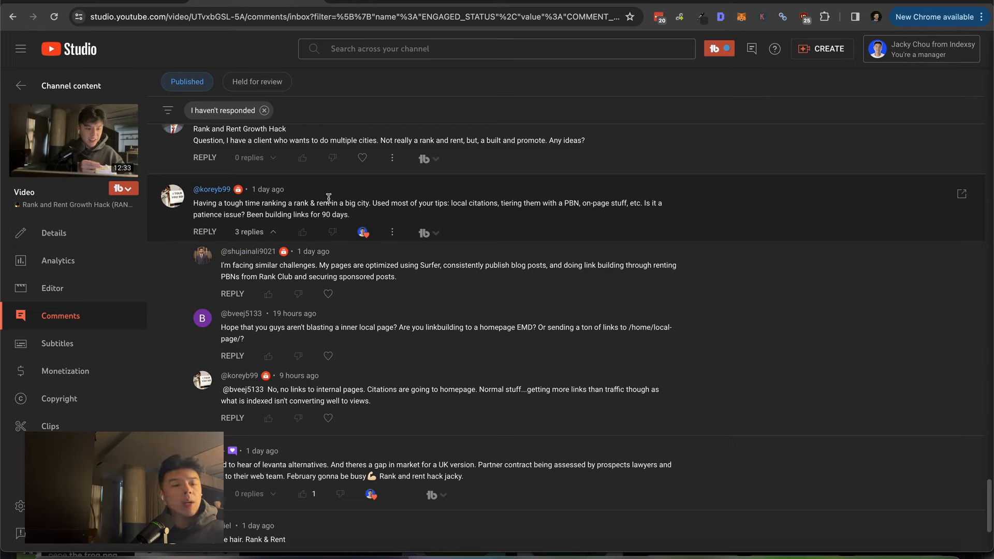
{"action": "mouse_move", "coordinate": [298, 293]}
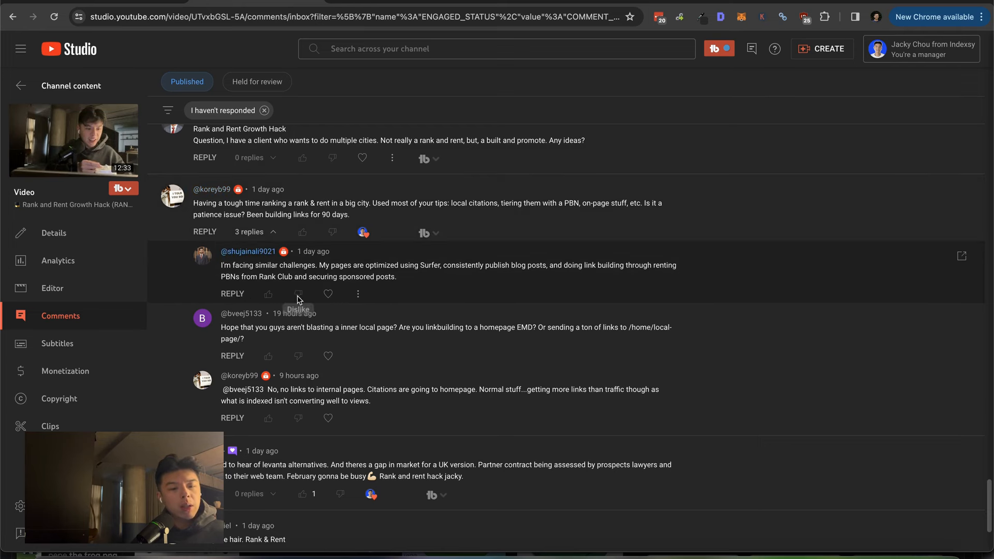
{"action": "mouse_move", "coordinate": [398, 287]}
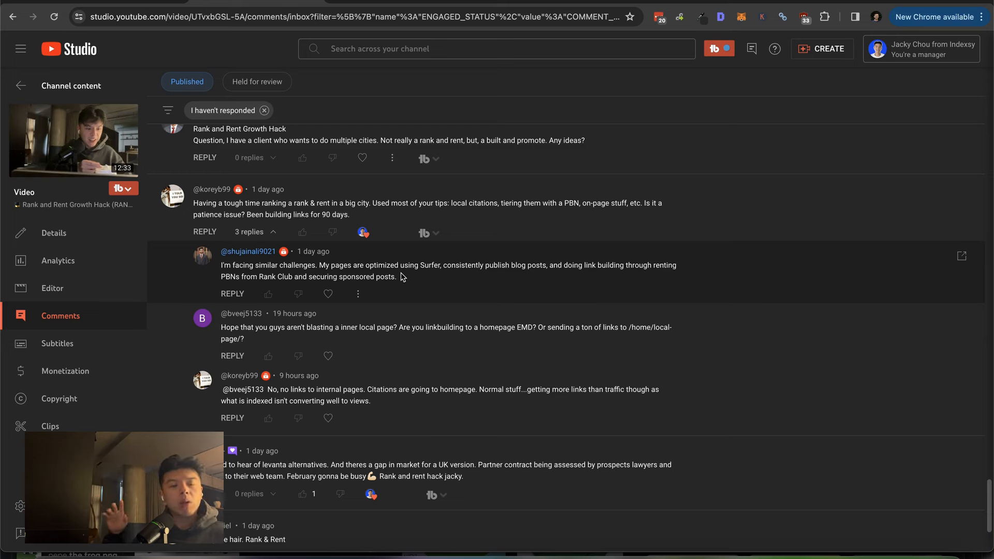
{"action": "scroll", "scroll_direction": "up", "scroll_amount": 3}
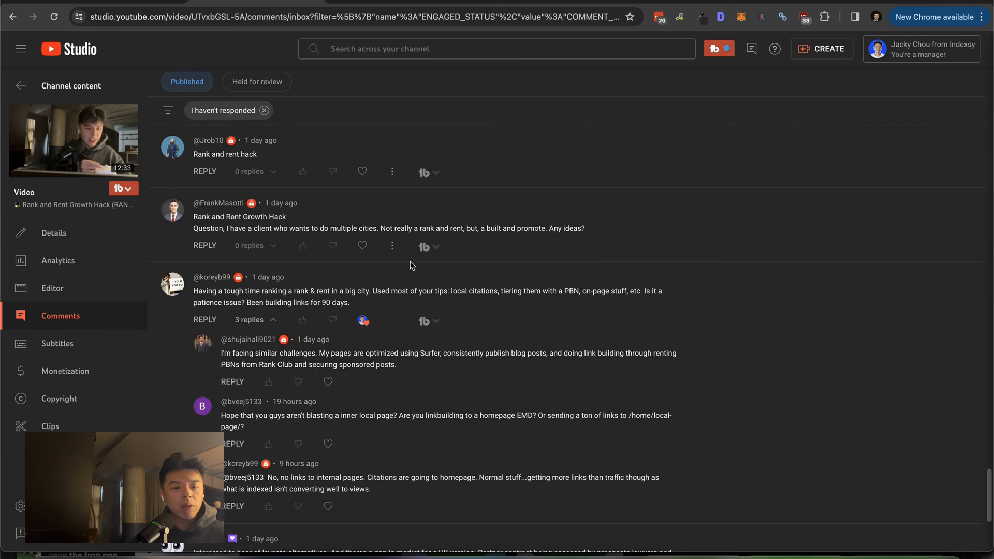
{"action": "mouse_move", "coordinate": [359, 247]}
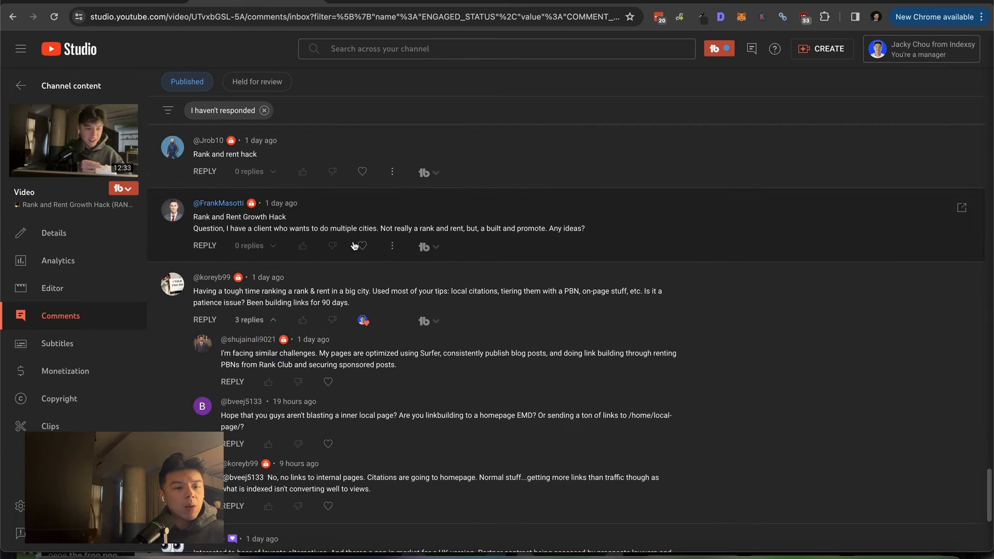
{"action": "mouse_move", "coordinate": [361, 246]}
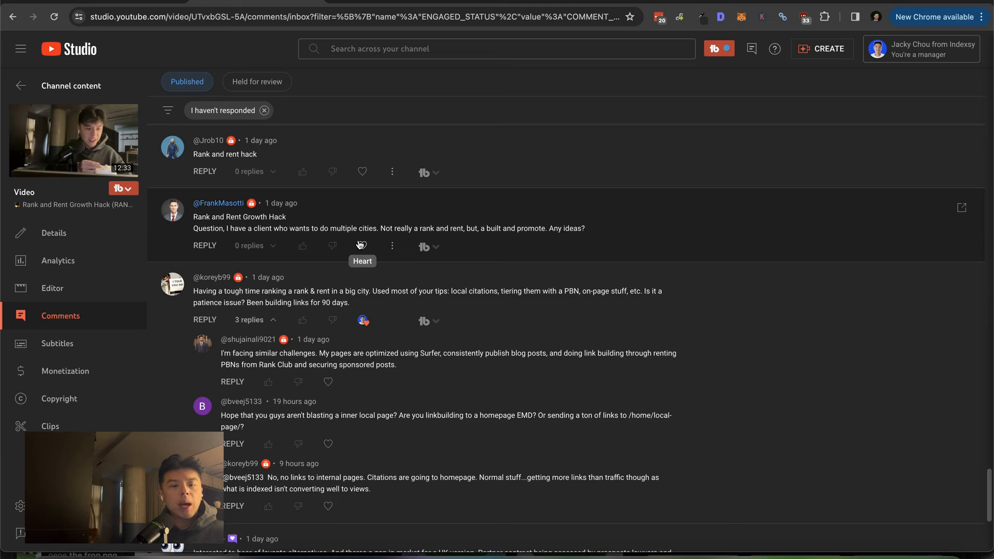
{"action": "left_click", "coordinate": [362, 247]}
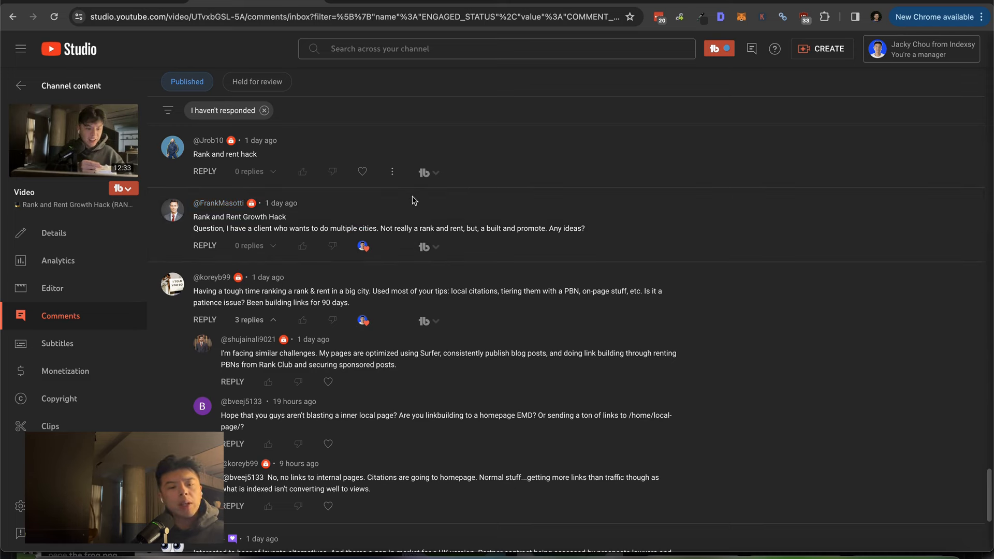
{"action": "mouse_move", "coordinate": [397, 229]}
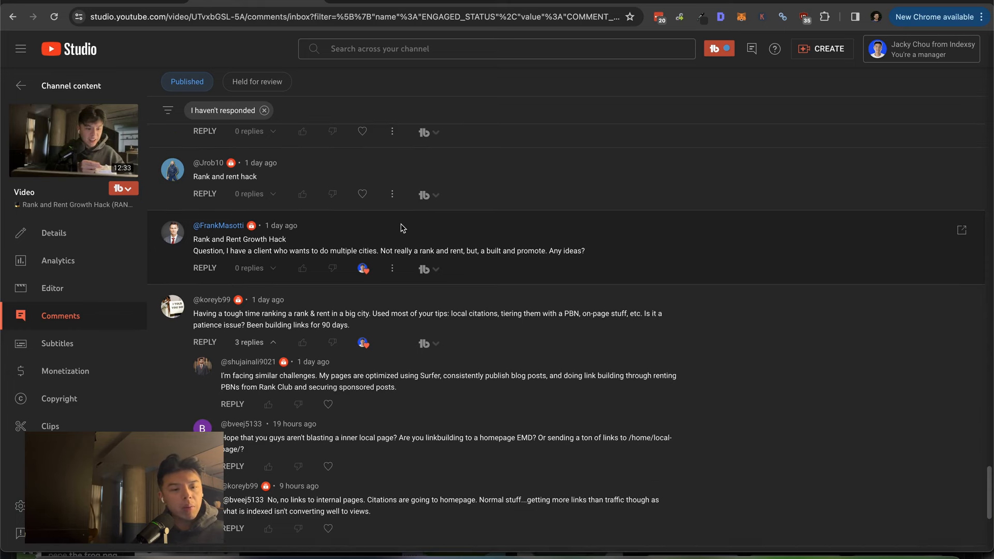
{"action": "mouse_move", "coordinate": [363, 194]}
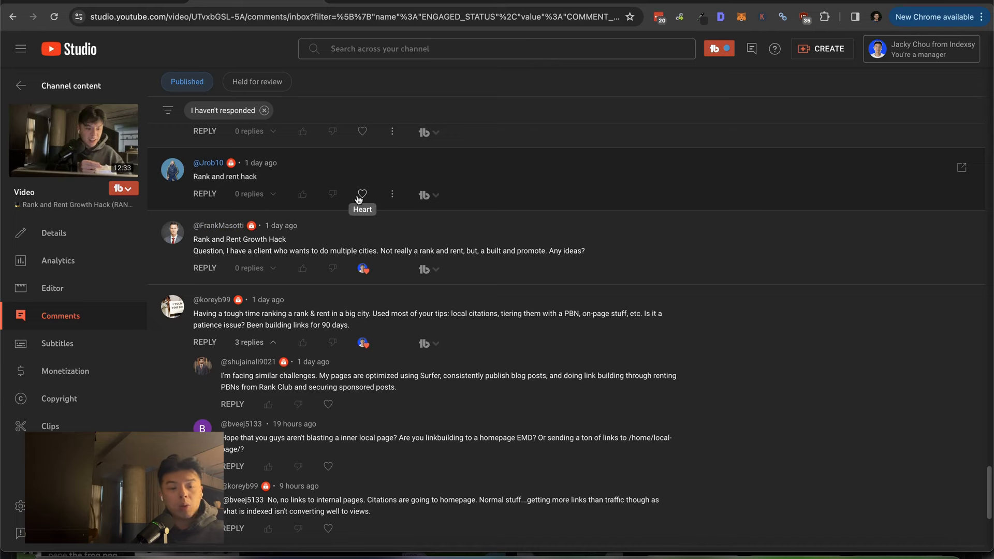
{"action": "scroll", "scroll_direction": "up", "scroll_amount": 3}
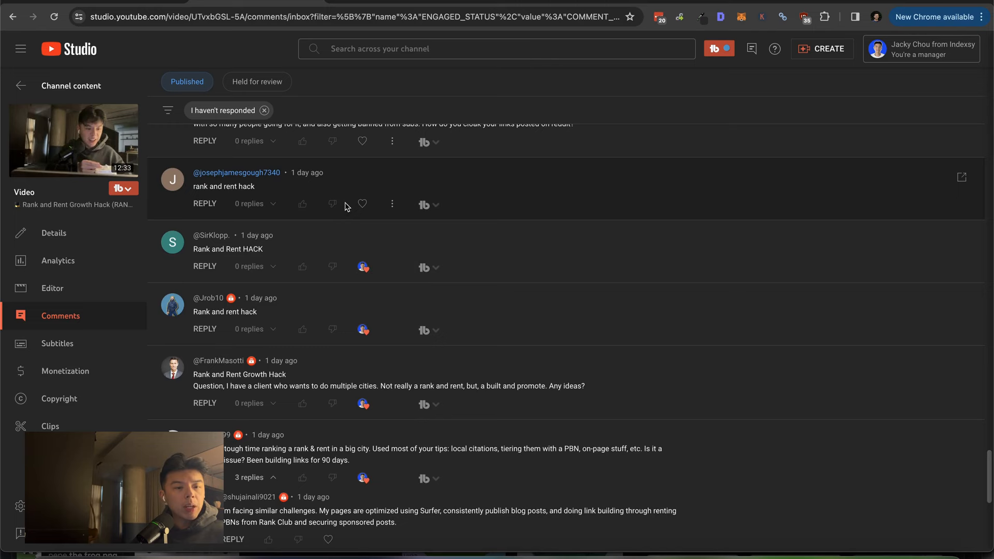
{"action": "scroll", "scroll_direction": "up", "scroll_amount": 3}
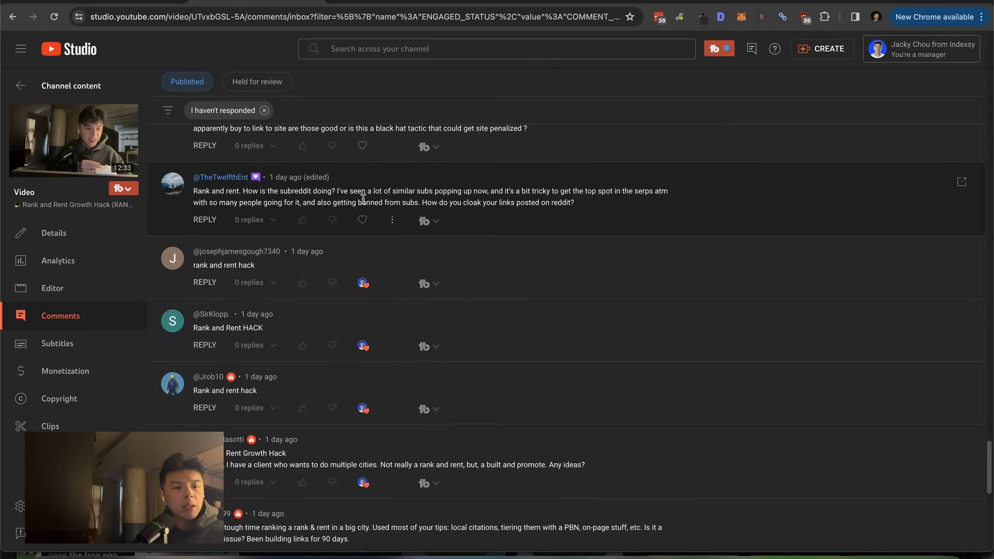
{"action": "mouse_move", "coordinate": [332, 220]}
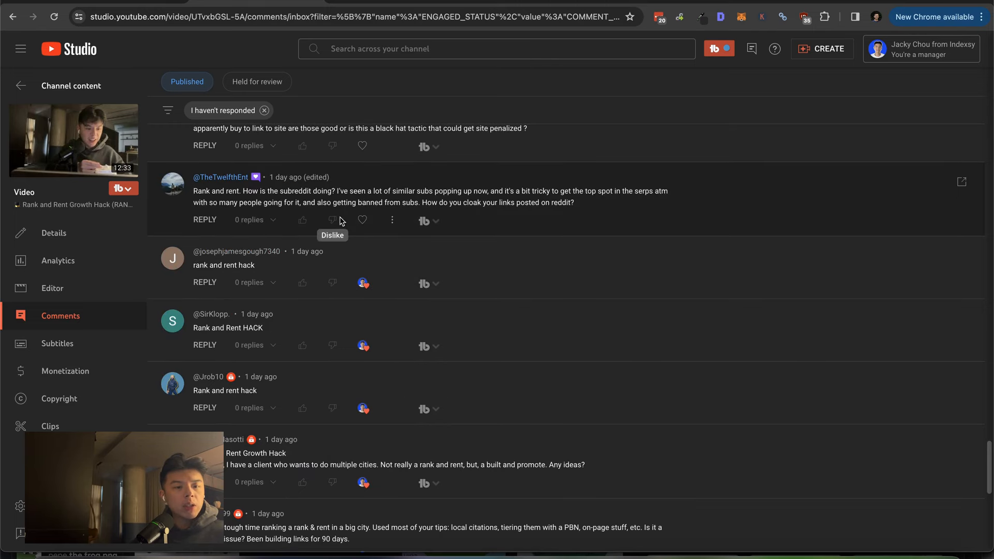
{"action": "mouse_move", "coordinate": [362, 219]}
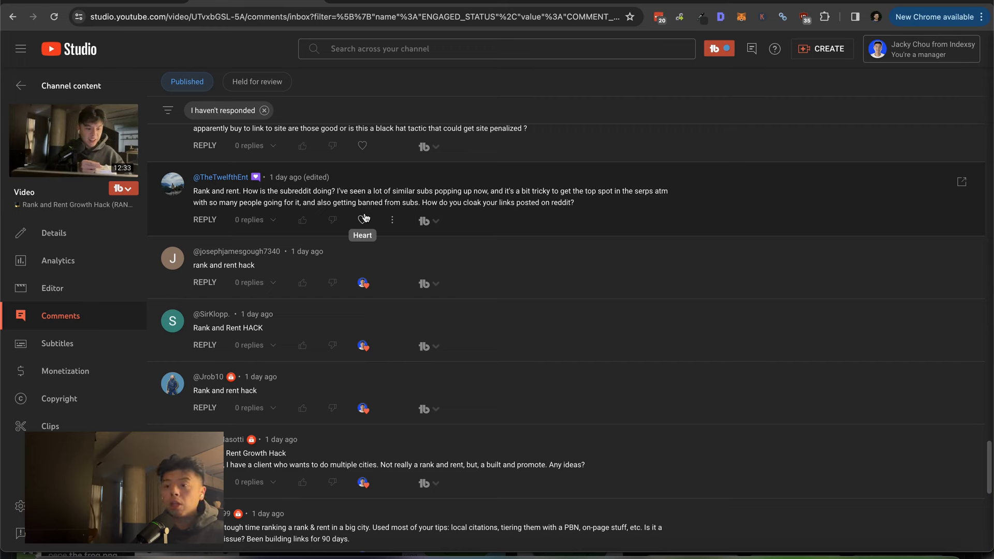
{"action": "mouse_move", "coordinate": [374, 189]}
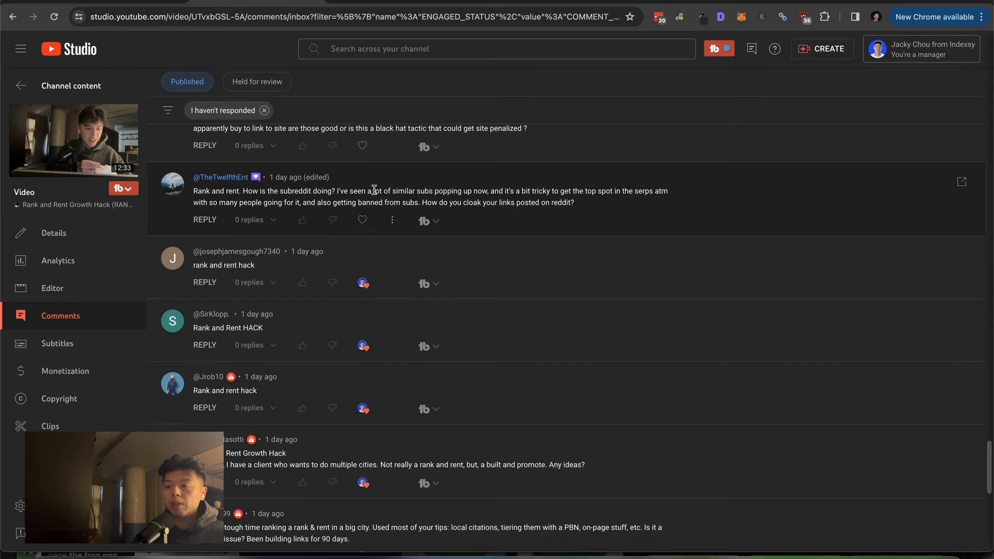
{"action": "mouse_move", "coordinate": [374, 200]}
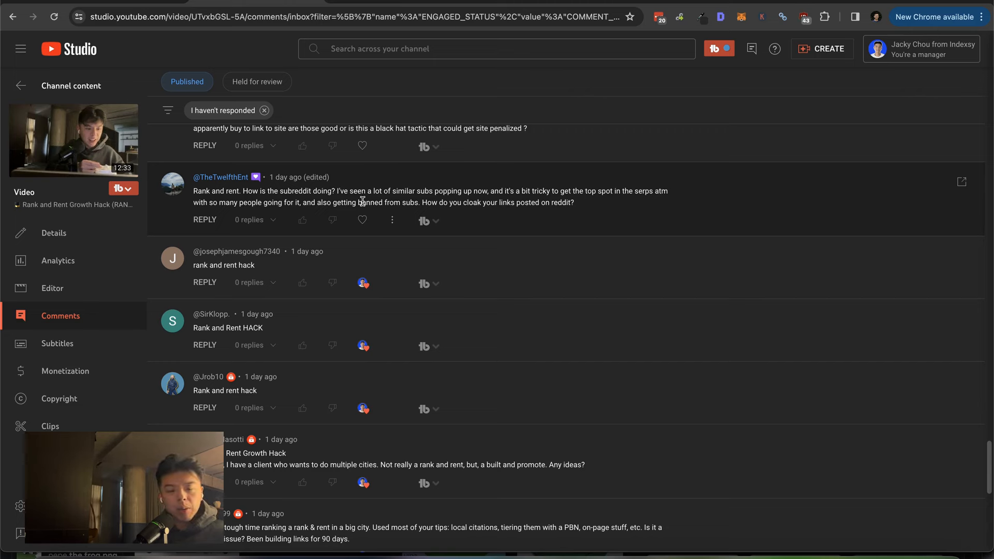
{"action": "mouse_move", "coordinate": [375, 213]}
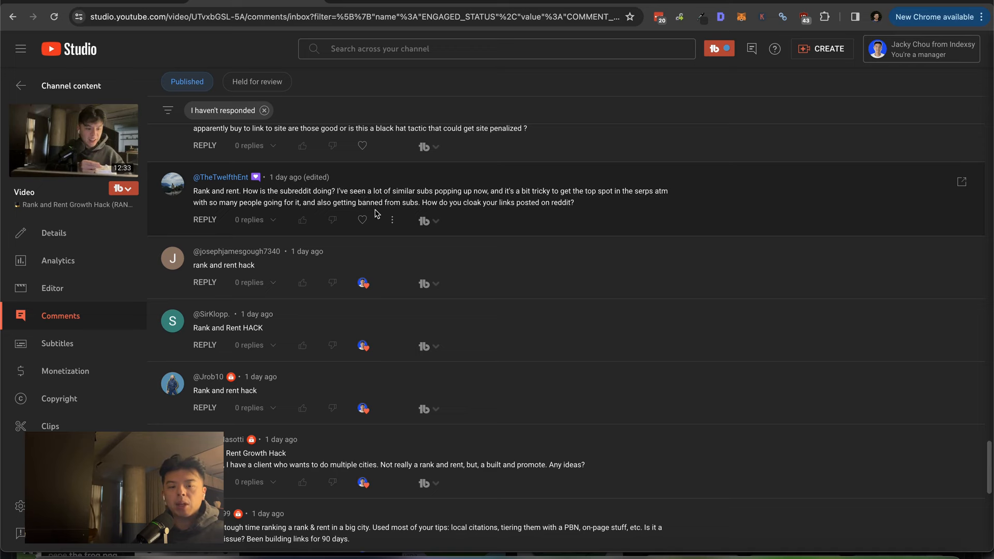
{"action": "left_click", "coordinate": [362, 220]}
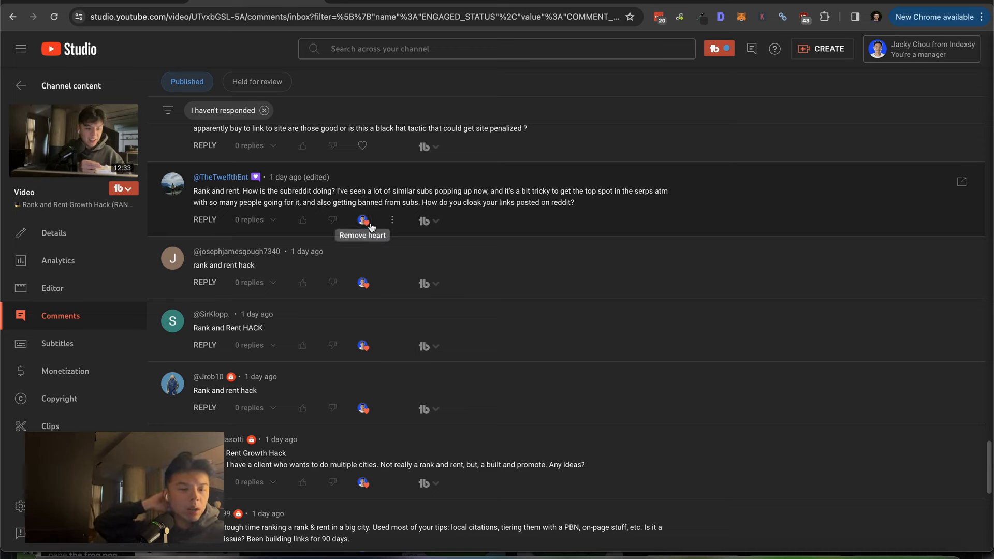
{"action": "mouse_move", "coordinate": [500, 225]}
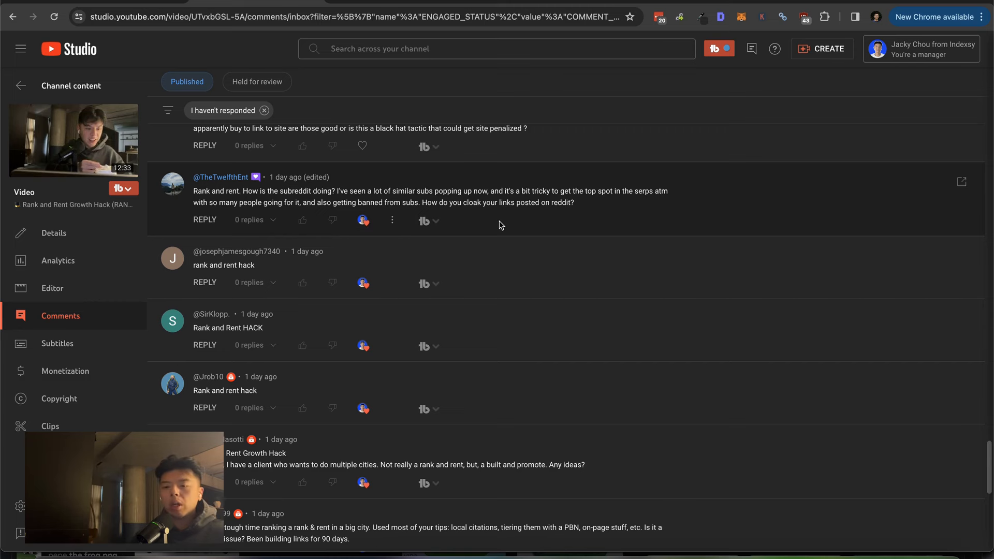
{"action": "mouse_move", "coordinate": [478, 174]}
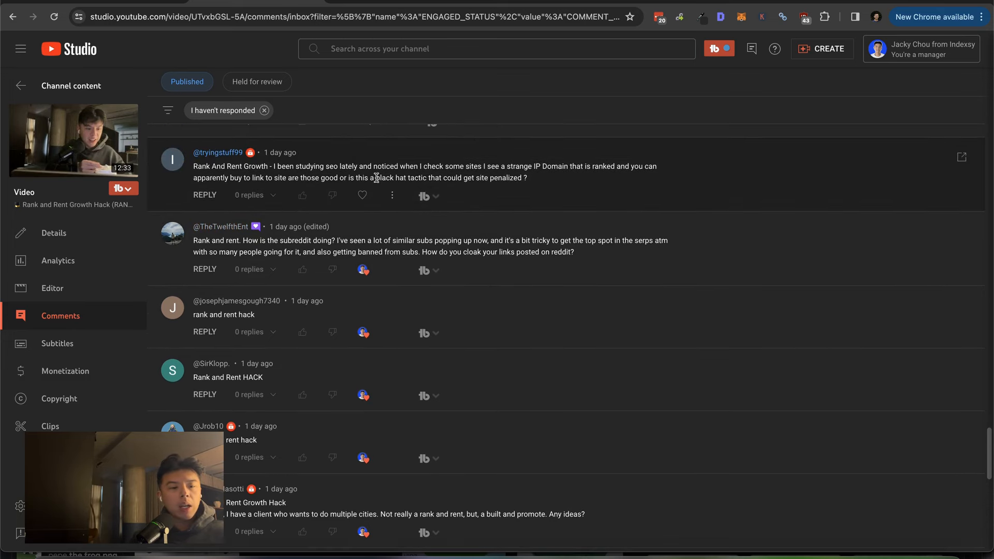
{"action": "mouse_move", "coordinate": [362, 194]}
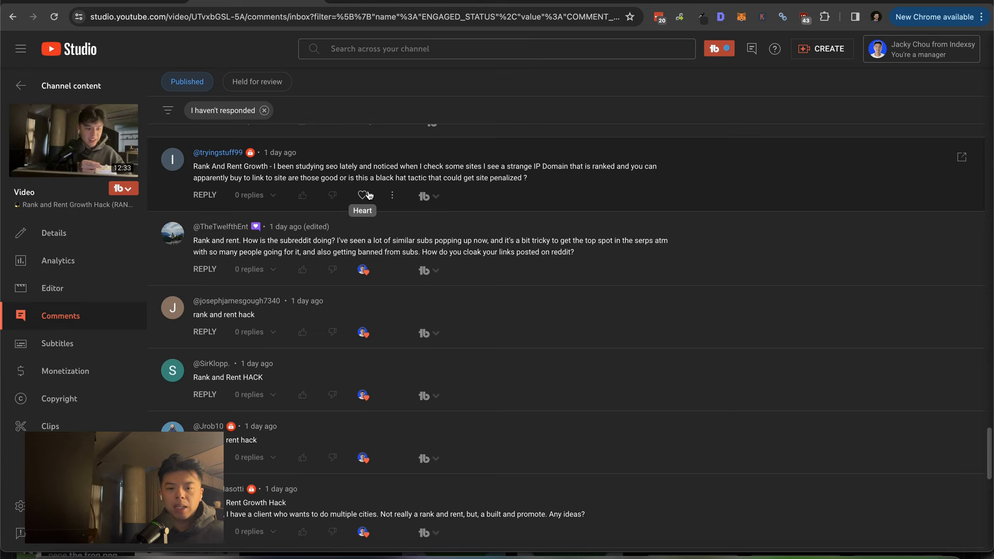
{"action": "left_click", "coordinate": [362, 194]}
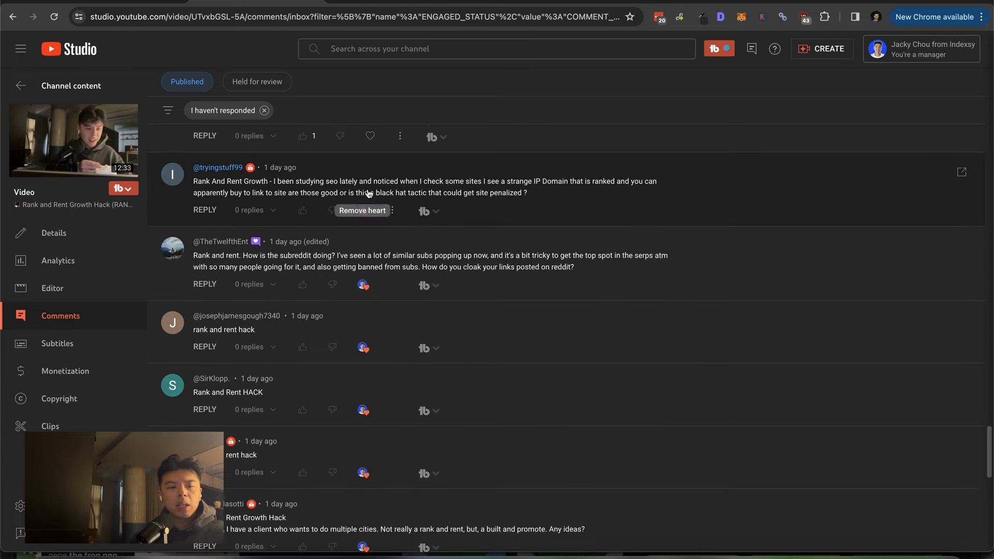
{"action": "scroll", "scroll_direction": "up", "scroll_amount": 3}
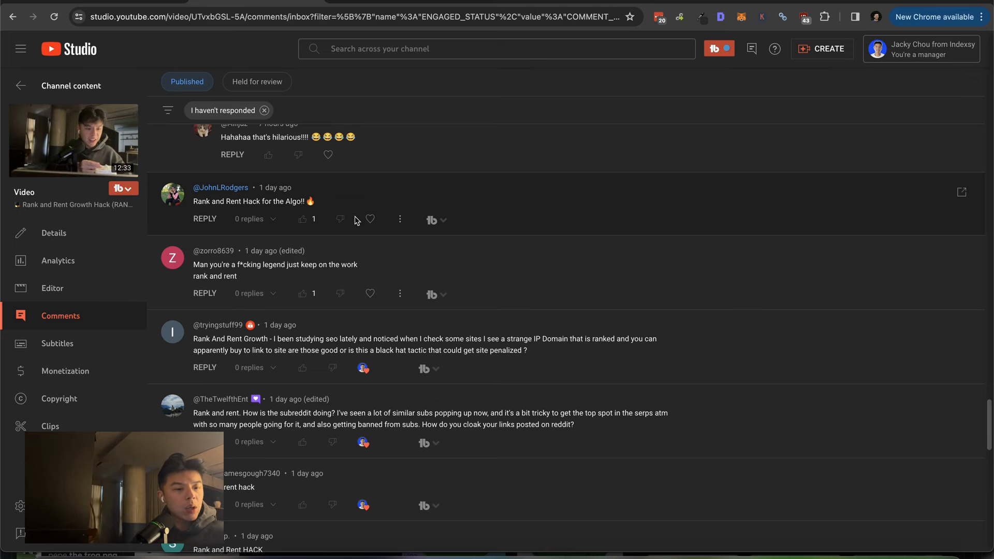
{"action": "scroll", "scroll_direction": "down", "scroll_amount": 3}
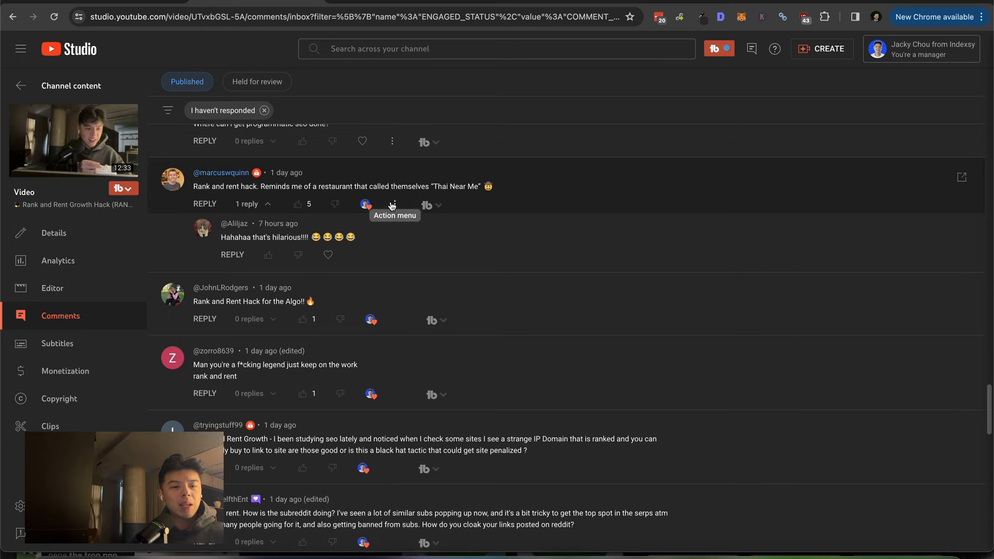
{"action": "scroll", "scroll_direction": "up", "scroll_amount": 3}
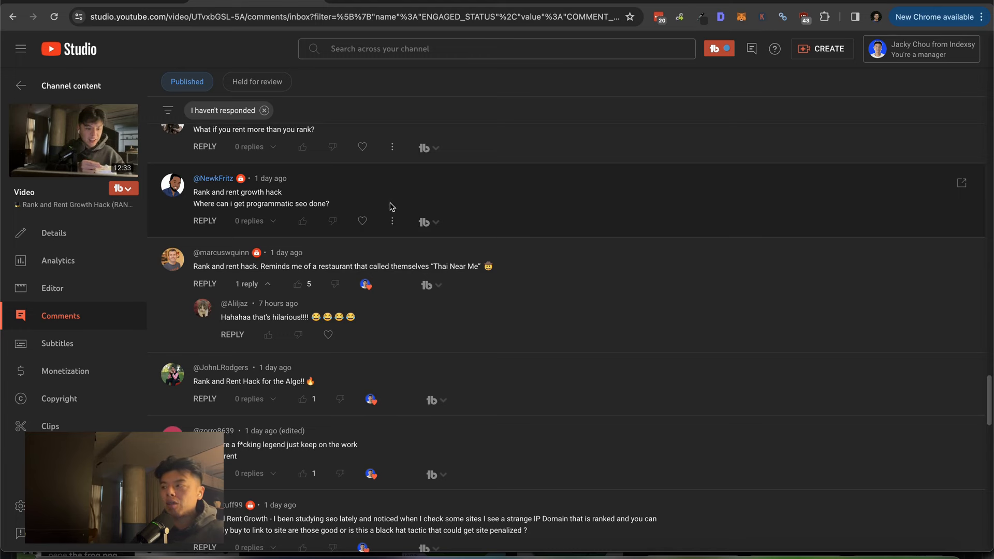
{"action": "scroll", "scroll_direction": "up", "scroll_amount": 3}
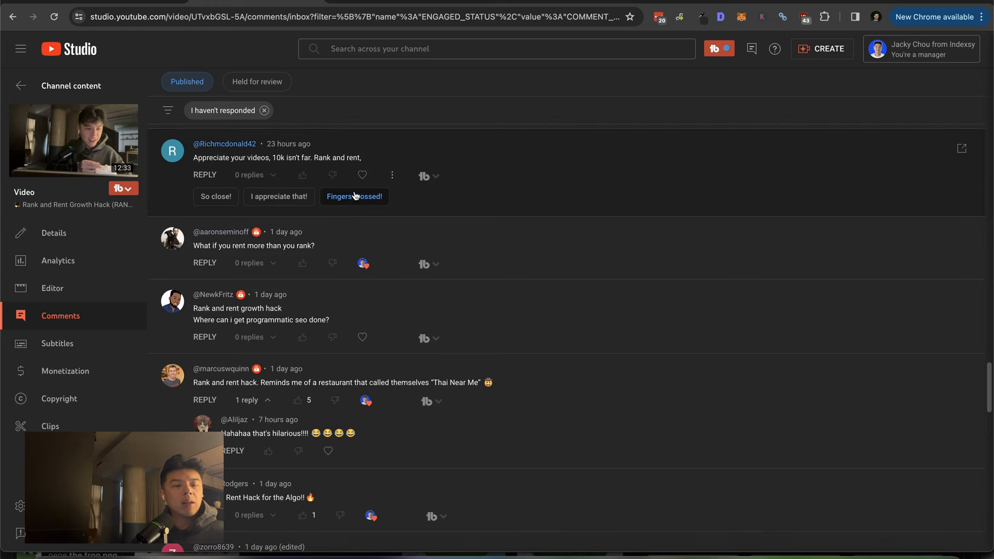
{"action": "mouse_move", "coordinate": [363, 175]}
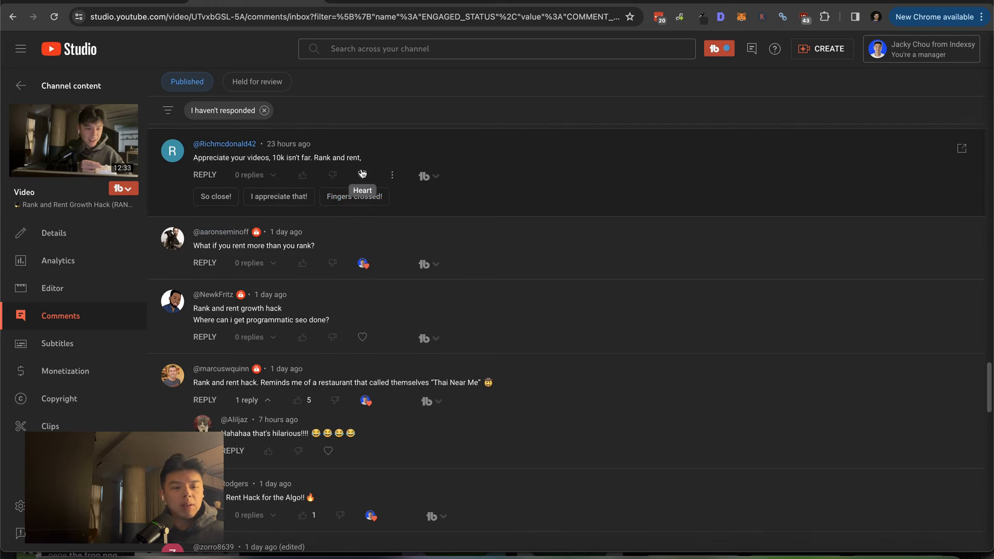
{"action": "scroll", "scroll_direction": "up", "scroll_amount": 3}
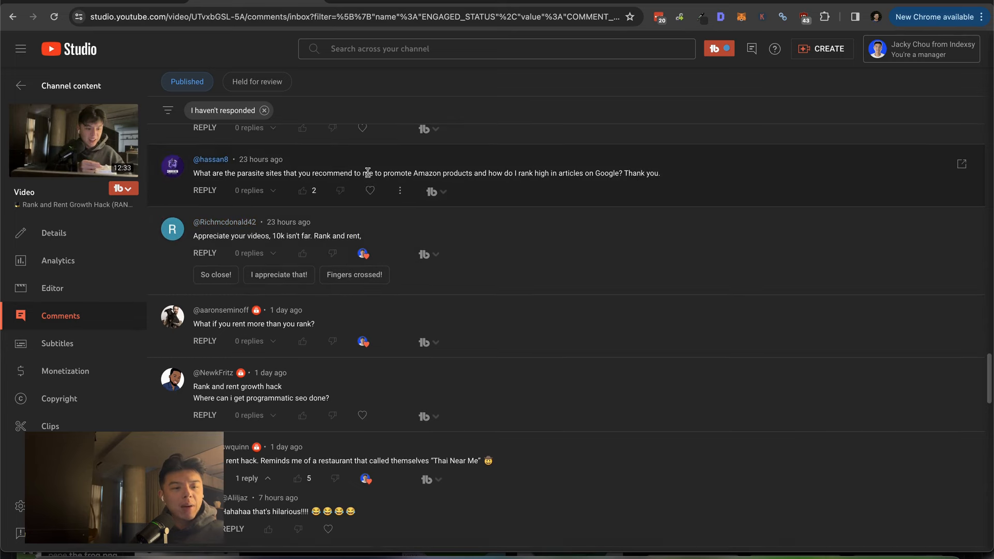
{"action": "mouse_move", "coordinate": [349, 248]}
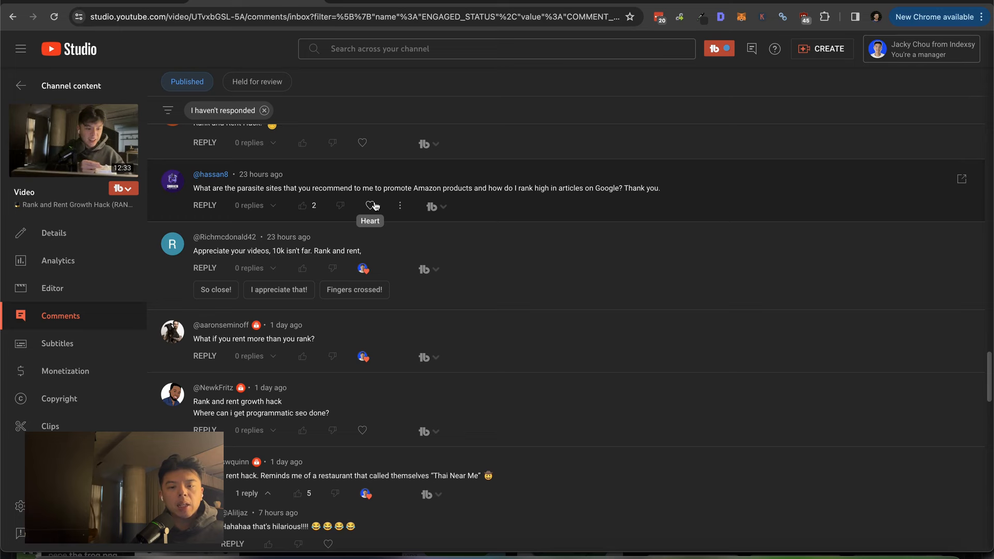
{"action": "left_click", "coordinate": [363, 205]}
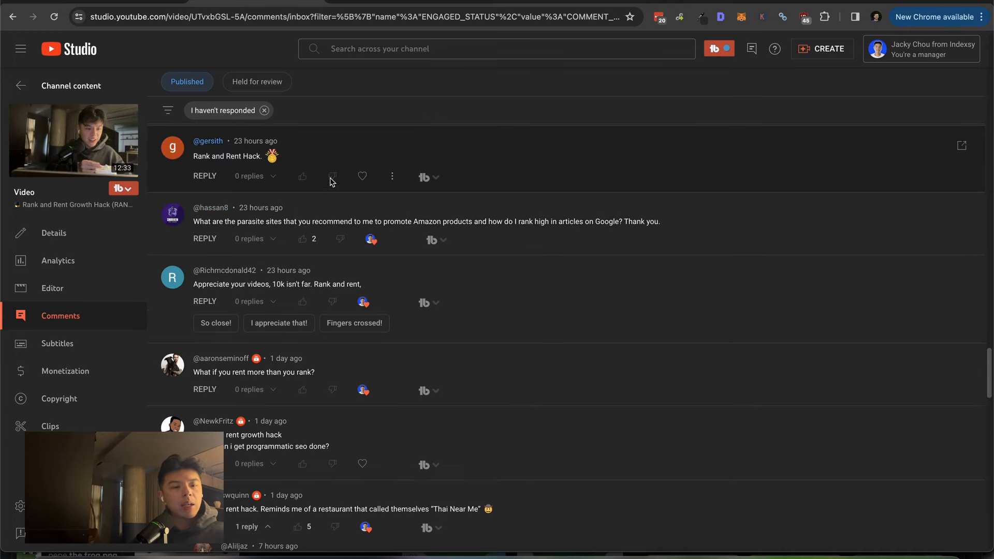
{"action": "mouse_move", "coordinate": [363, 176]}
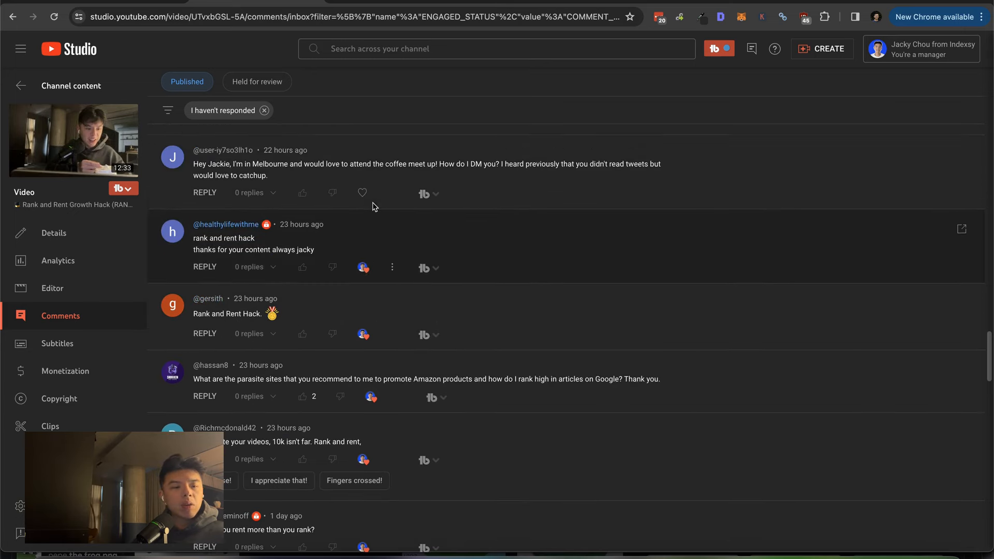
{"action": "mouse_move", "coordinate": [362, 192]}
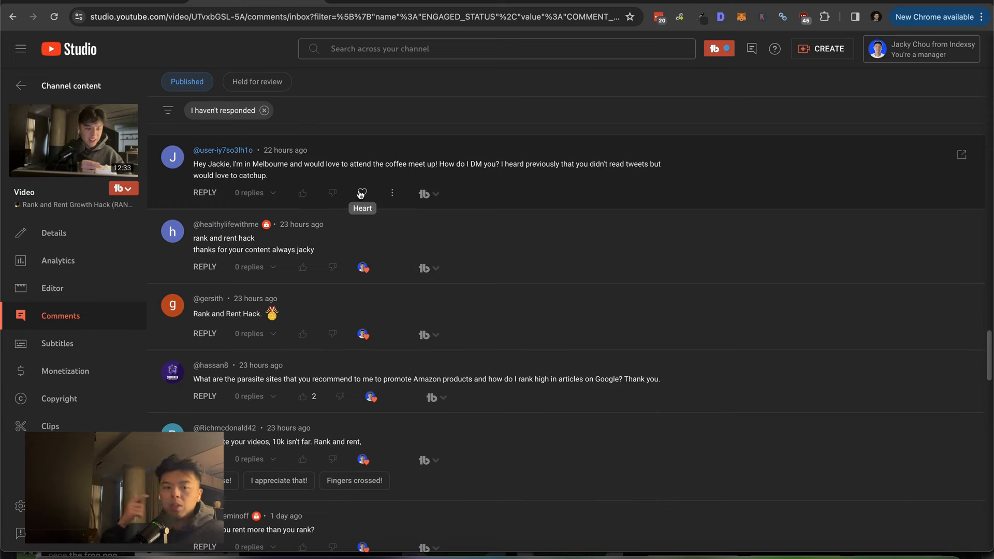
{"action": "left_click", "coordinate": [361, 193]}
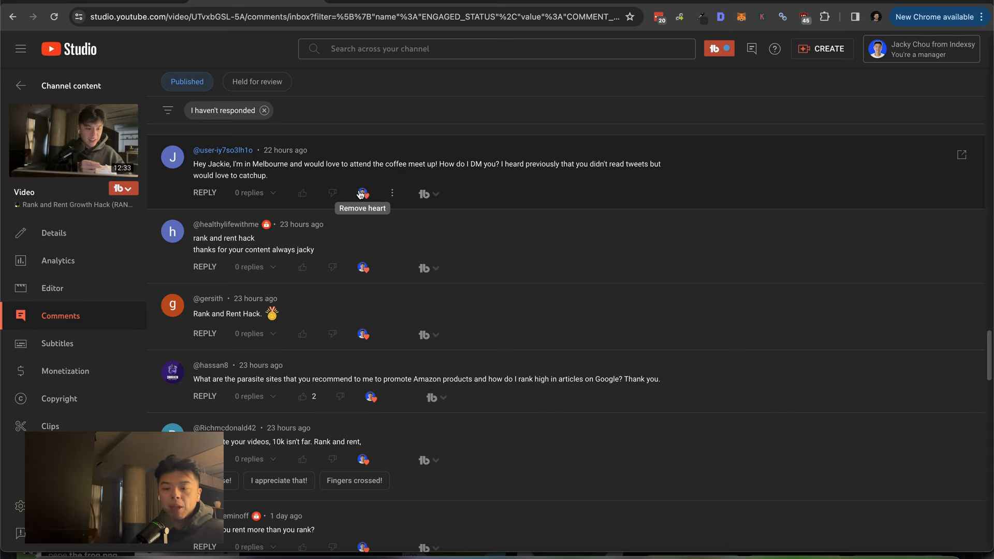
{"action": "mouse_move", "coordinate": [469, 184]}
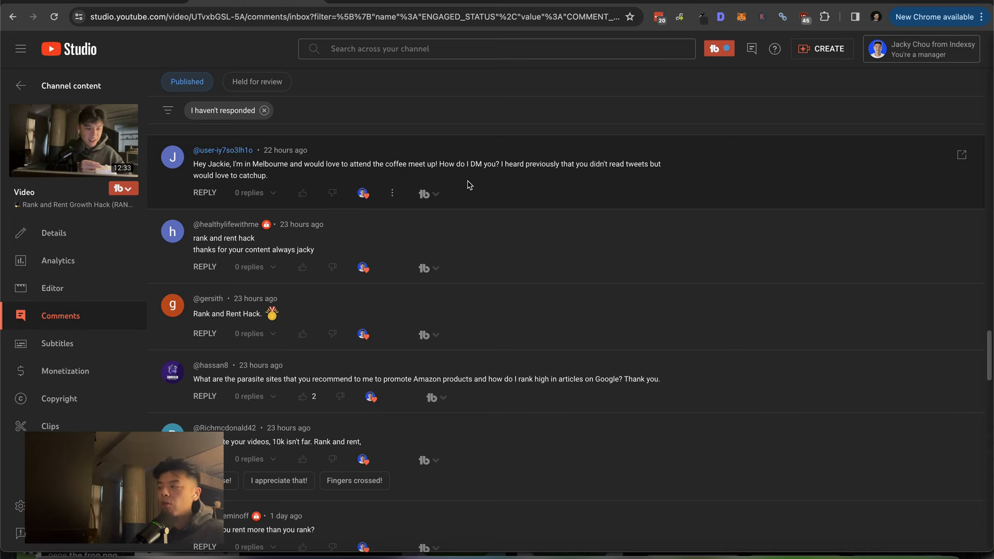
{"action": "scroll", "scroll_direction": "up", "scroll_amount": 3}
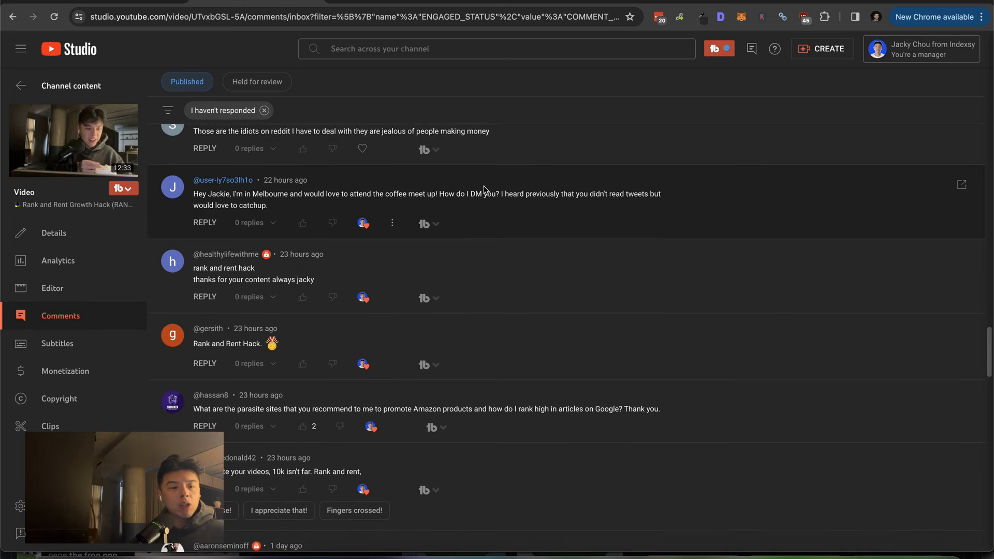
{"action": "scroll", "scroll_direction": "up", "scroll_amount": 3}
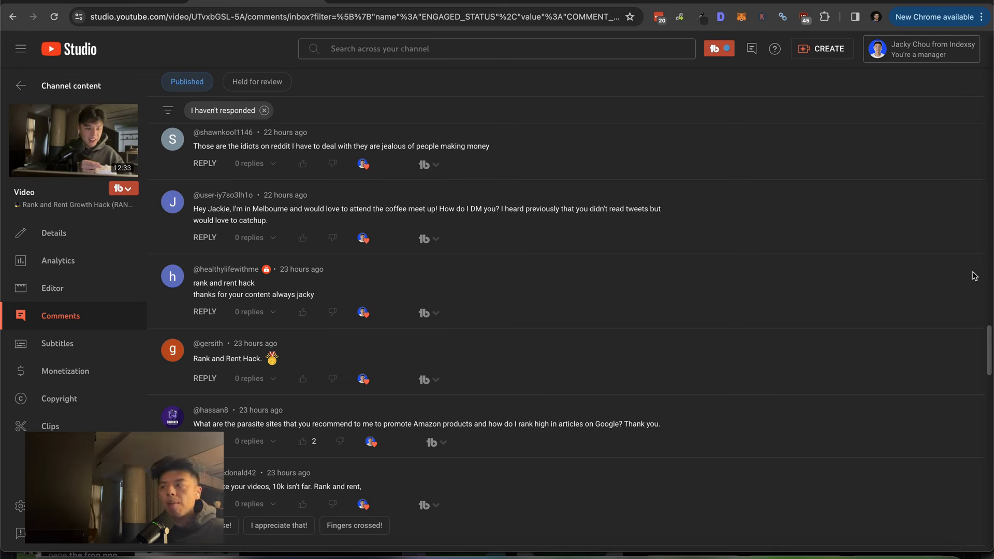
{"action": "mouse_move", "coordinate": [982, 264]}
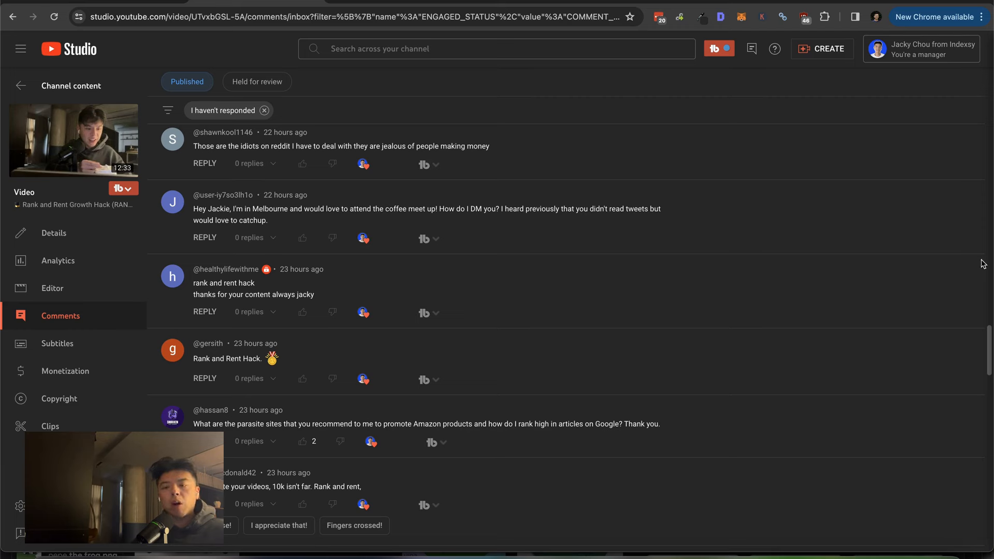
{"action": "mouse_move", "coordinate": [981, 272]}
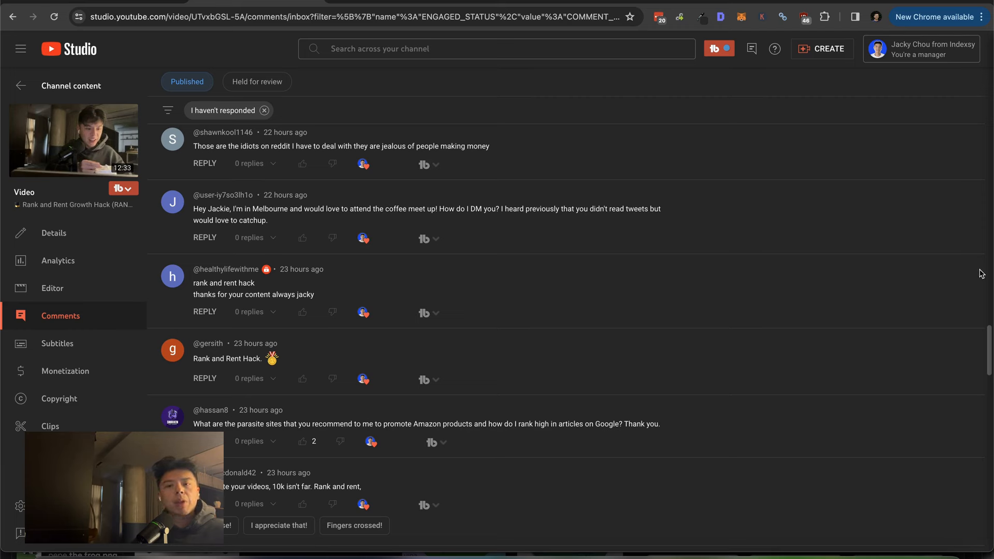